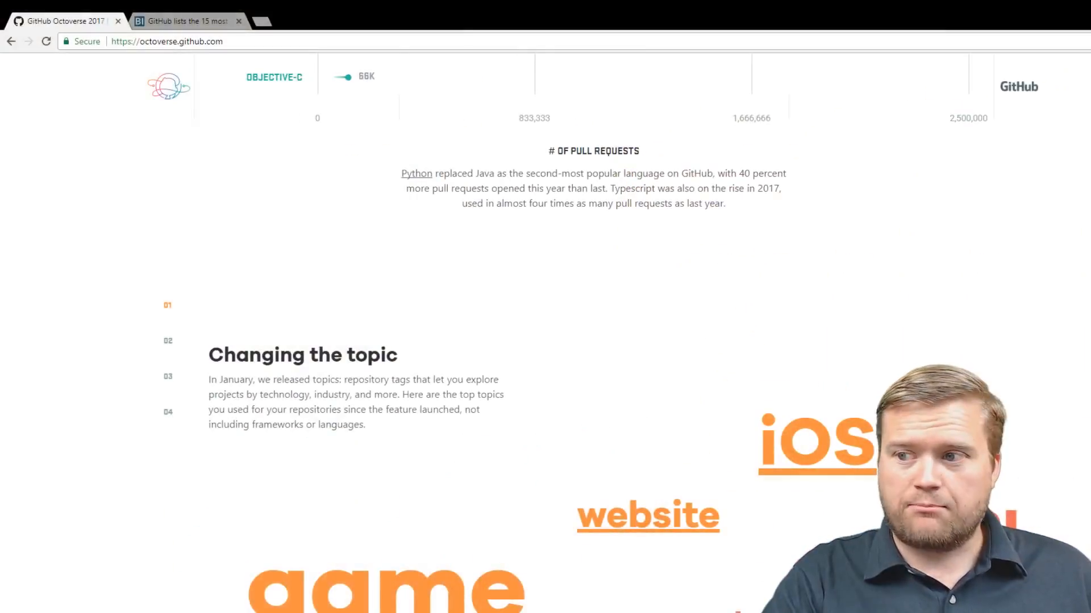
pyautogui.moveTo(66, 448)
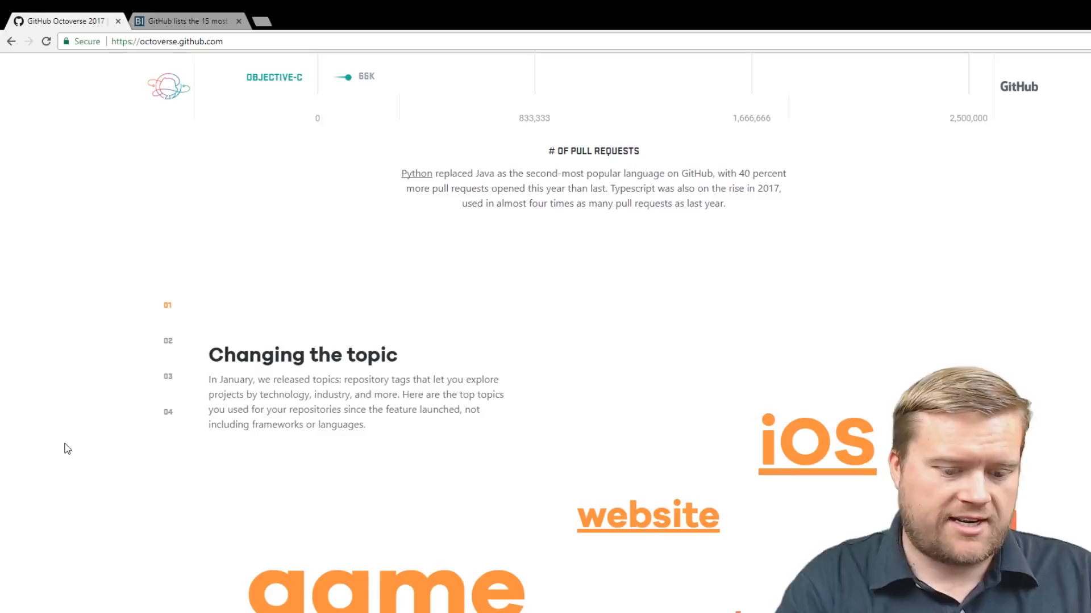
# Scroll the pull-request chart up to show the Shell, Swift, Scala and Objective-C bars.
pyautogui.scroll(-3)
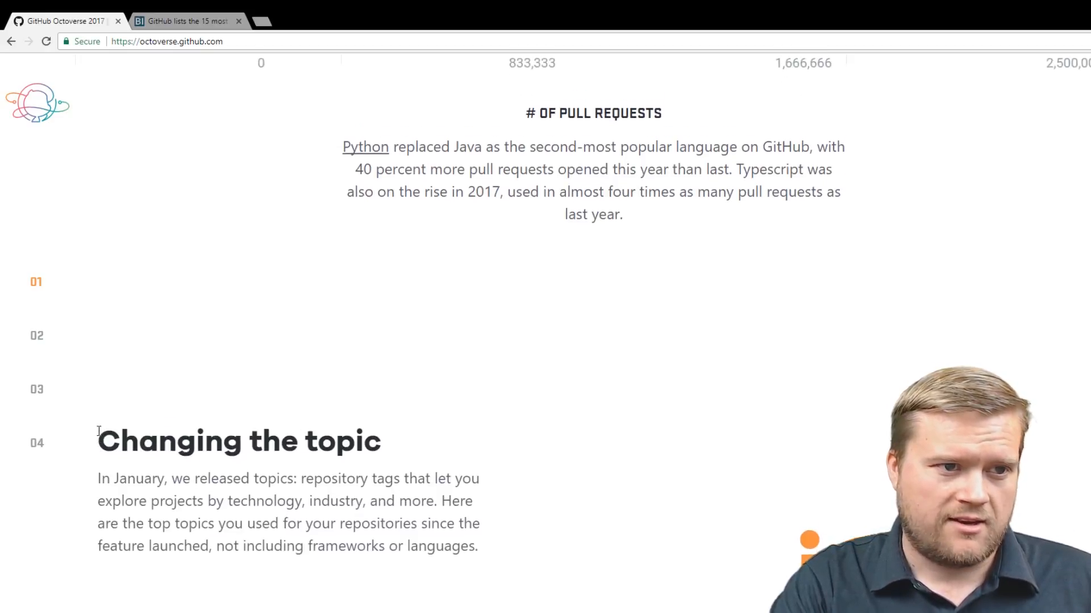
pyautogui.scroll(3)
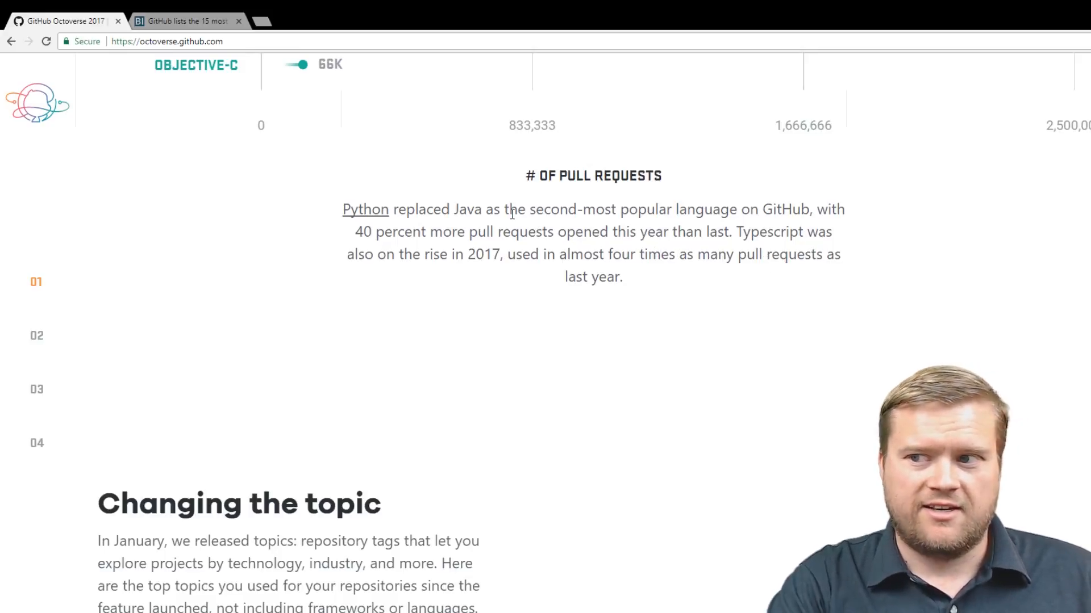
pyautogui.scroll(3)
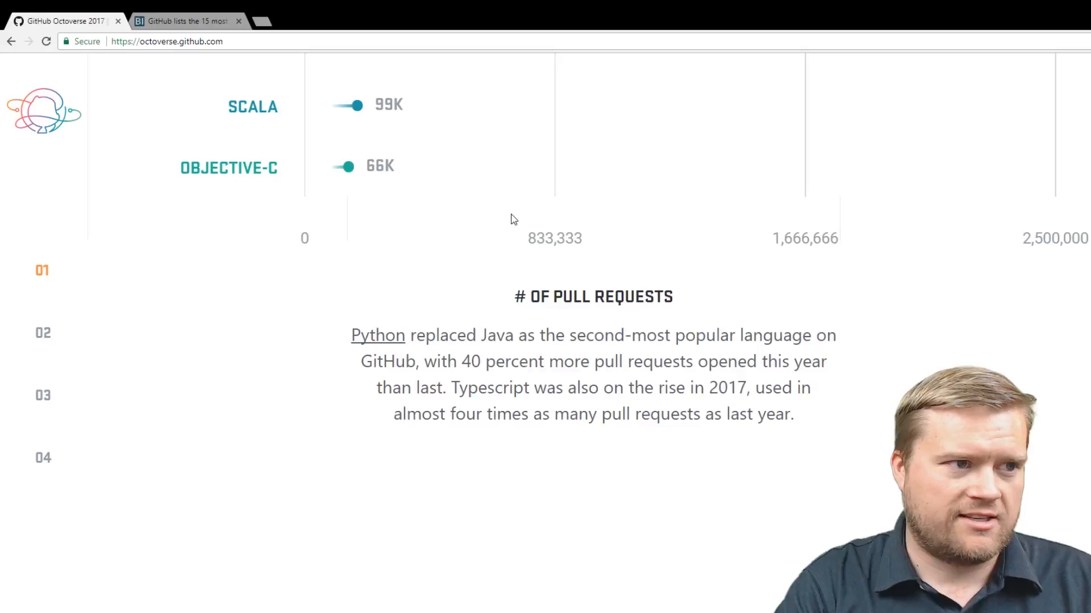
pyautogui.scroll(-3)
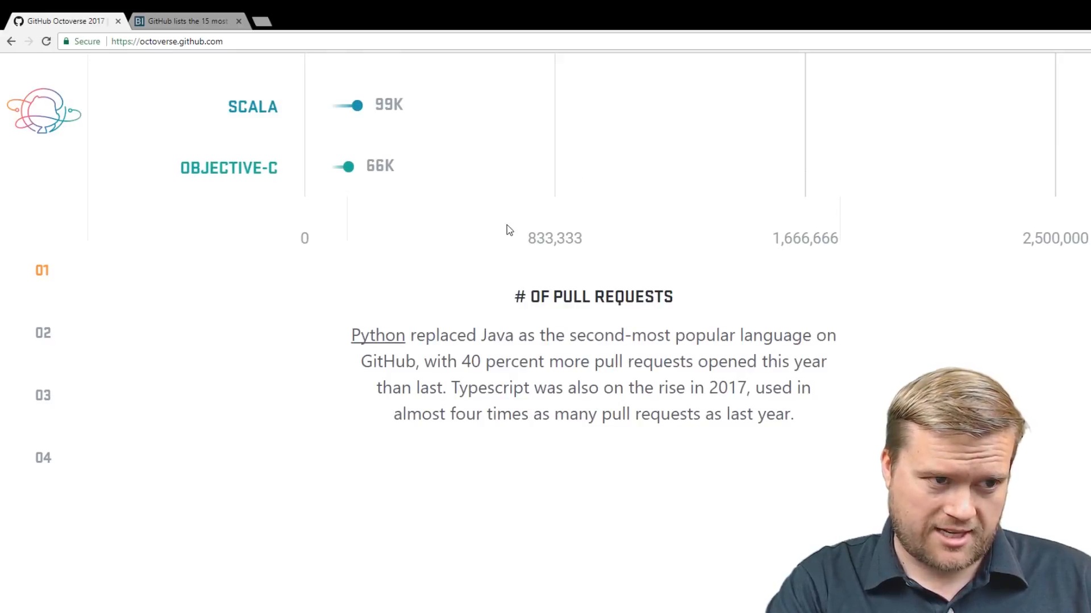
pyautogui.moveTo(427, 243)
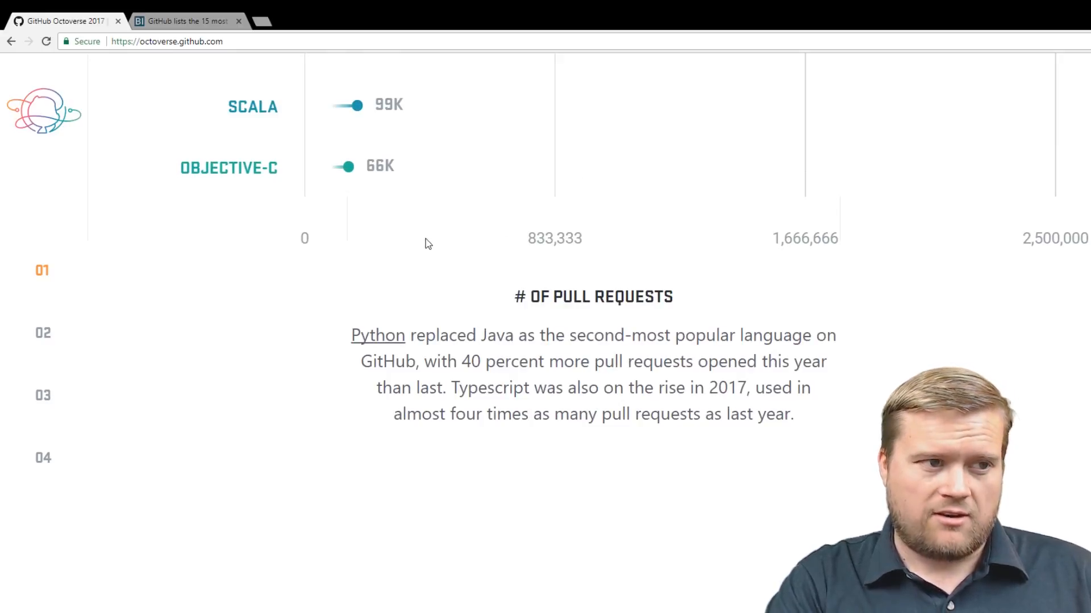
pyautogui.scroll(3)
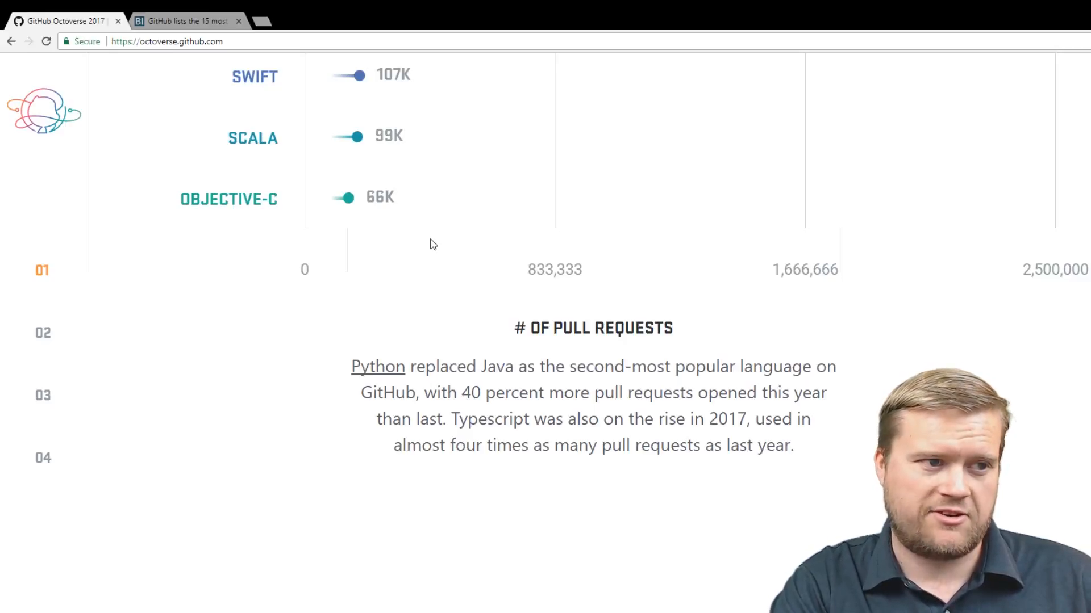
pyautogui.scroll(3)
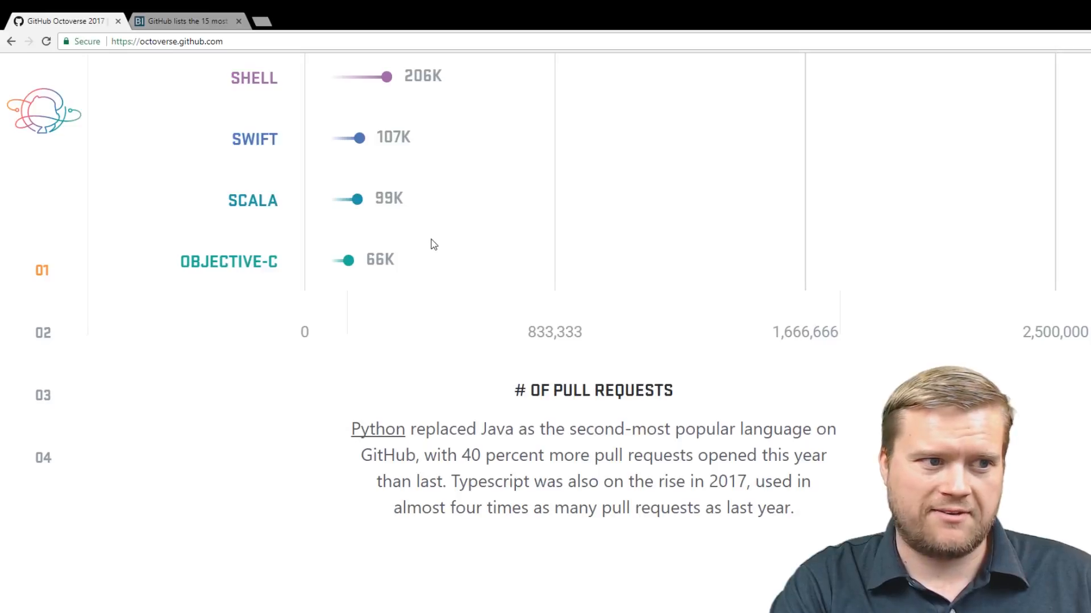
# Scroll up until the TypeScript, C, Go, C#, CSS and C++ (413K) bars show.
pyautogui.scroll(3)
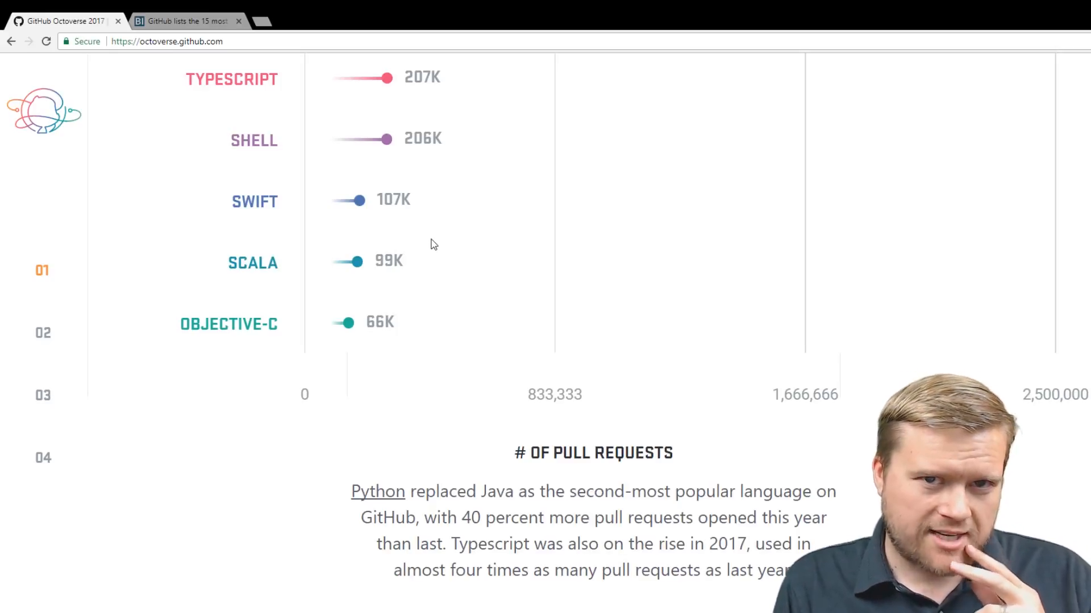
pyautogui.scroll(3)
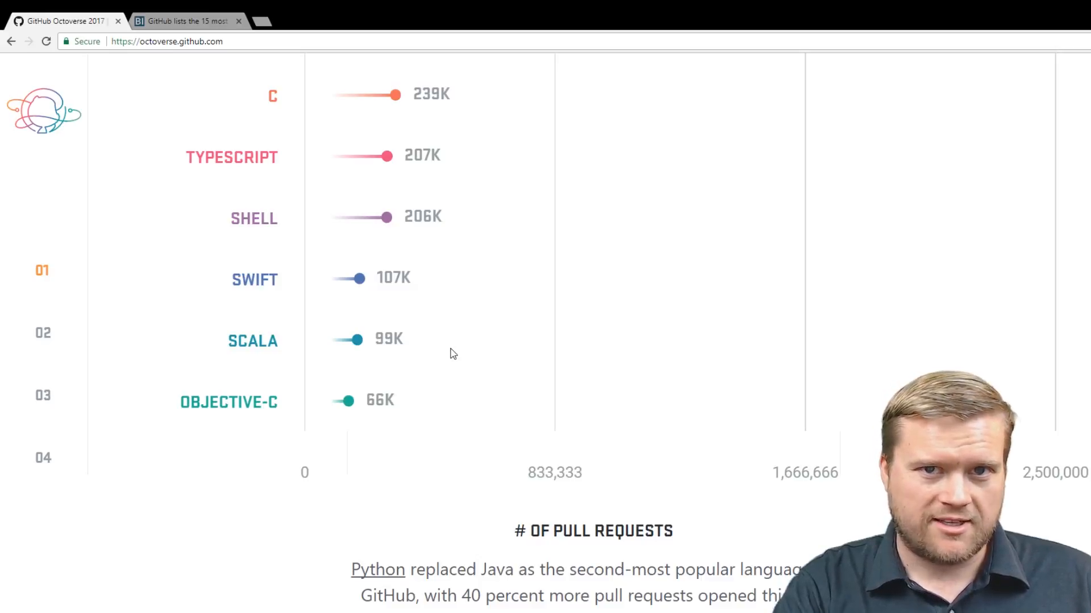
pyautogui.moveTo(458, 353)
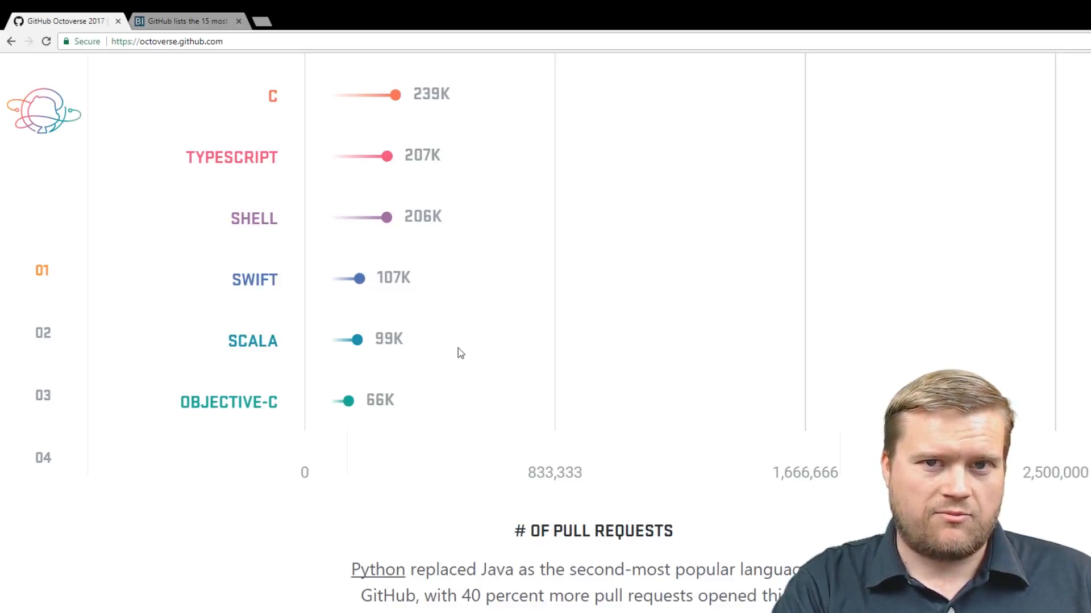
pyautogui.scroll(3)
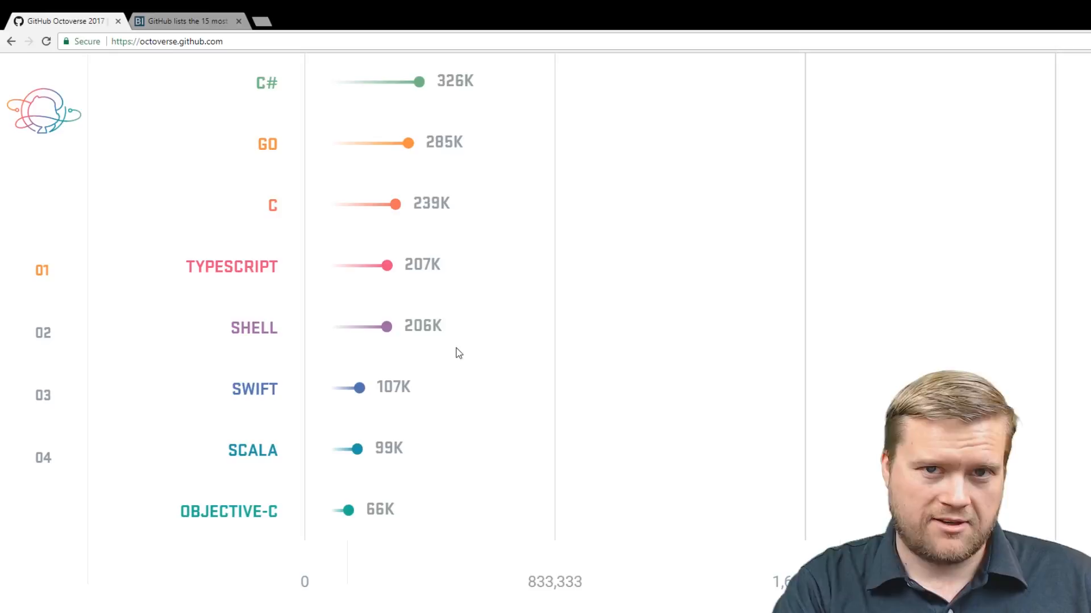
pyautogui.moveTo(621, 322)
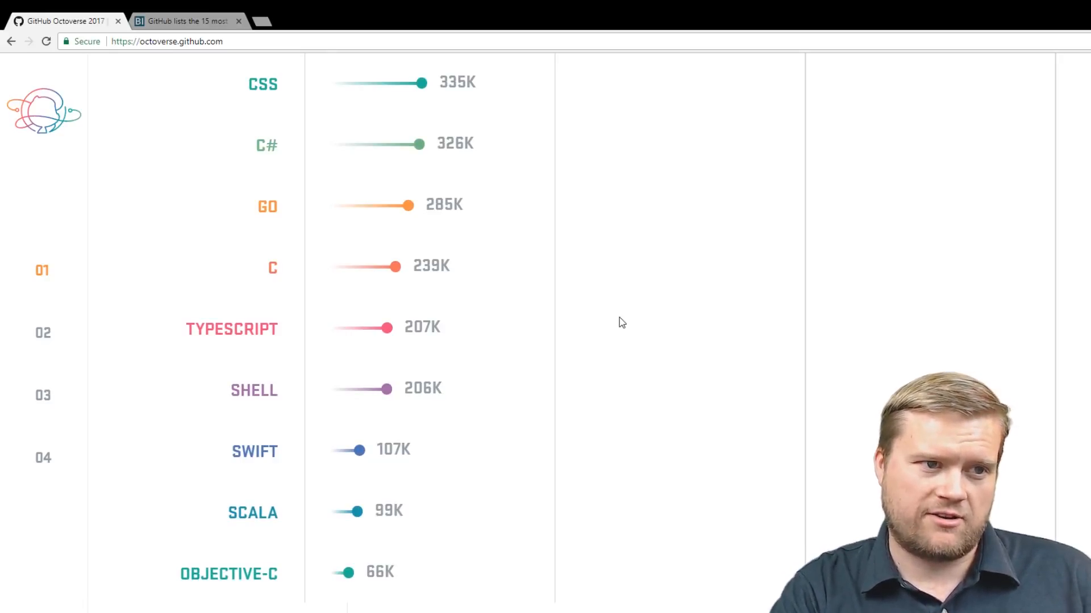
pyautogui.scroll(3)
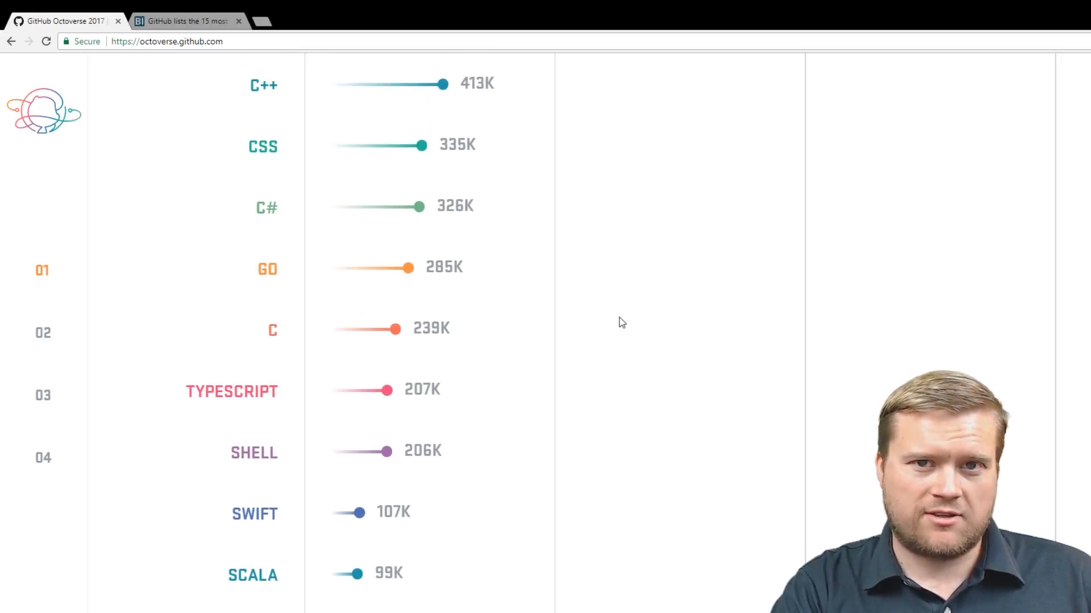
pyautogui.moveTo(652, 416)
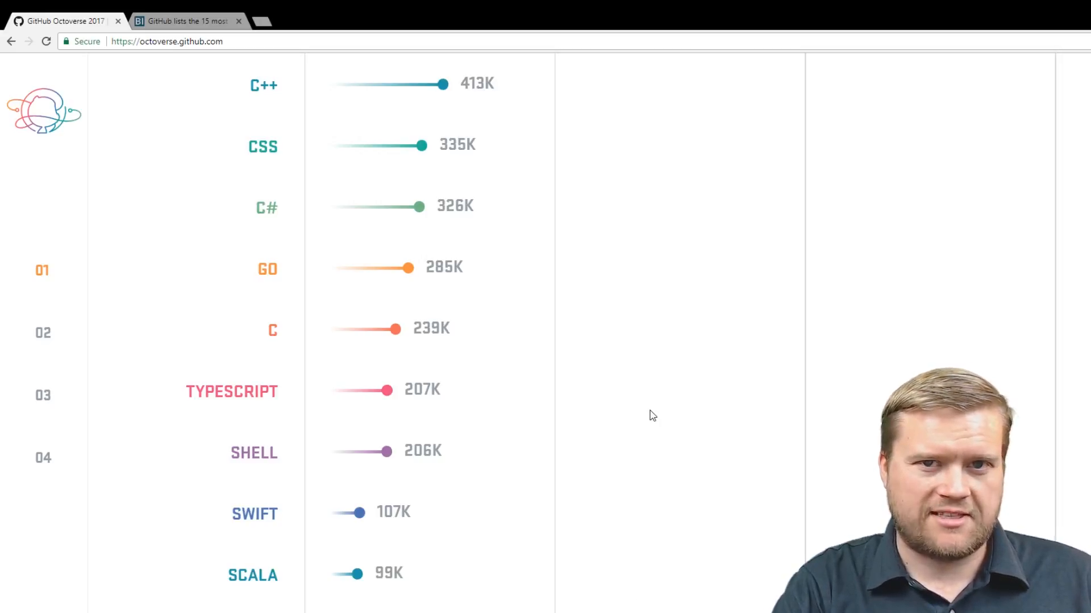
# Scroll up to the PHP (559K), Ruby (870K), Java (986K) and Python (1M) bars.
pyautogui.scroll(3)
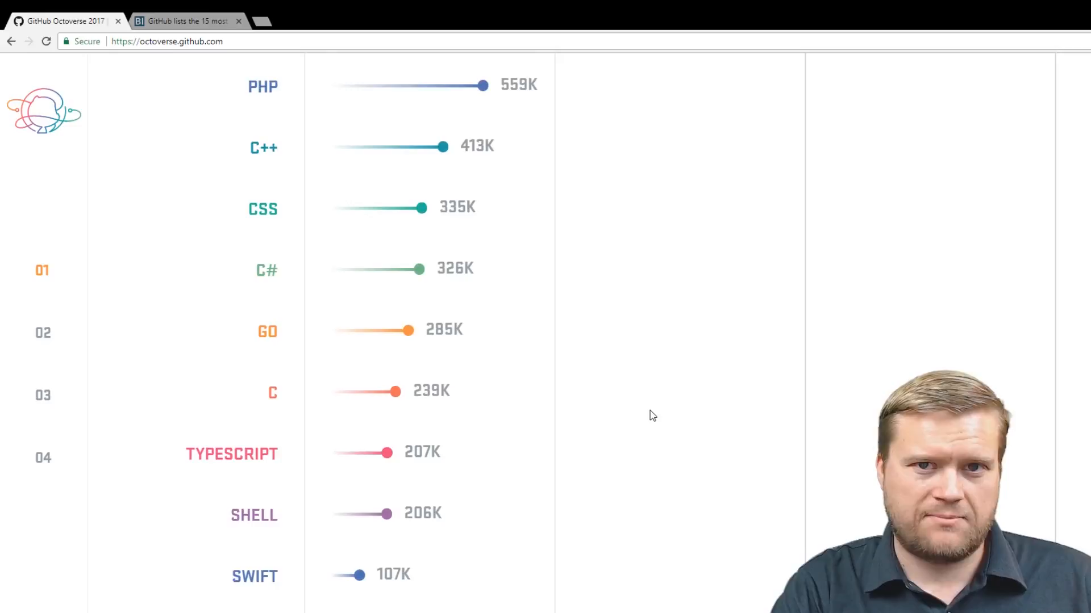
pyautogui.scroll(3)
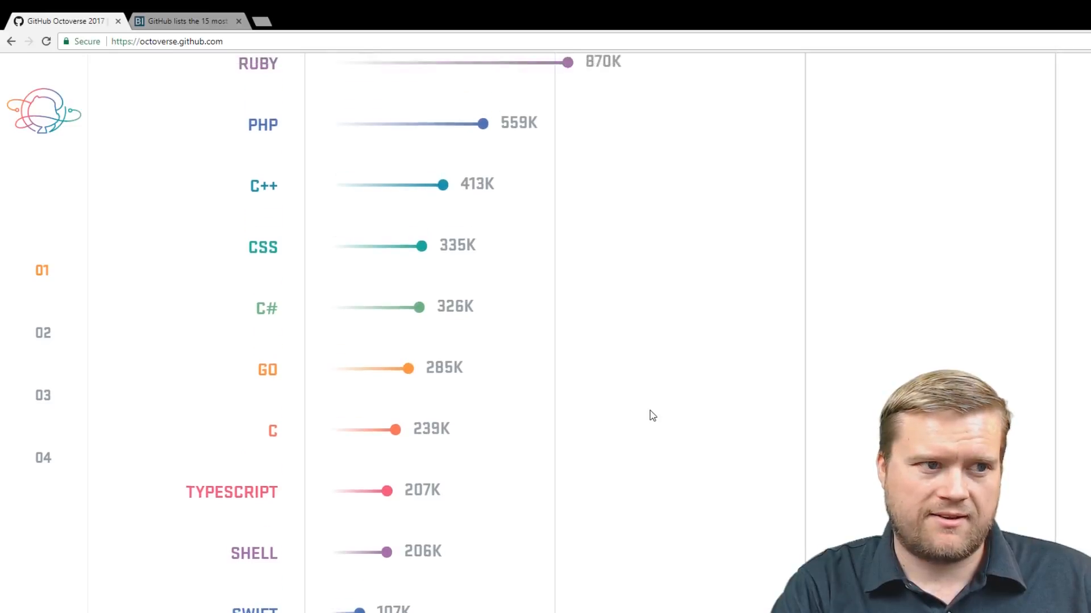
pyautogui.scroll(3)
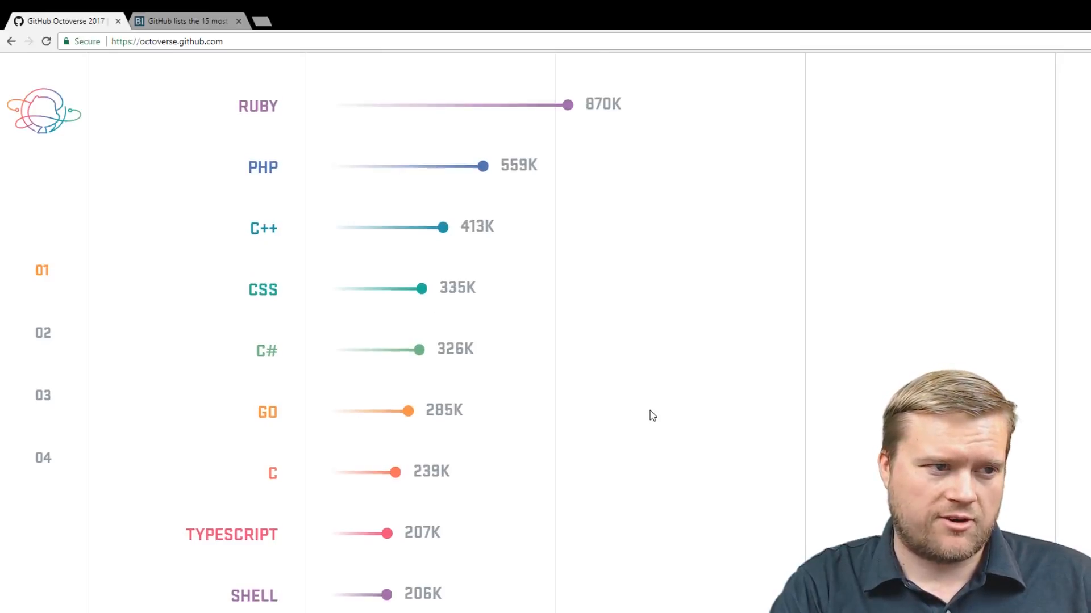
pyautogui.scroll(3)
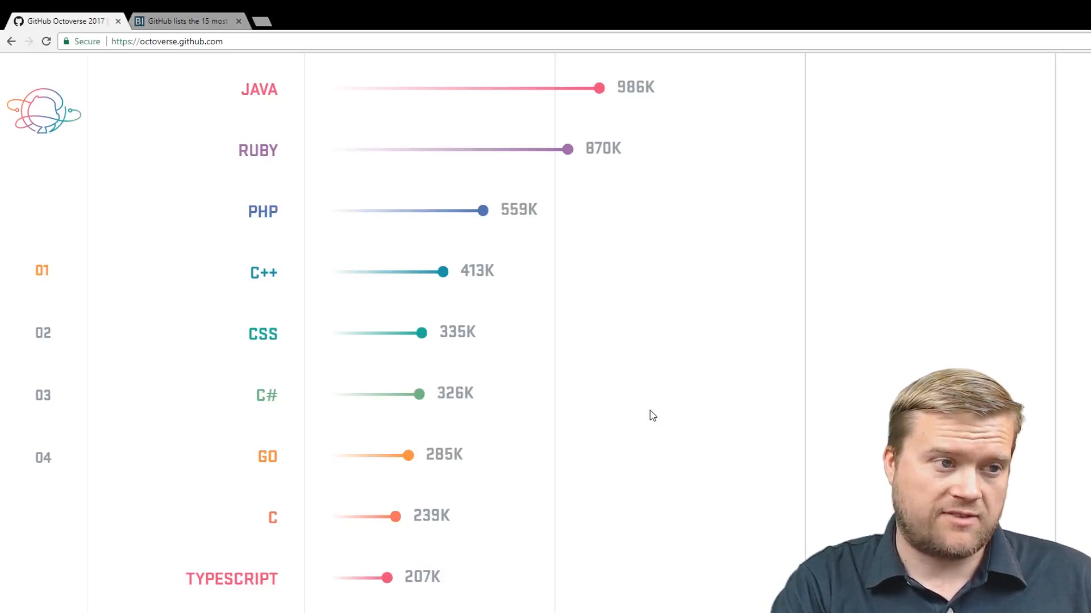
pyautogui.scroll(3)
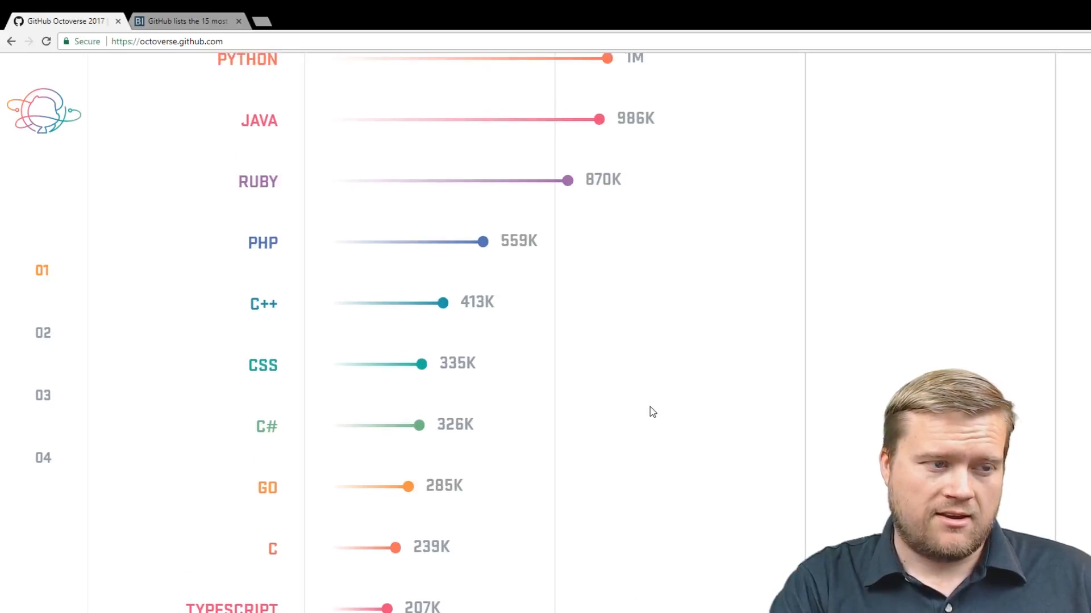
# Scroll past JavaScript's 2.3M top bar to the new-pull-requests-since-September-2016 figure.
pyautogui.scroll(3)
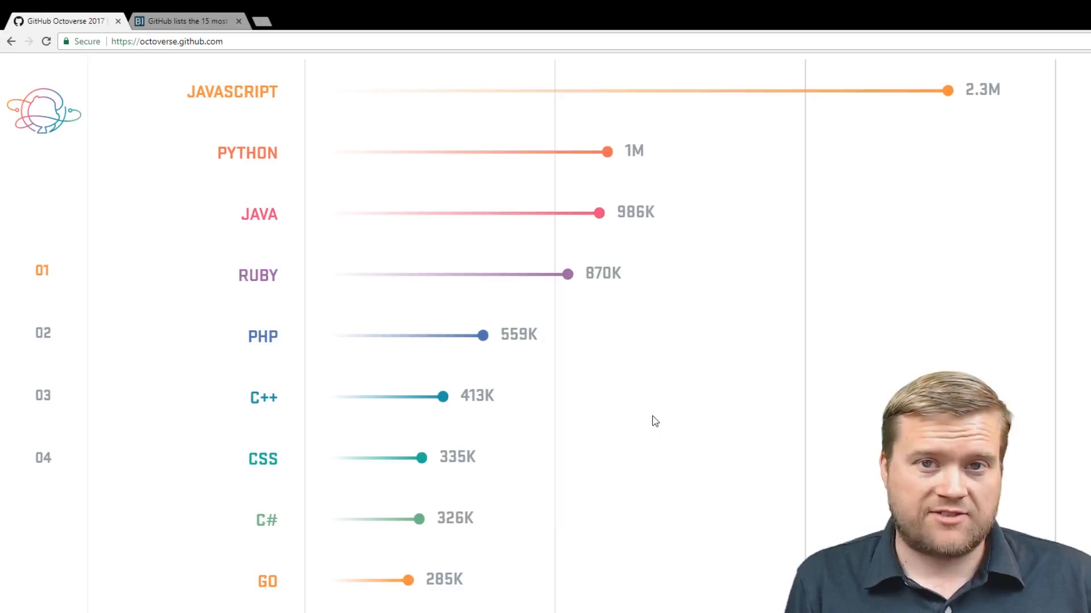
pyautogui.scroll(3)
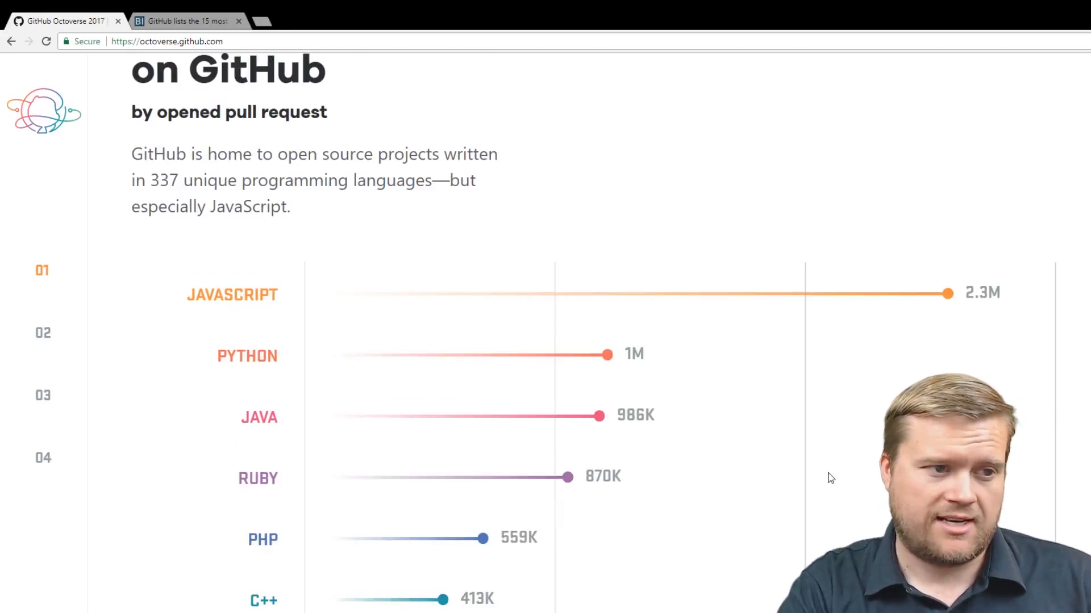
pyautogui.scroll(3)
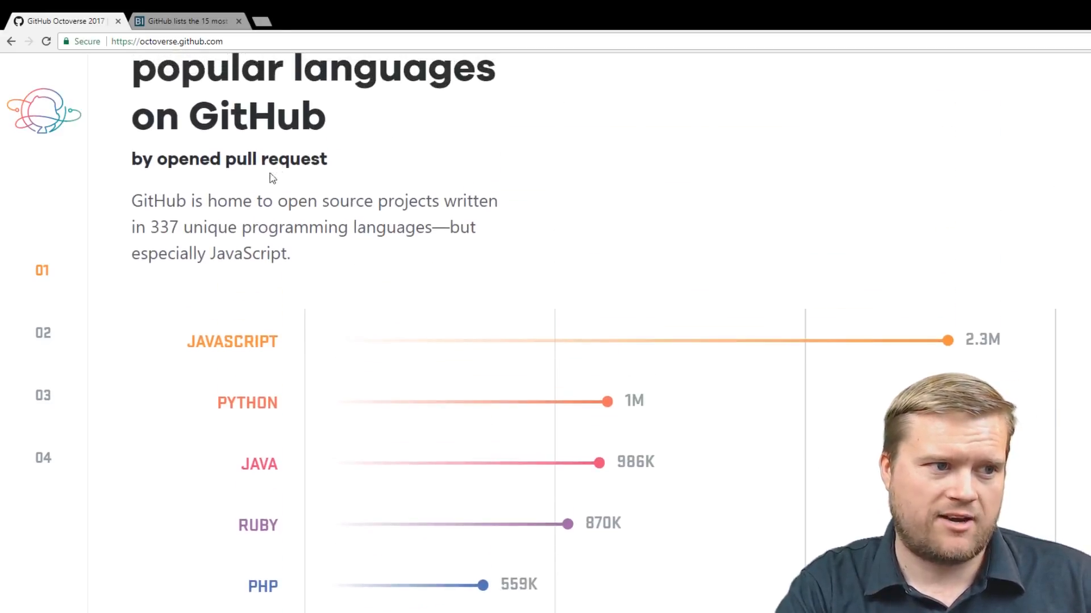
pyautogui.scroll(3)
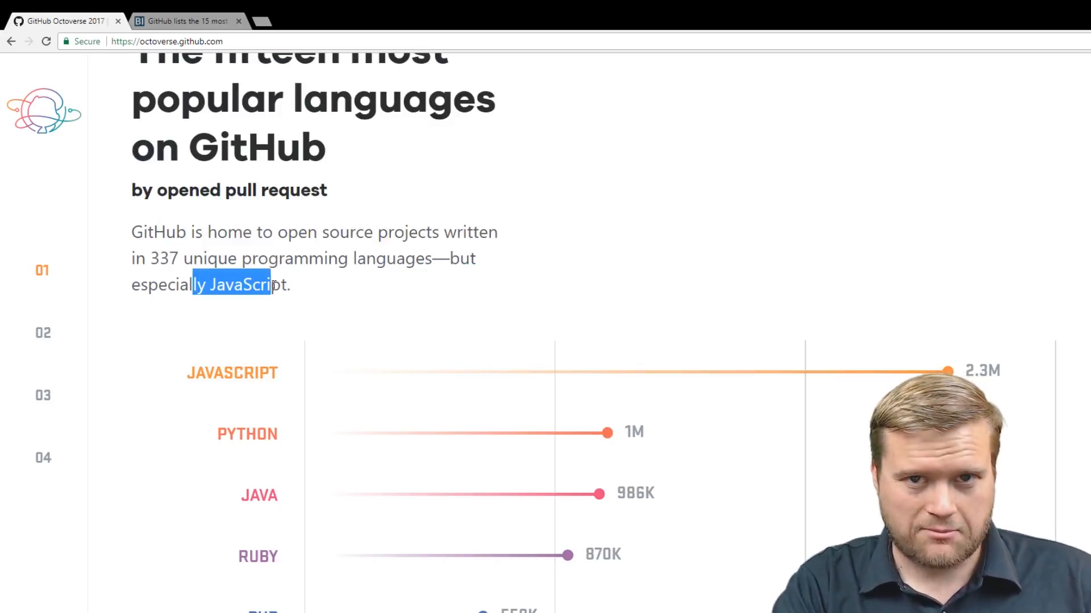
pyautogui.scroll(-3)
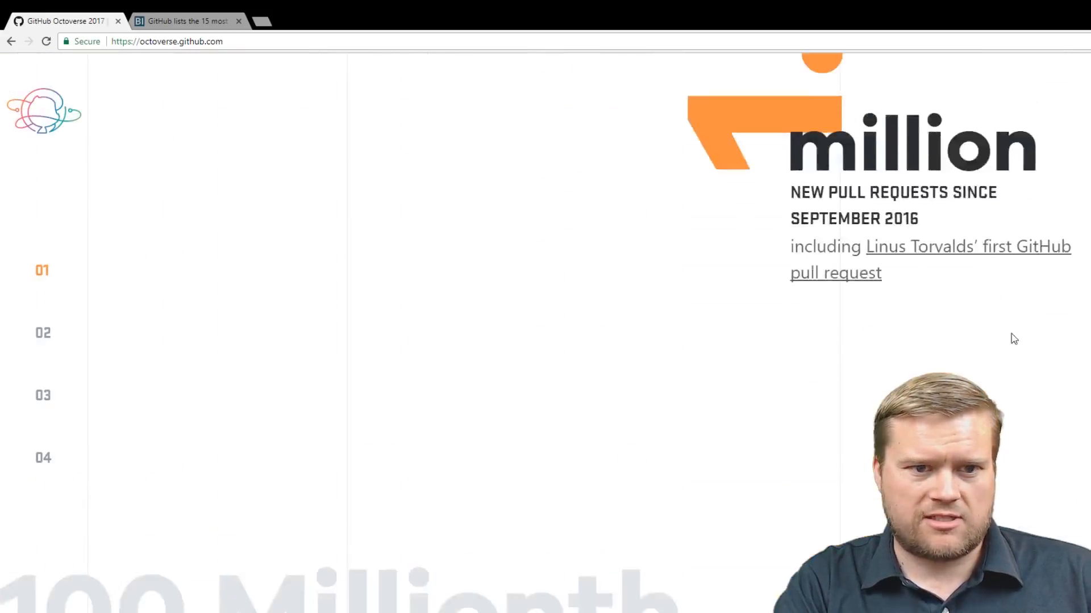
# Scroll down to the Ten years of merging paragraph and select part of its text.
pyautogui.scroll(-3)
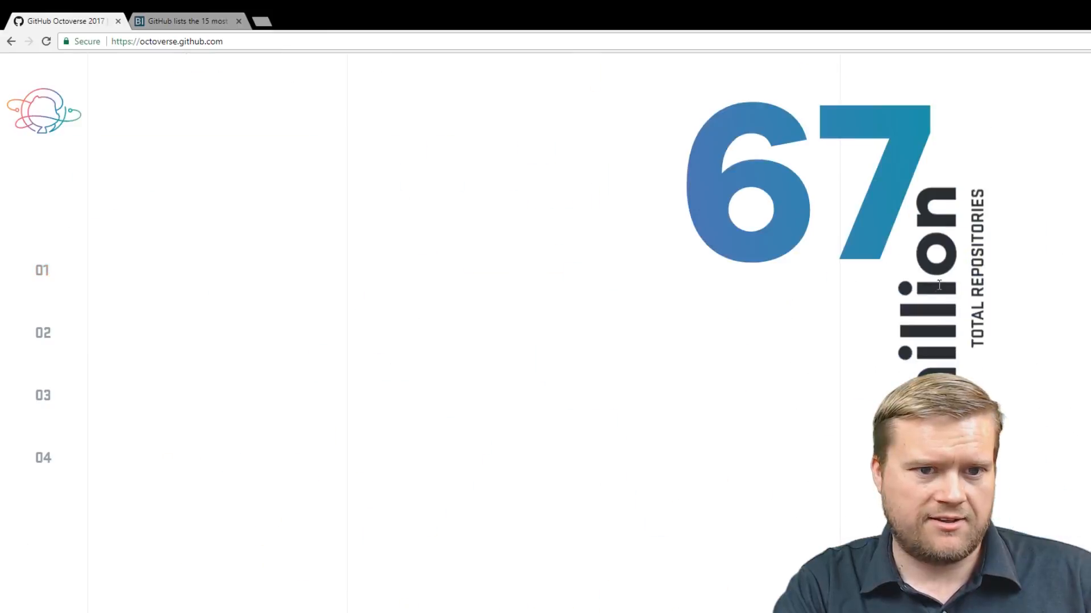
pyautogui.scroll(-3)
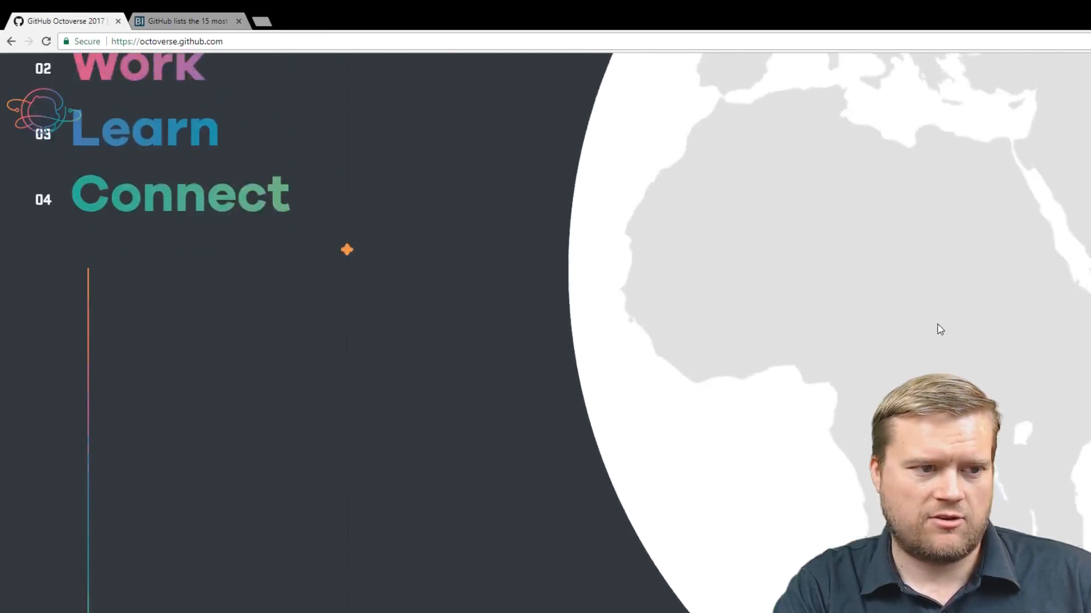
pyautogui.scroll(-3)
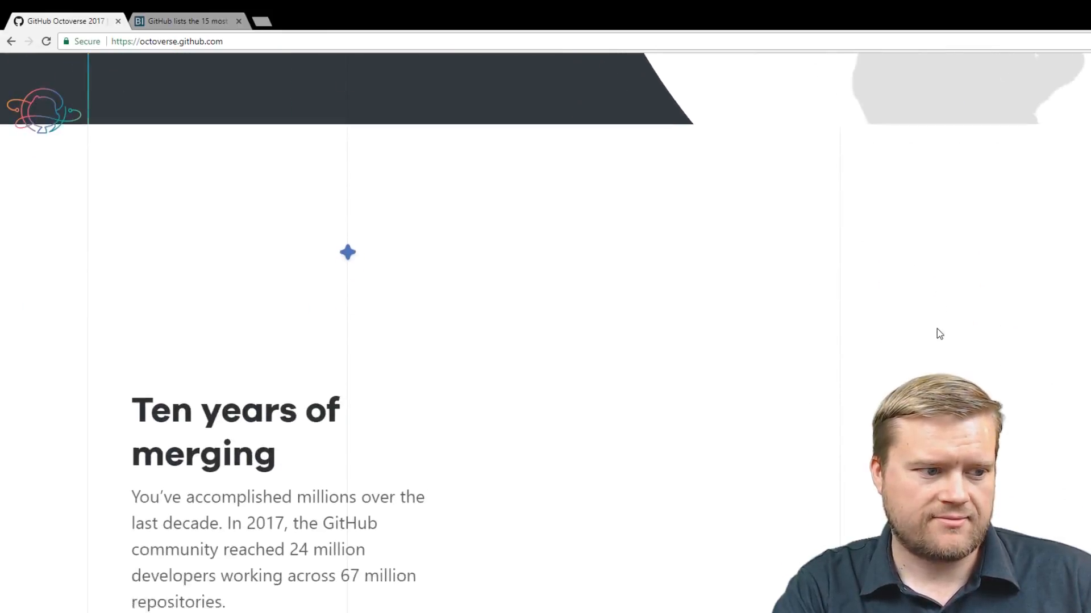
pyautogui.scroll(-3)
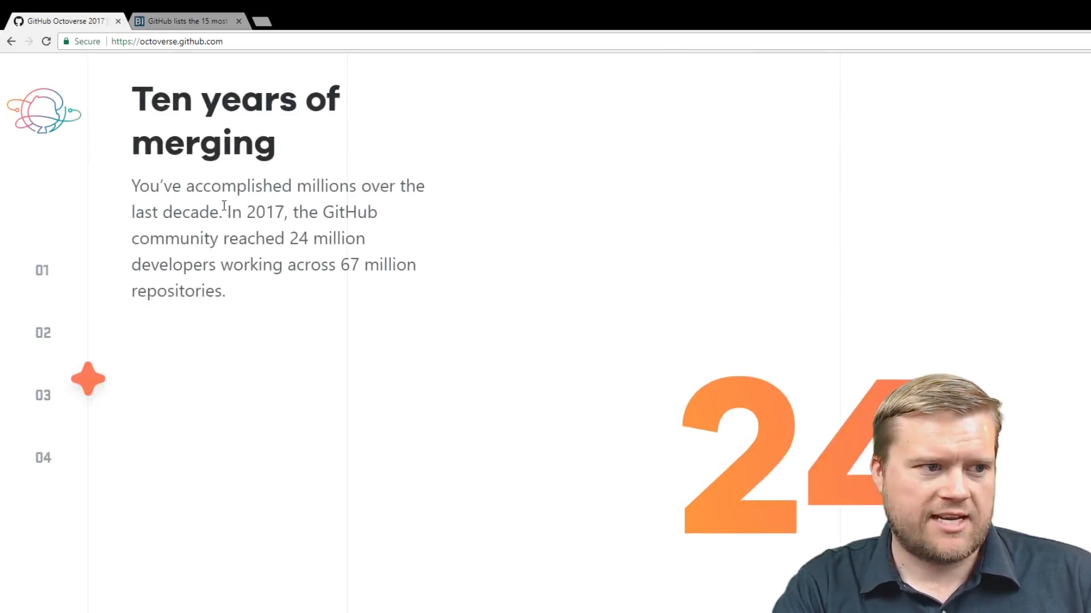
pyautogui.moveTo(201, 186); pyautogui.dragTo(331, 186)
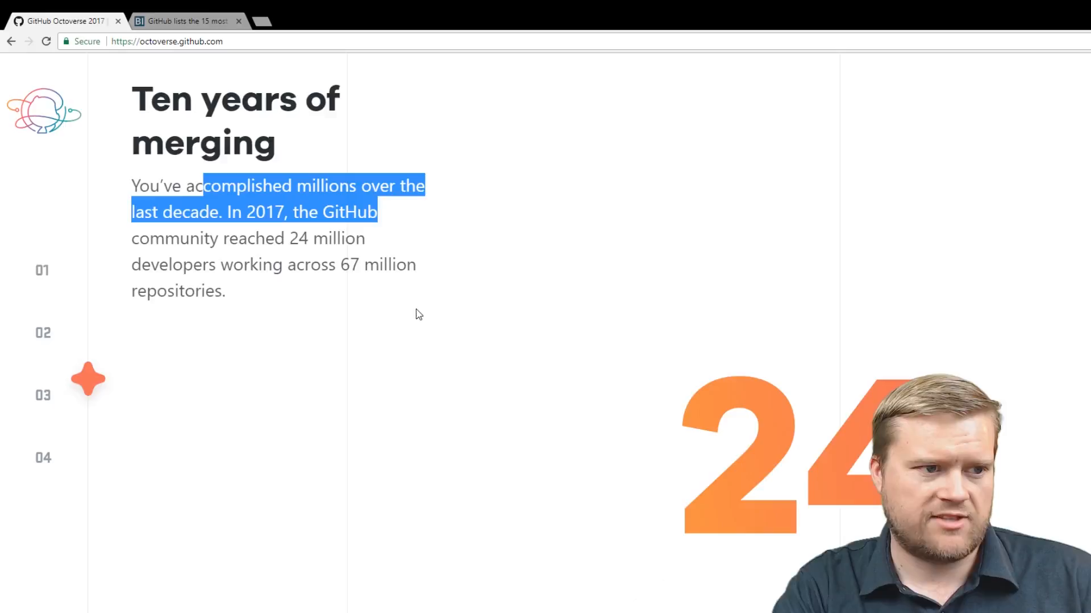
# Scroll past the 24 million users stat to the Everywhere you work world map.
pyautogui.scroll(-3)
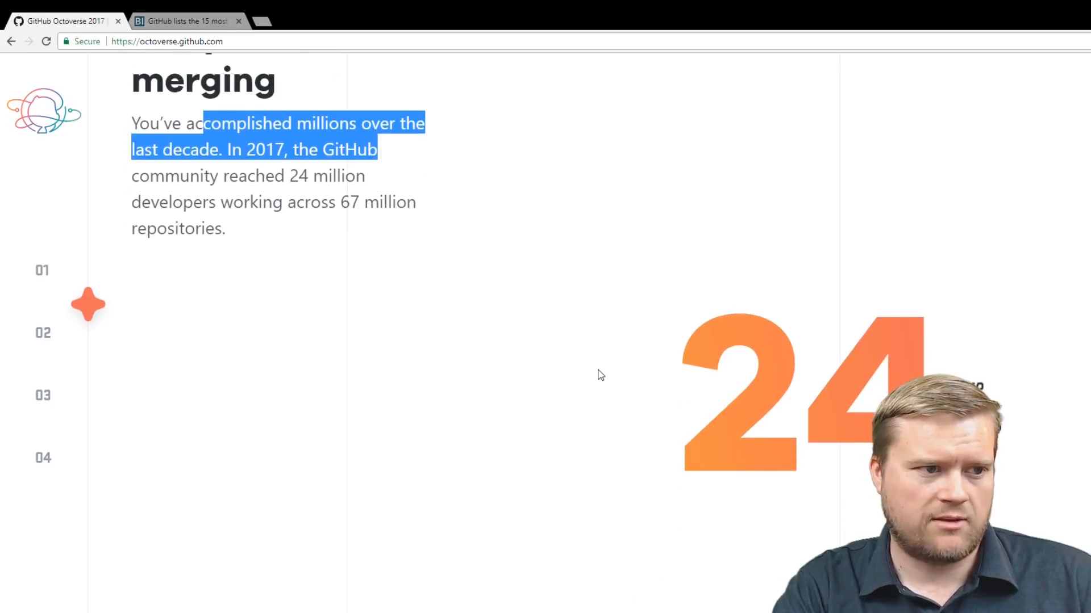
pyautogui.scroll(-3)
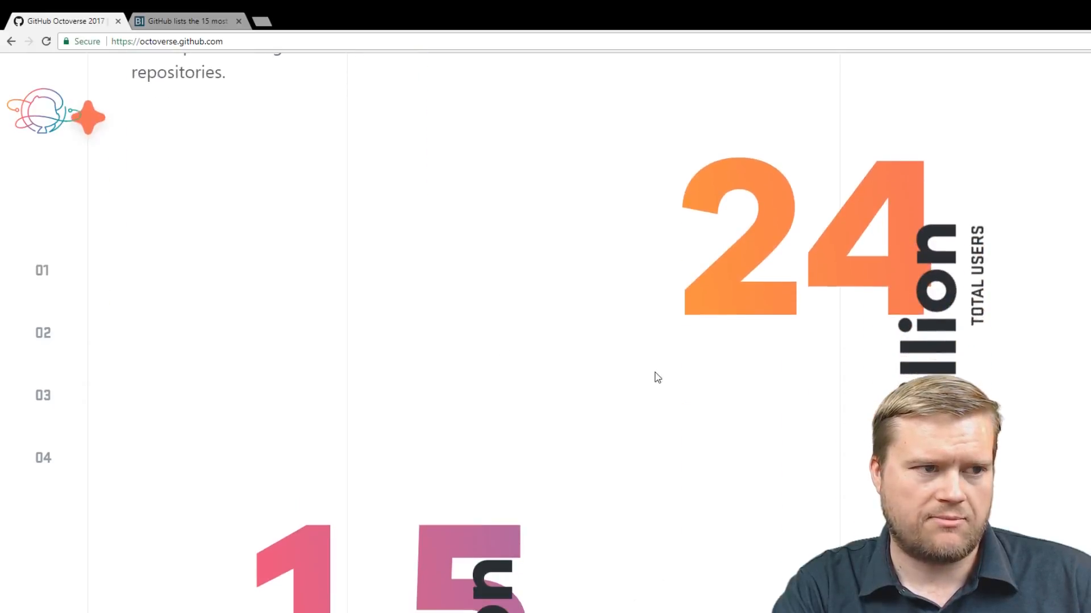
pyautogui.scroll(-3)
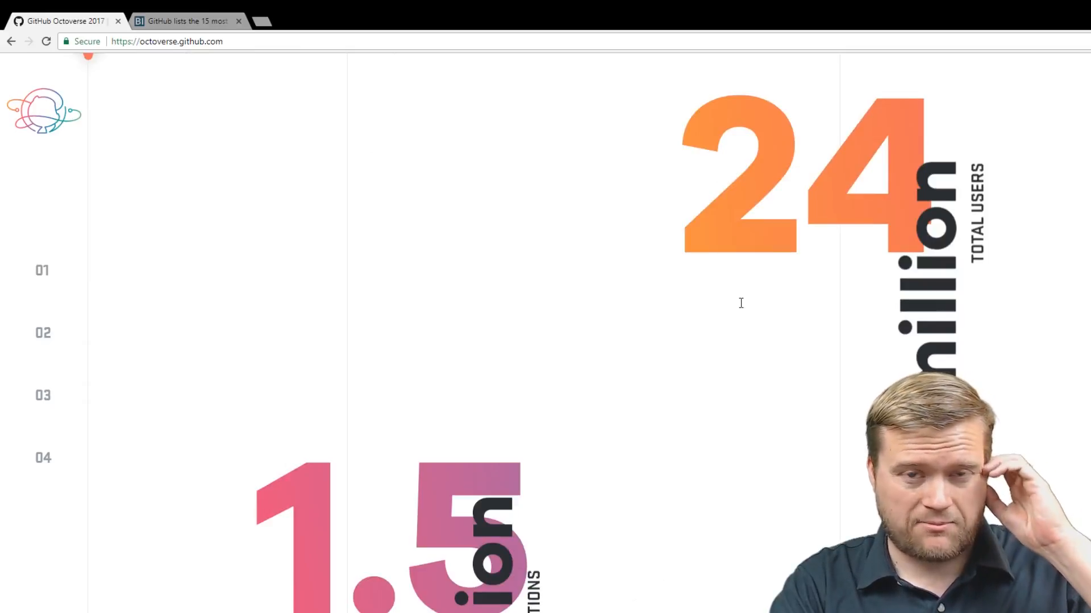
pyautogui.scroll(-3)
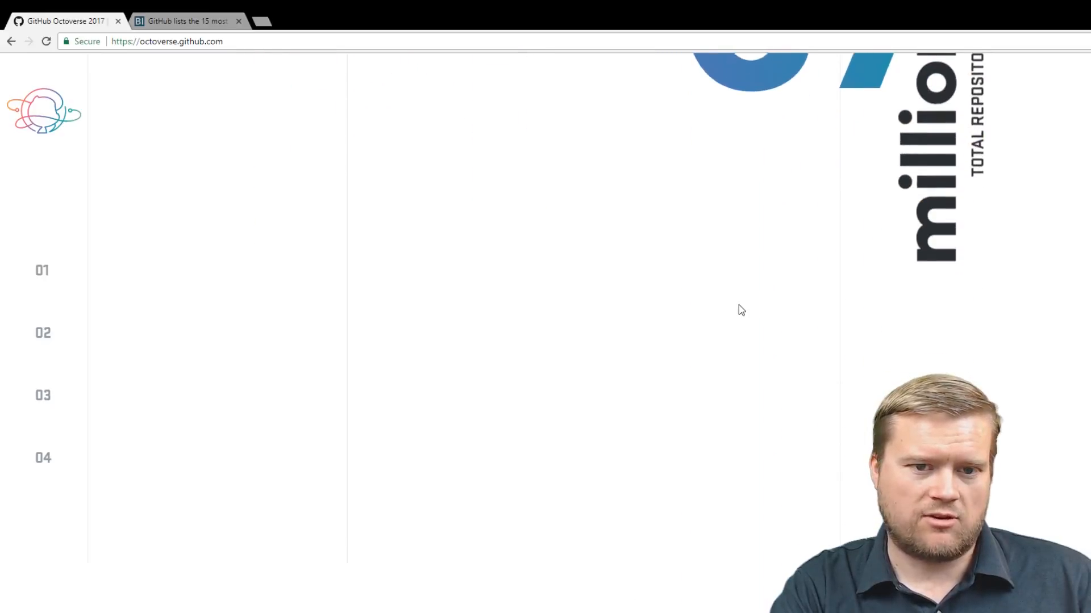
pyautogui.scroll(-3)
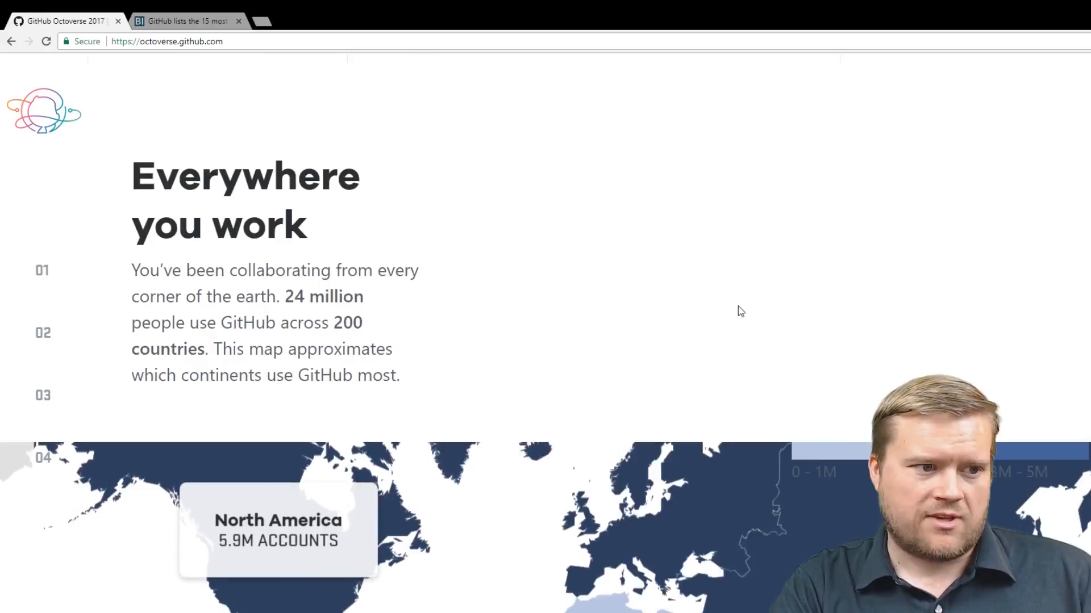
# Scroll past the continent map toward the commit and repository counts.
pyautogui.scroll(-3)
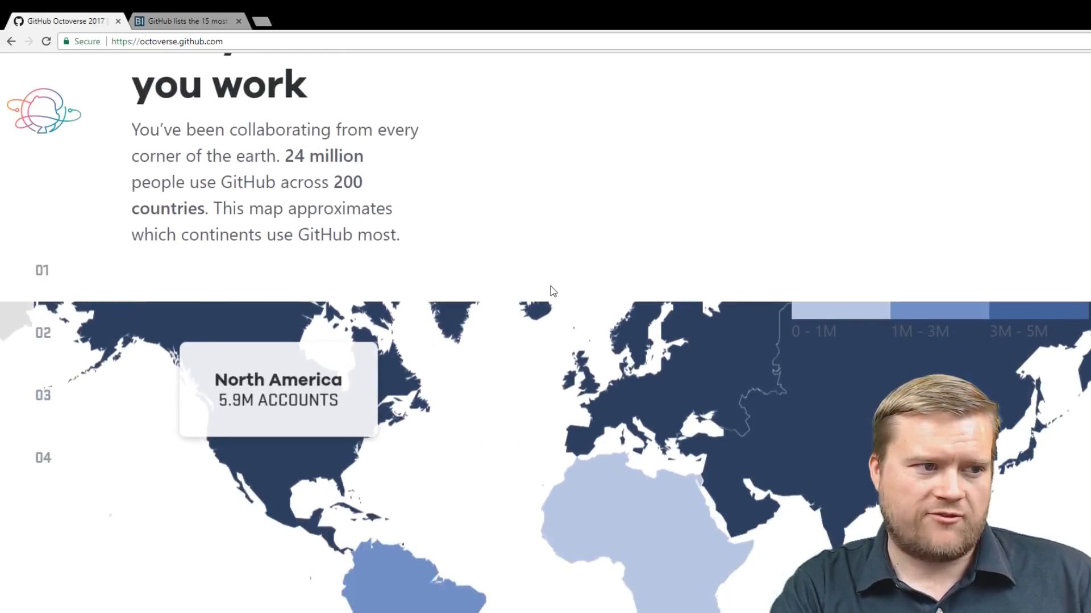
pyautogui.scroll(-3)
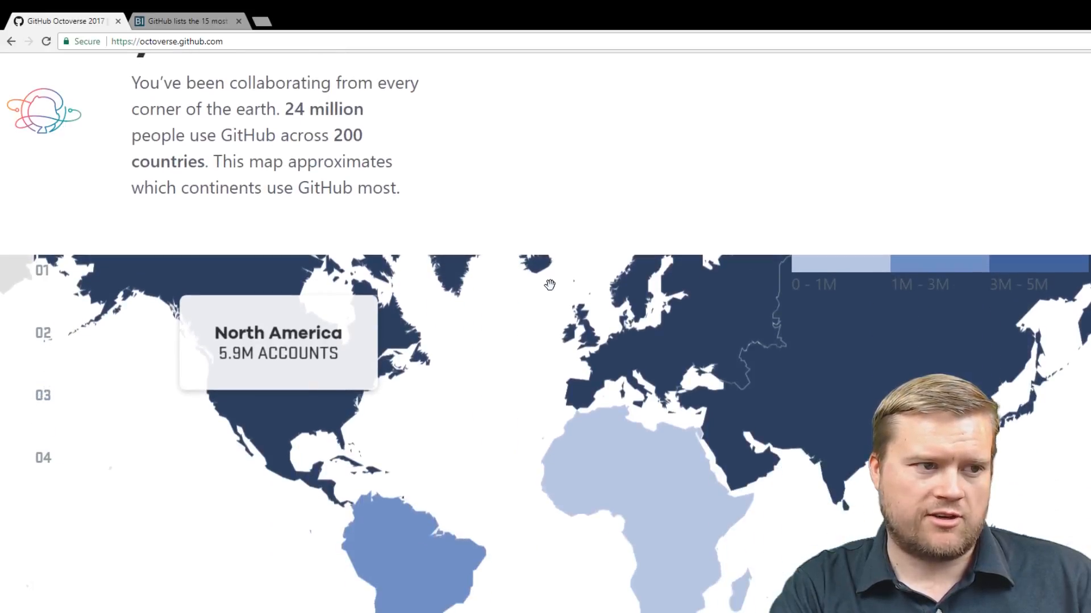
pyautogui.scroll(-3)
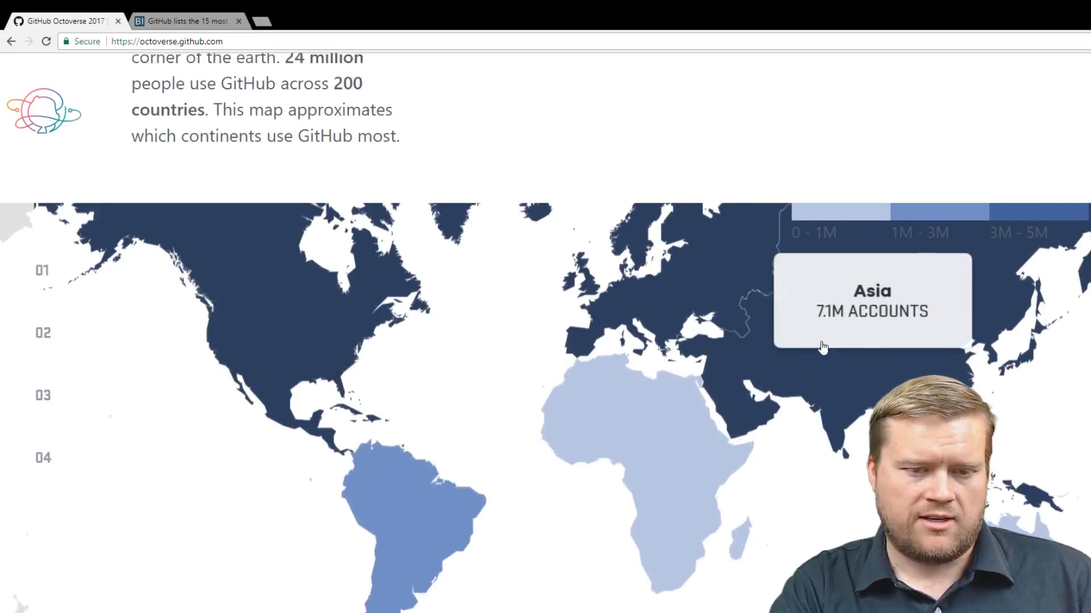
pyautogui.scroll(-3)
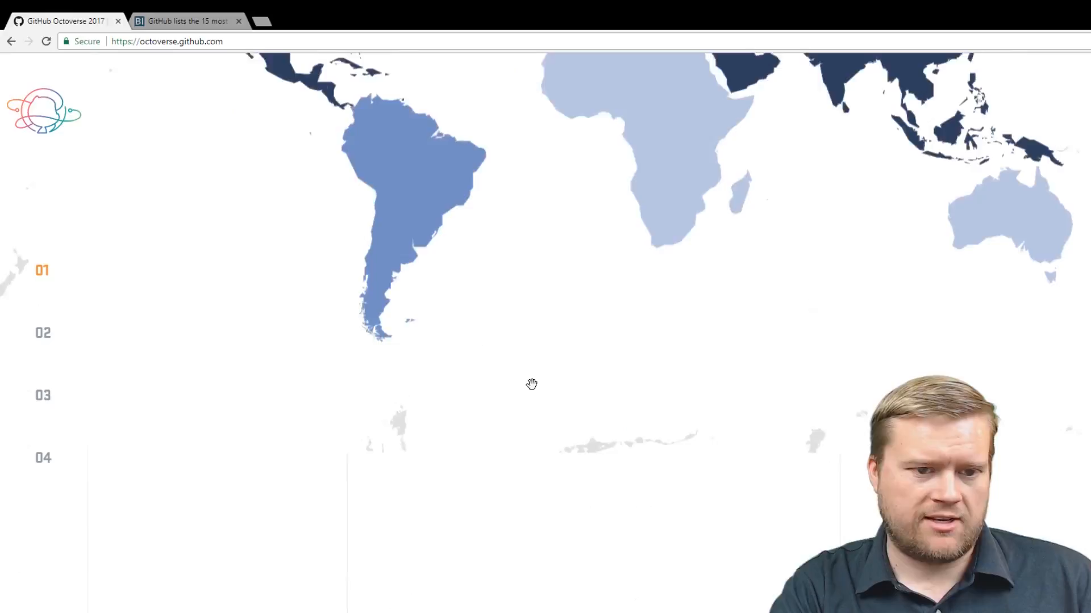
pyautogui.scroll(-3)
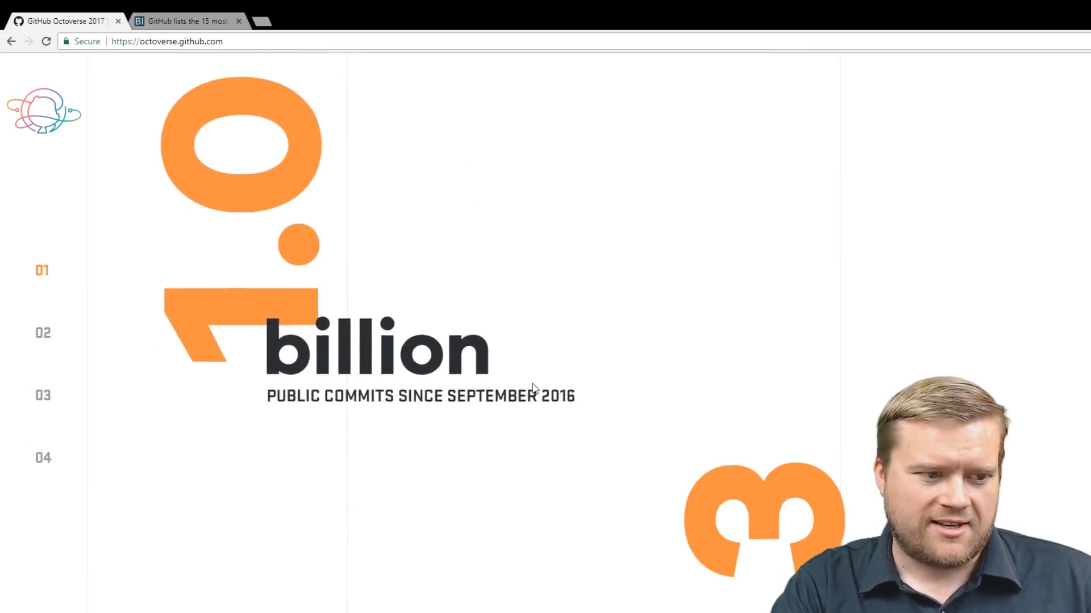
# Scroll past the issue figures and 100 millionth pull request to Changing the topic.
pyautogui.scroll(-3)
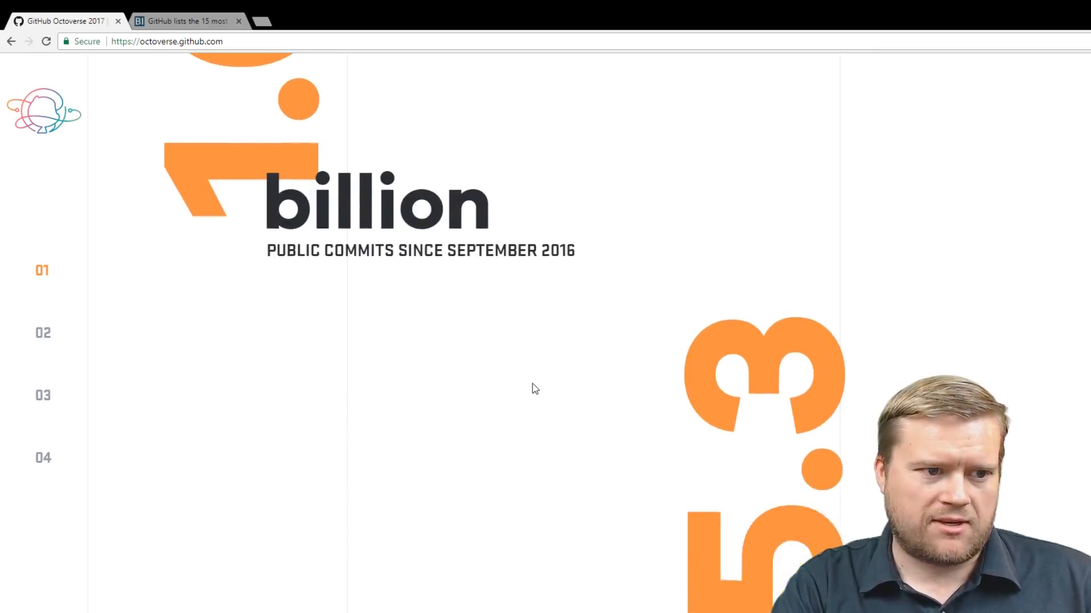
pyautogui.scroll(-3)
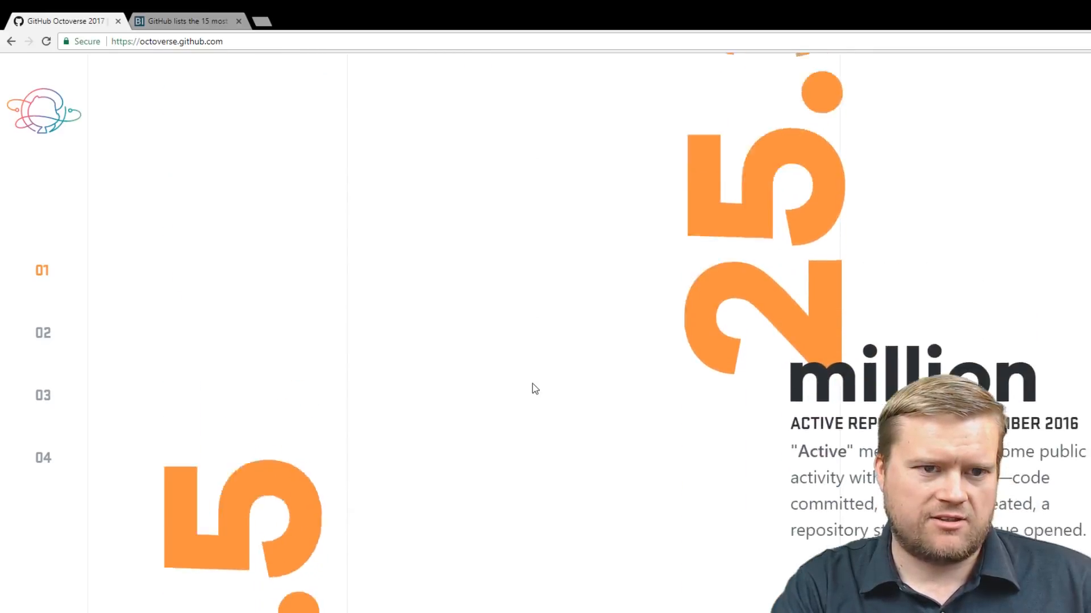
pyautogui.scroll(-3)
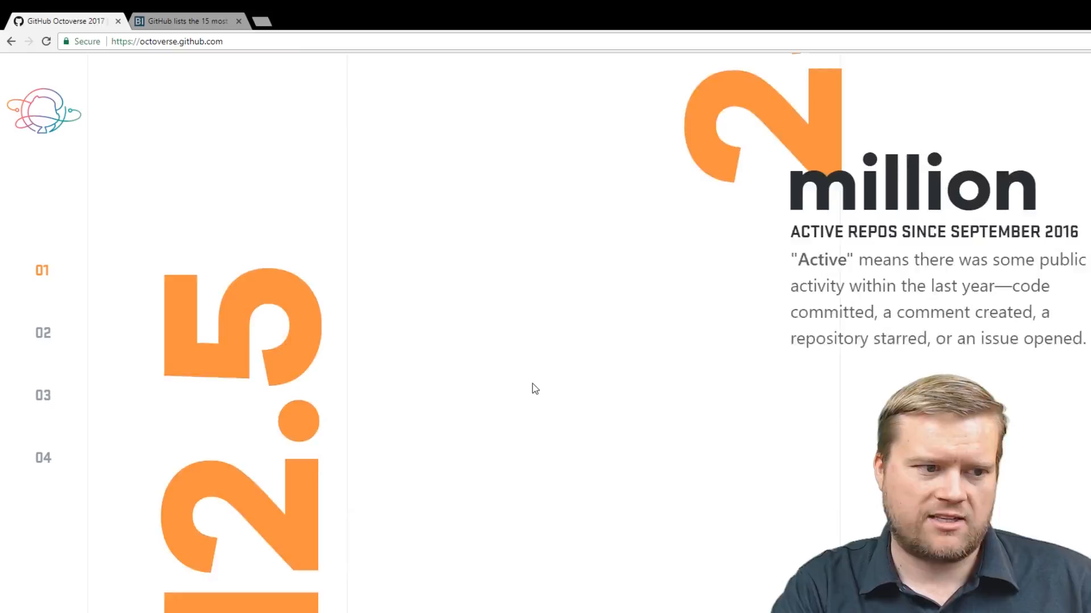
pyautogui.scroll(-3)
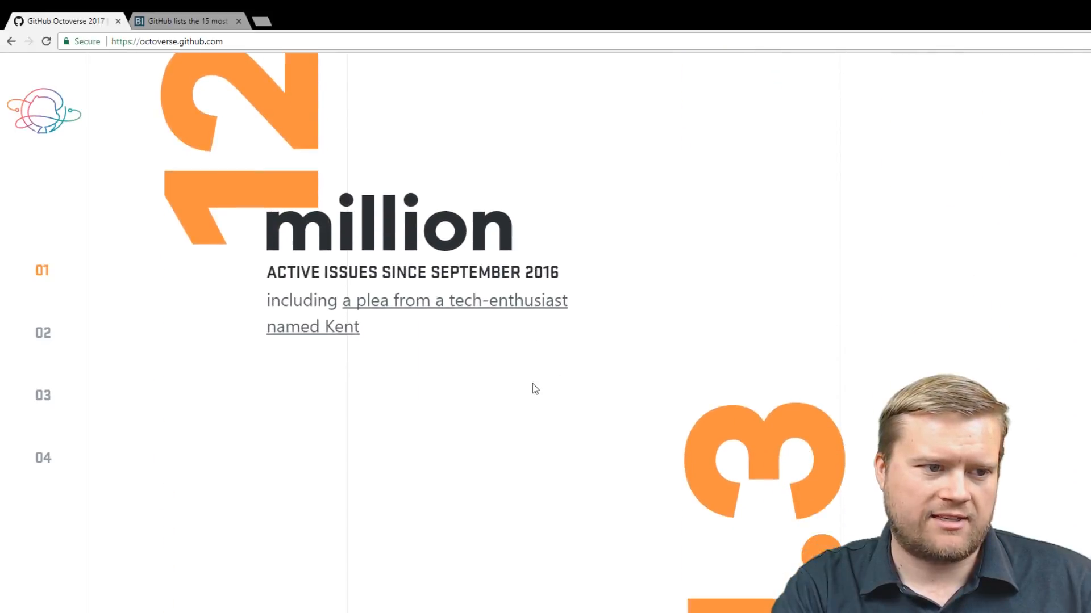
pyautogui.scroll(-3)
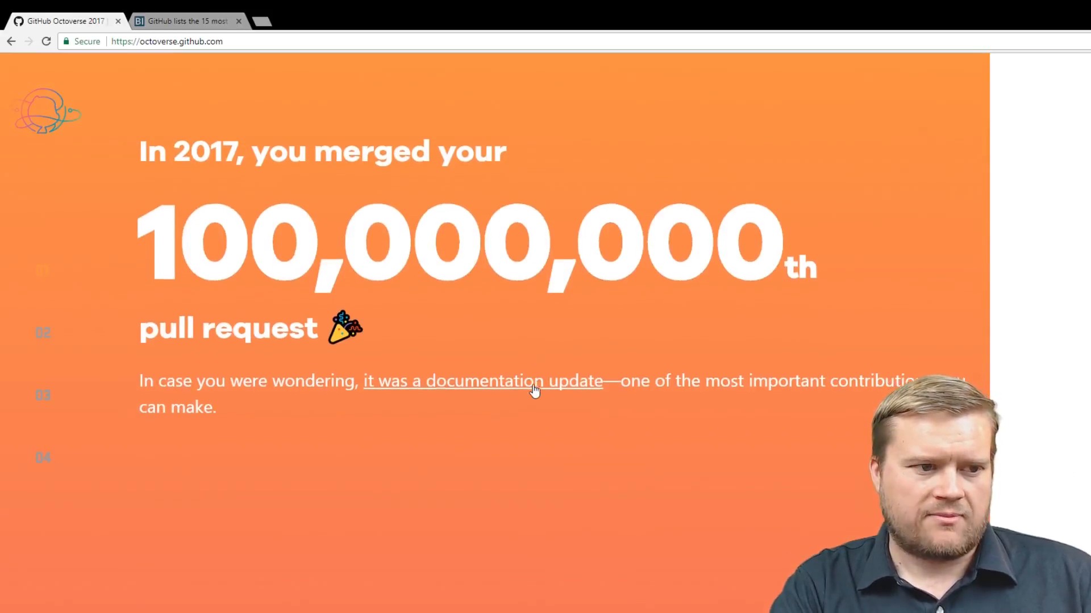
pyautogui.scroll(-3)
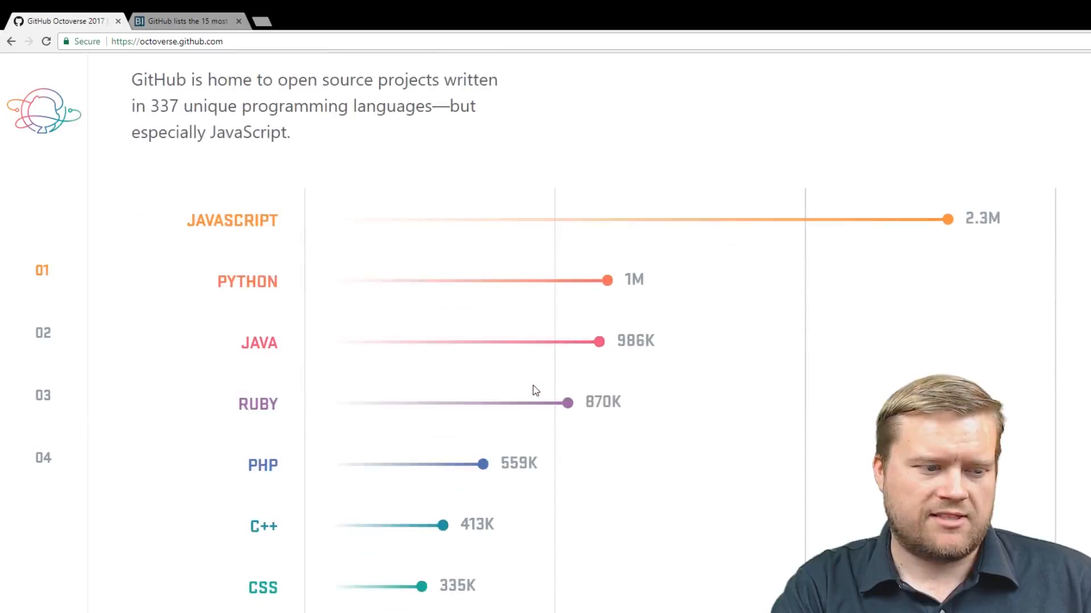
pyautogui.scroll(-3)
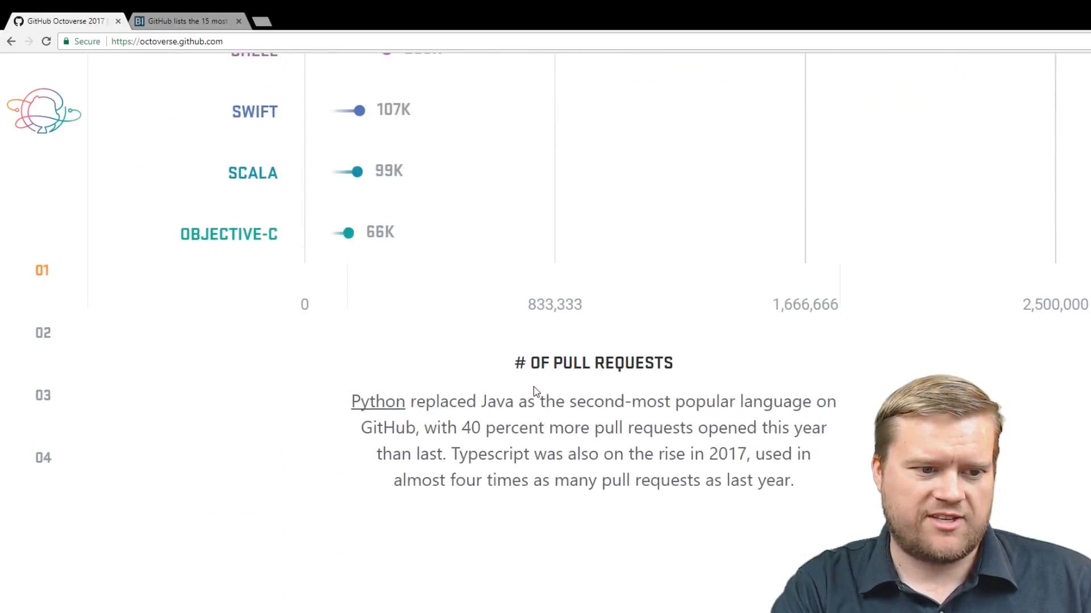
pyautogui.scroll(-3)
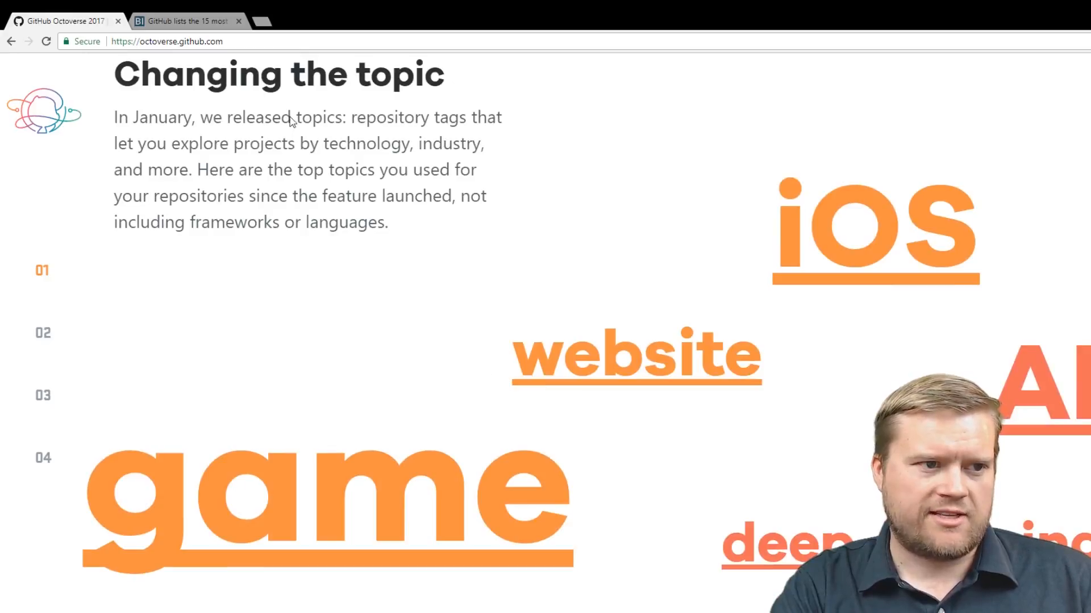
pyautogui.moveTo(564, 218)
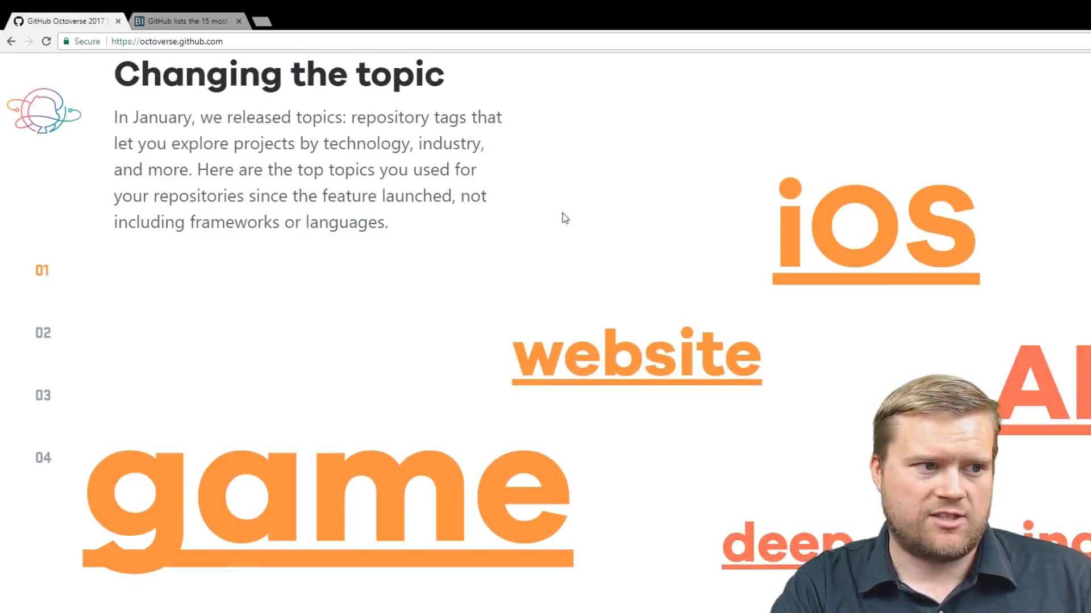
# Scroll to the learning, database, blog, plugin and bot topic words.
pyautogui.scroll(-3)
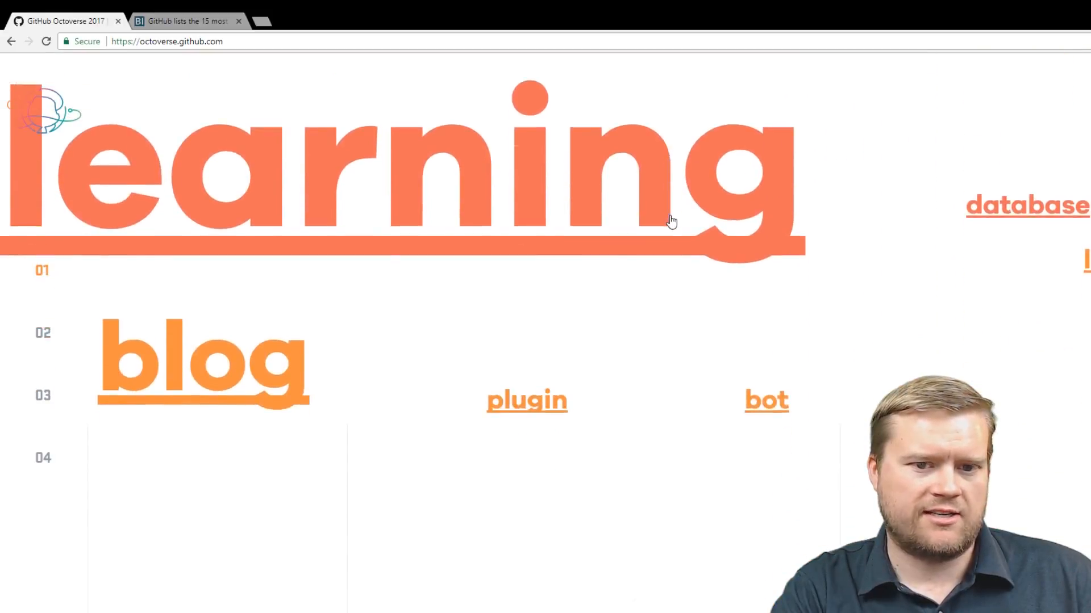
# Scroll through the ten most-forked projects list.
pyautogui.scroll(-3)
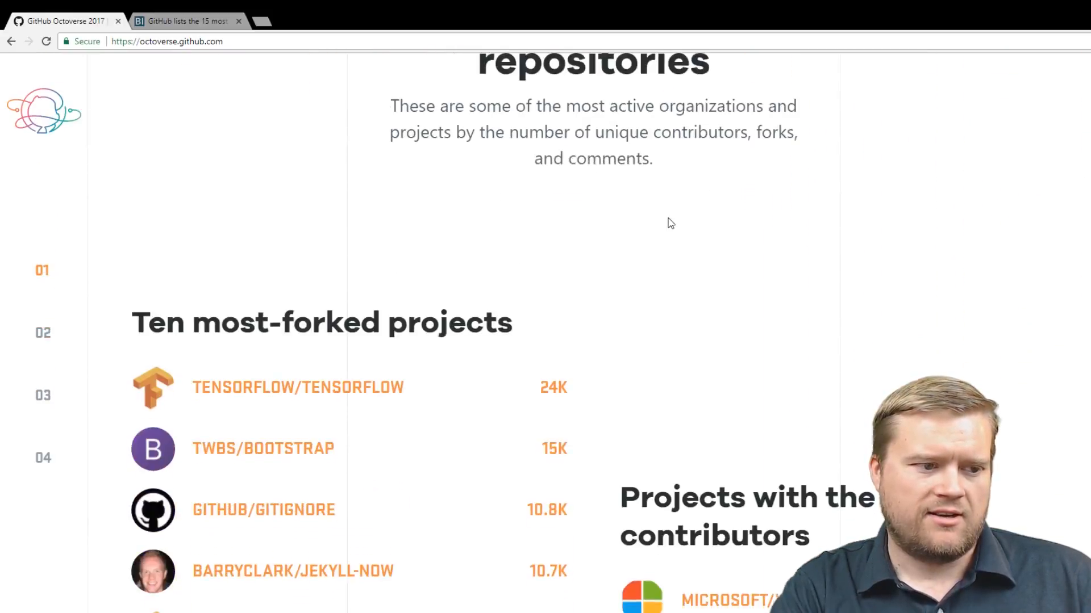
pyautogui.scroll(3)
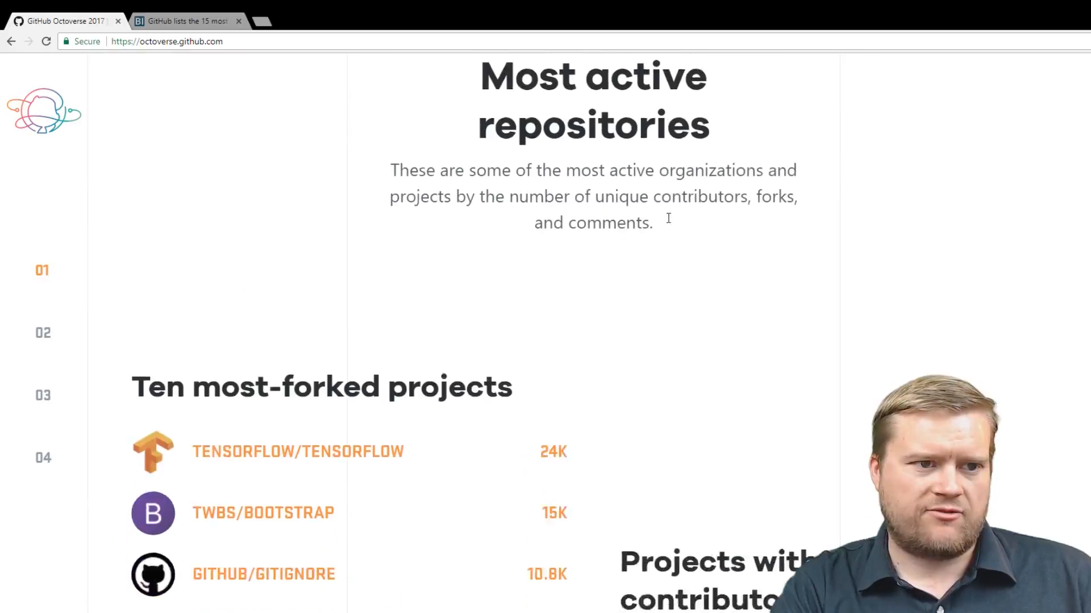
pyautogui.scroll(-3)
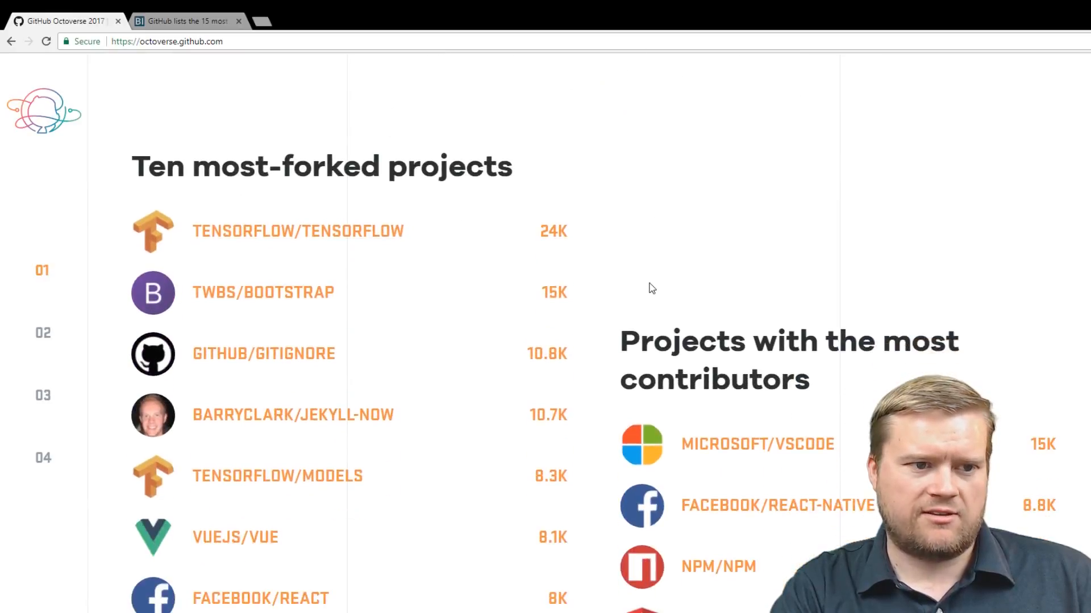
pyautogui.moveTo(731, 253)
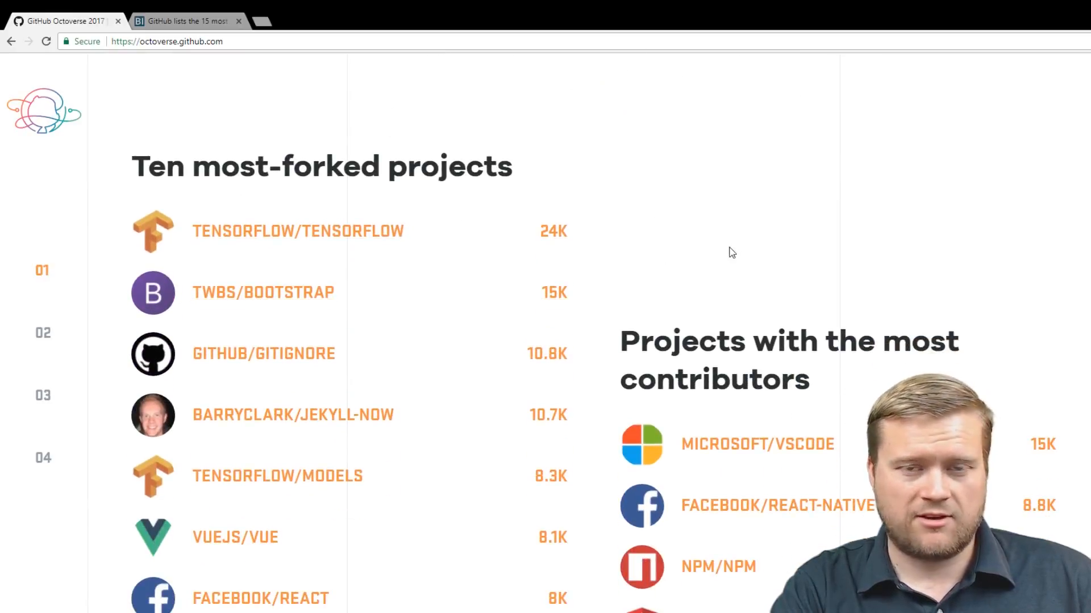
pyautogui.scroll(-3)
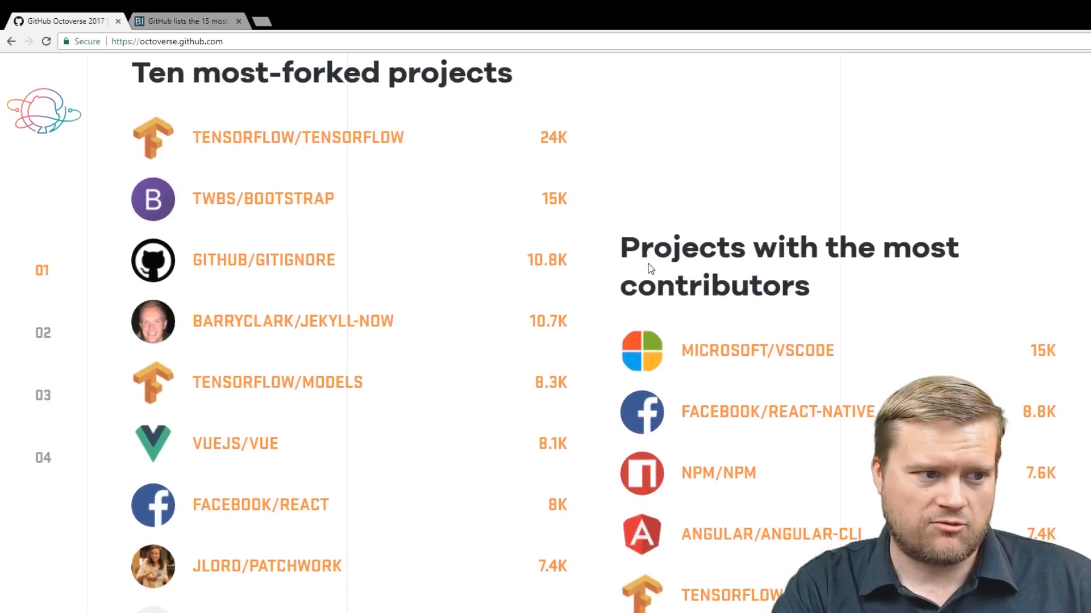
pyautogui.moveTo(355, 240)
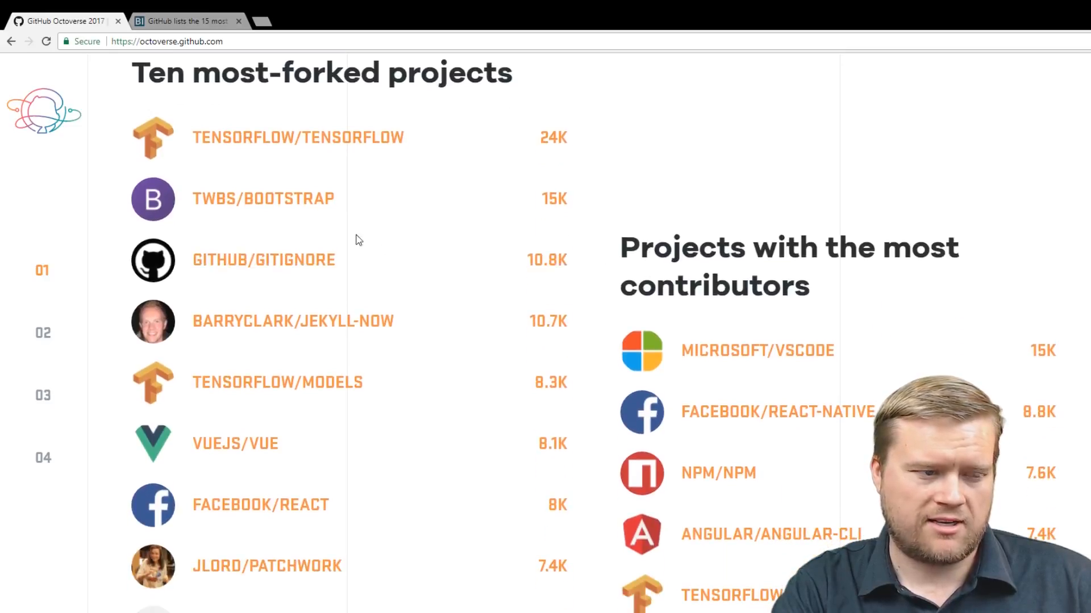
pyautogui.scroll(-3)
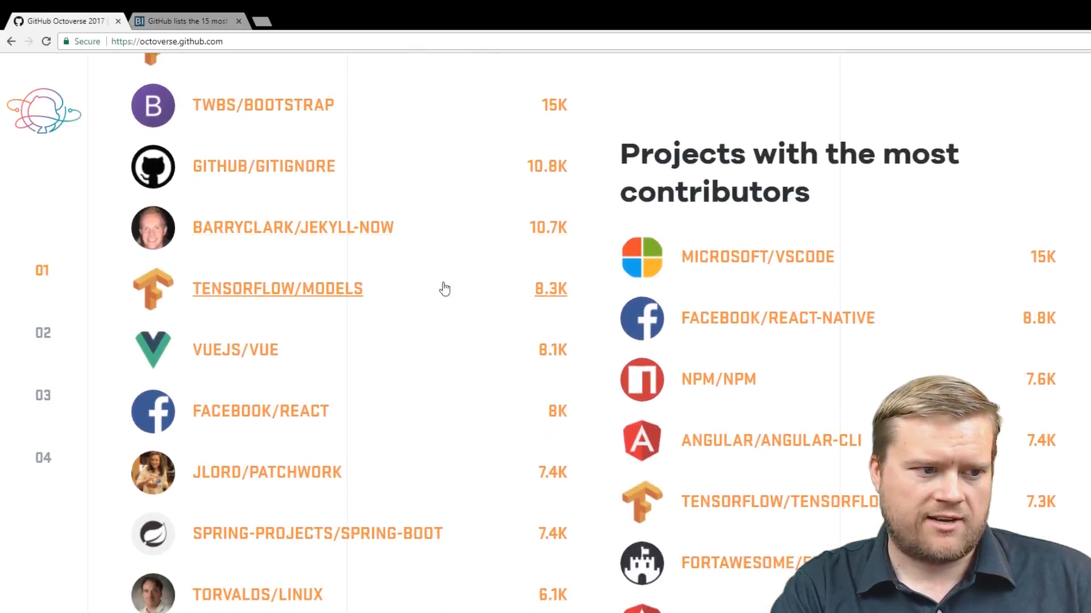
pyautogui.scroll(-3)
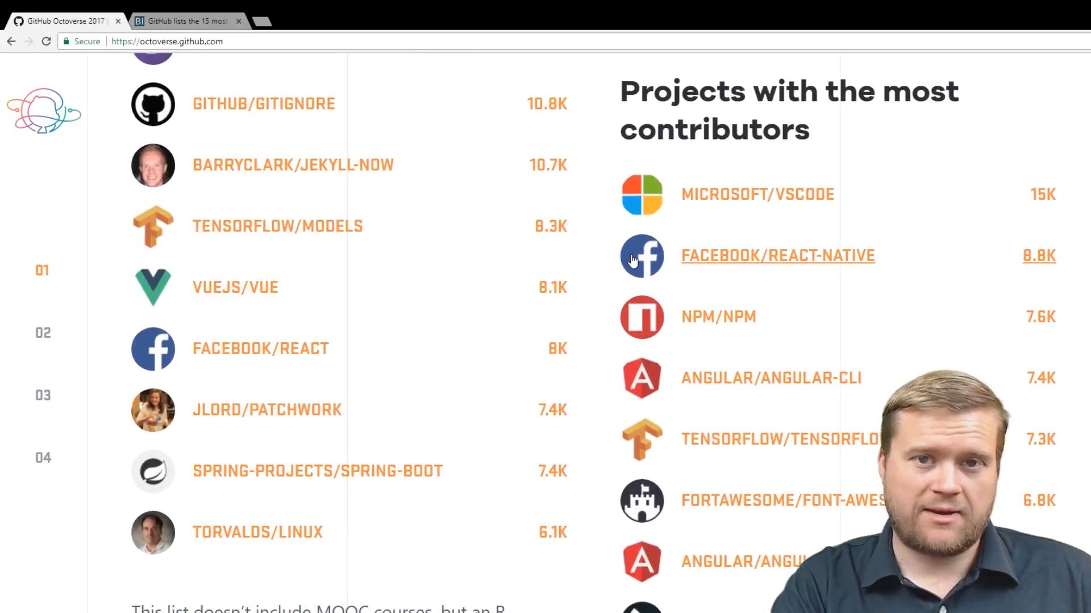
pyautogui.moveTo(554, 266)
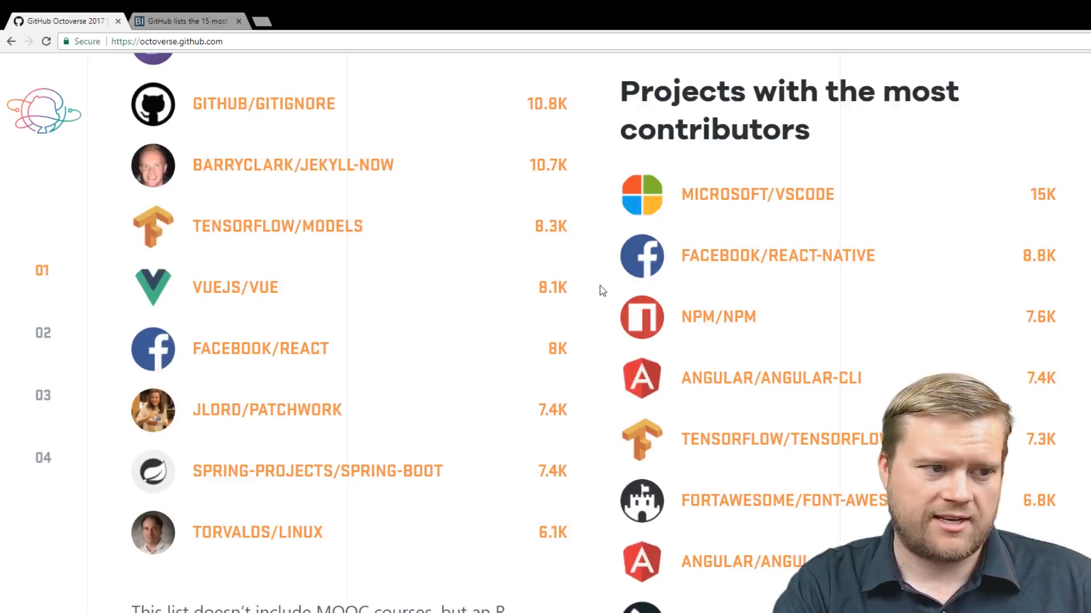
# Scroll past the most-contributors list to the Projects with the most reviews heading.
pyautogui.scroll(3)
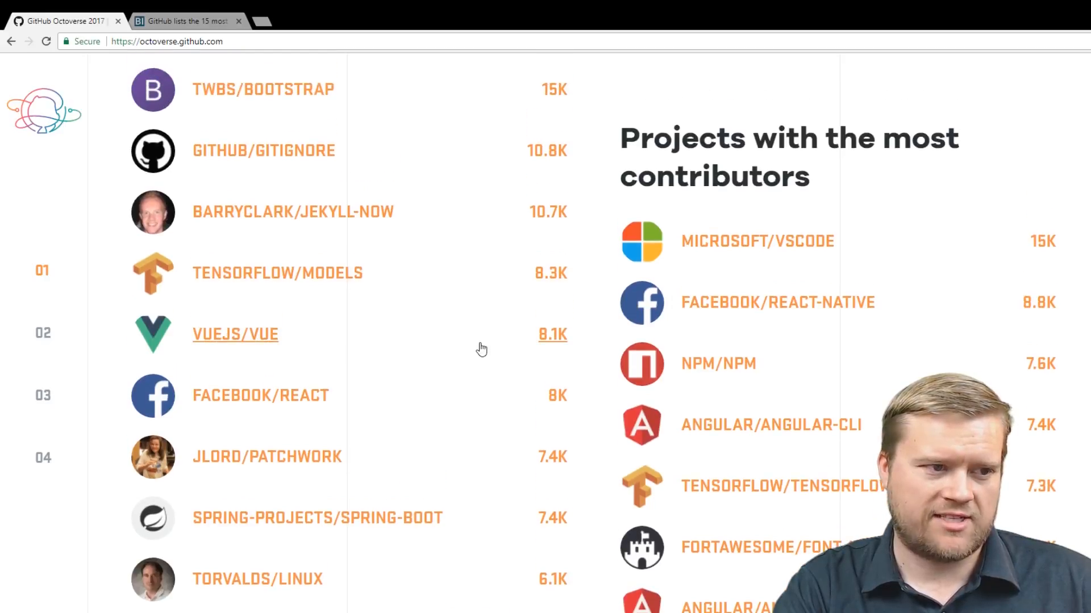
pyautogui.scroll(3)
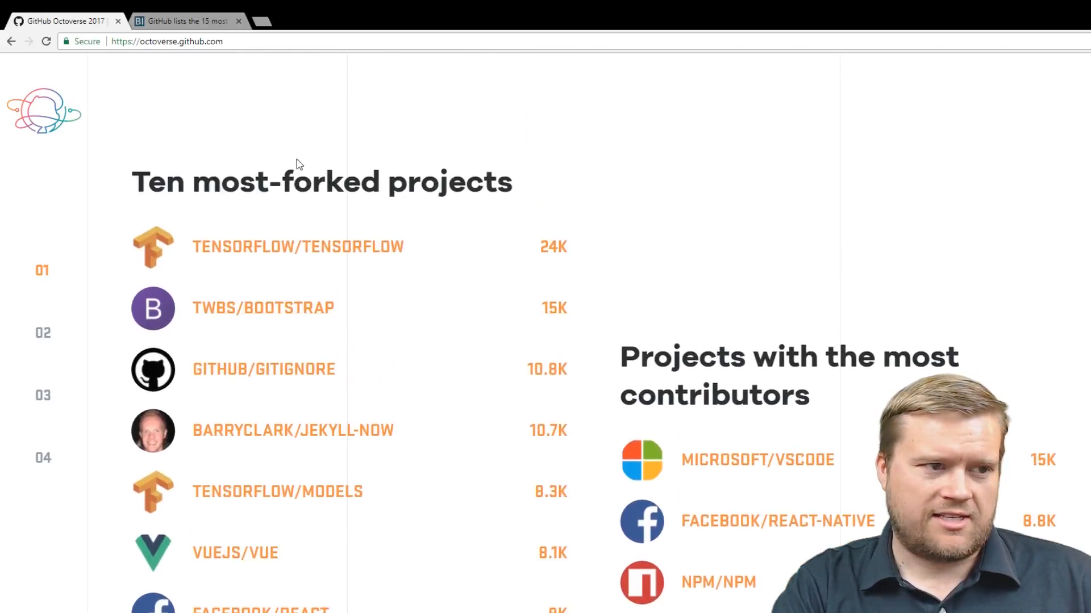
pyautogui.scroll(-3)
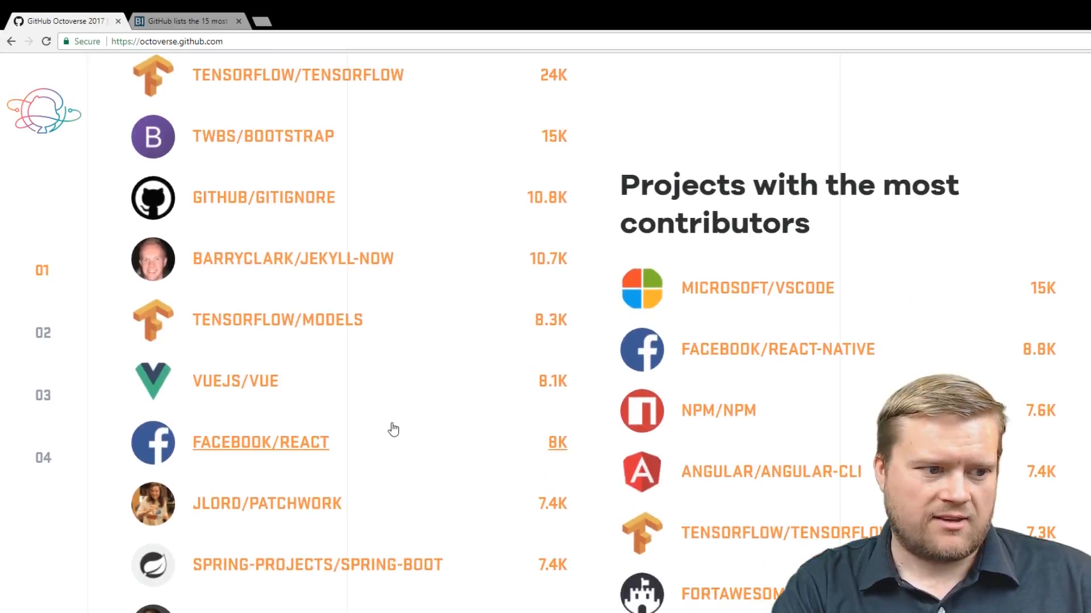
pyautogui.scroll(-3)
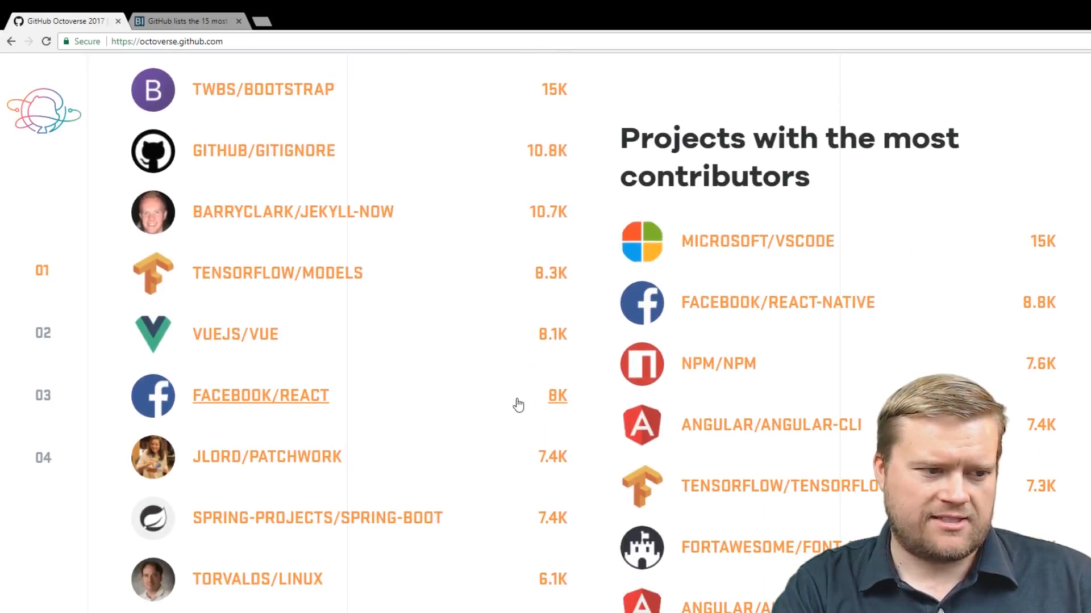
pyautogui.scroll(-3)
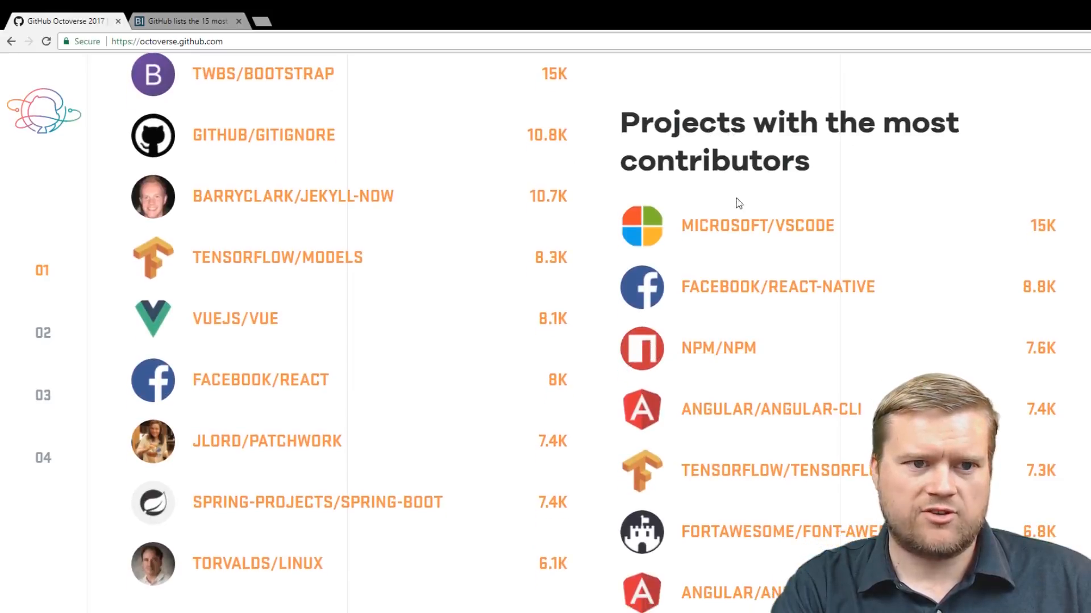
pyautogui.scroll(-3)
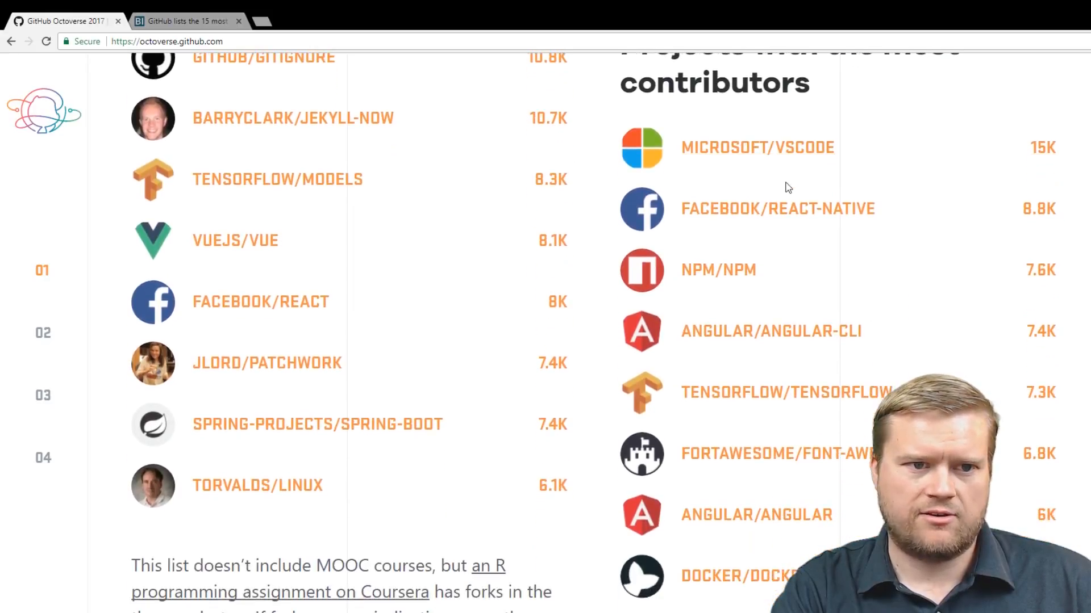
pyautogui.scroll(-3)
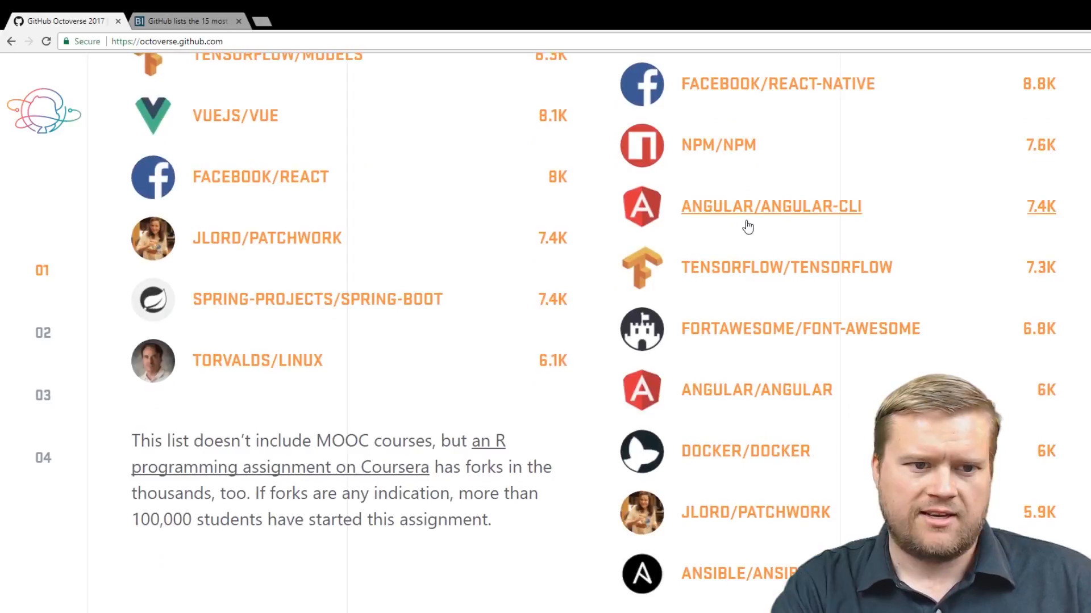
pyautogui.scroll(-3)
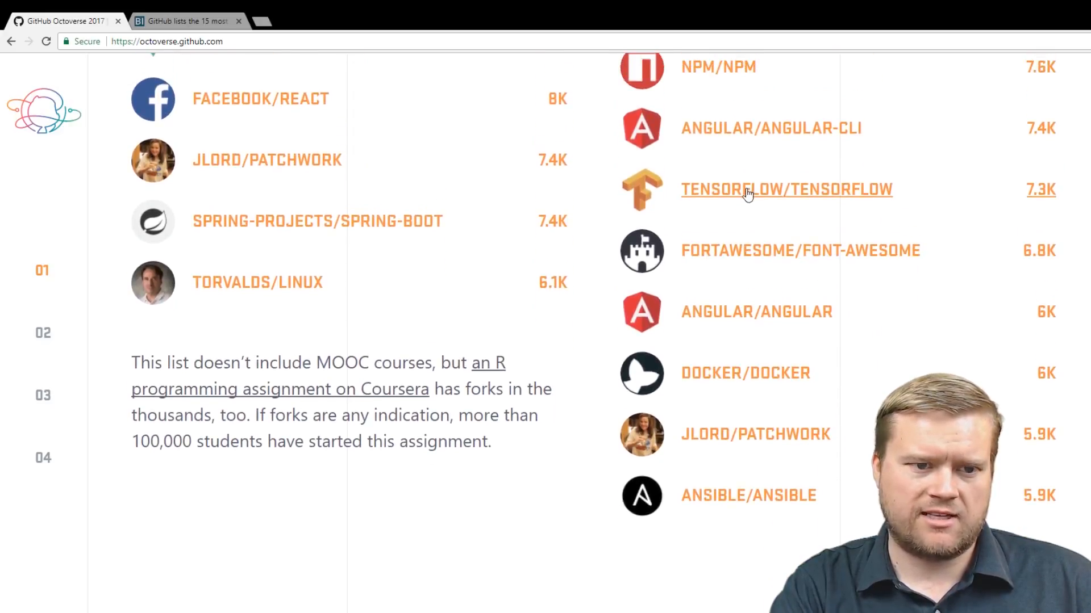
pyautogui.scroll(-3)
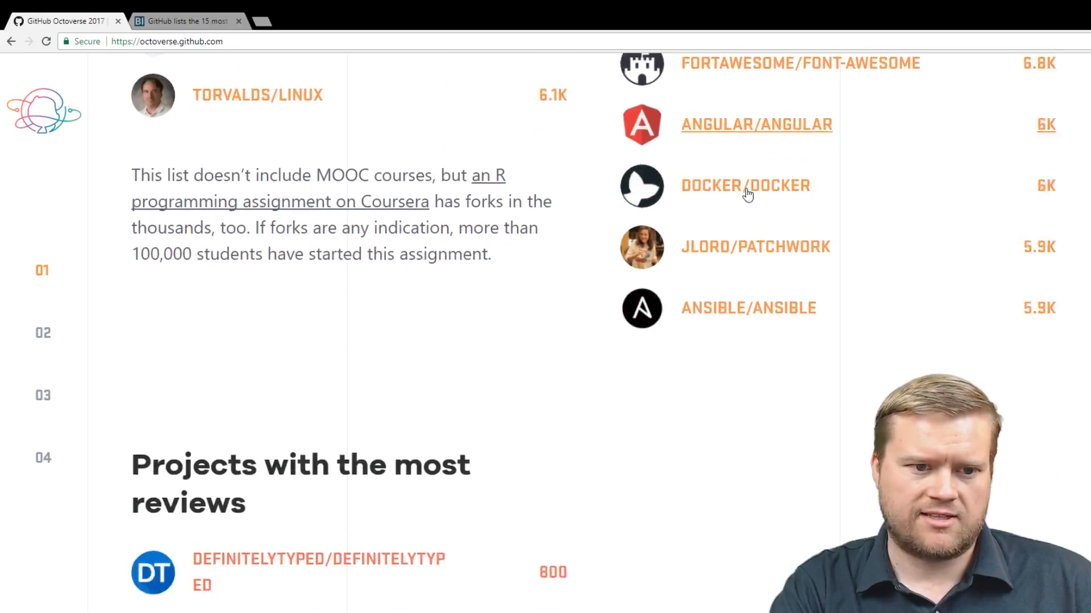
# Scroll past the most-reviewed and ten most-discussed repository lists.
pyautogui.scroll(-3)
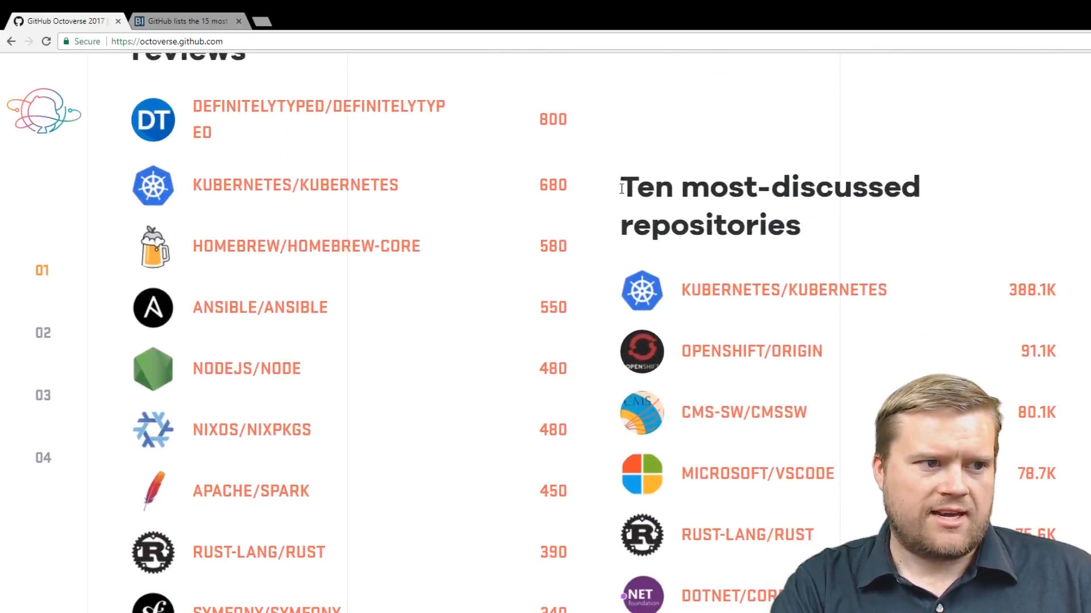
pyautogui.moveTo(348, 161)
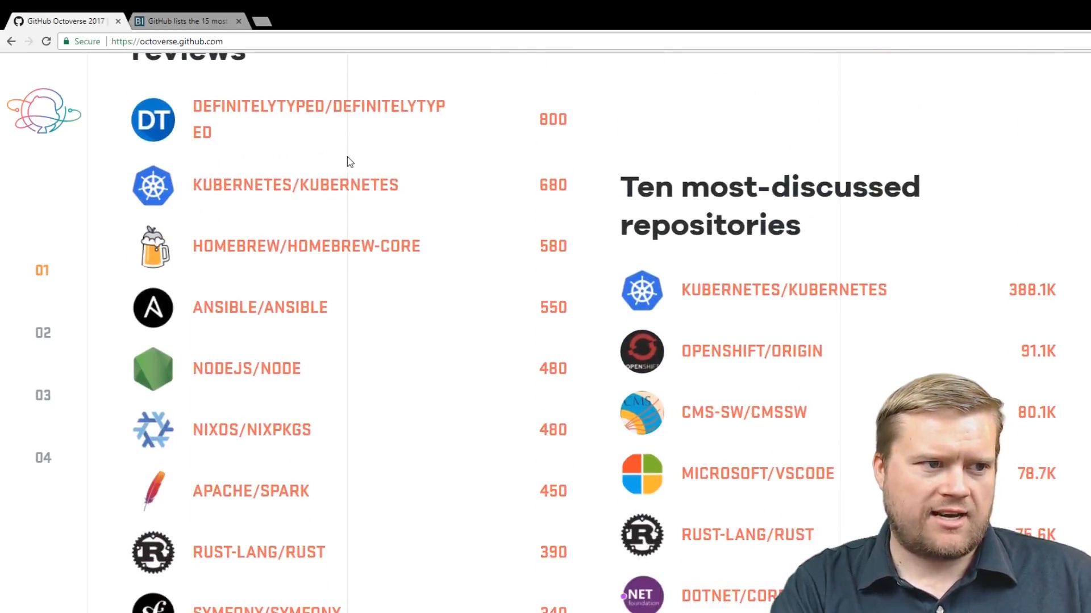
pyautogui.moveTo(430, 191)
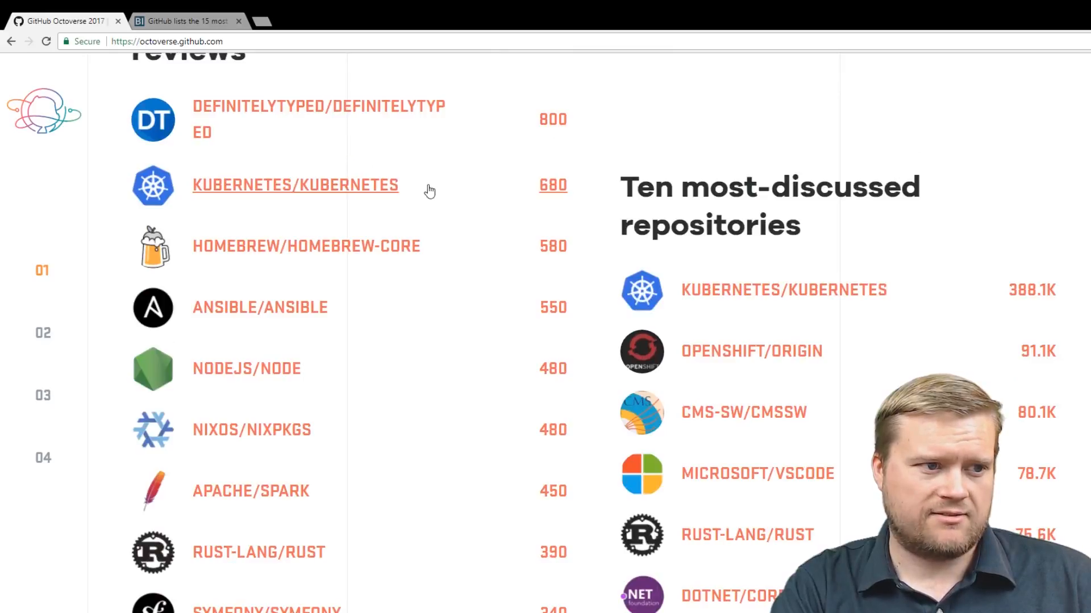
pyautogui.scroll(-3)
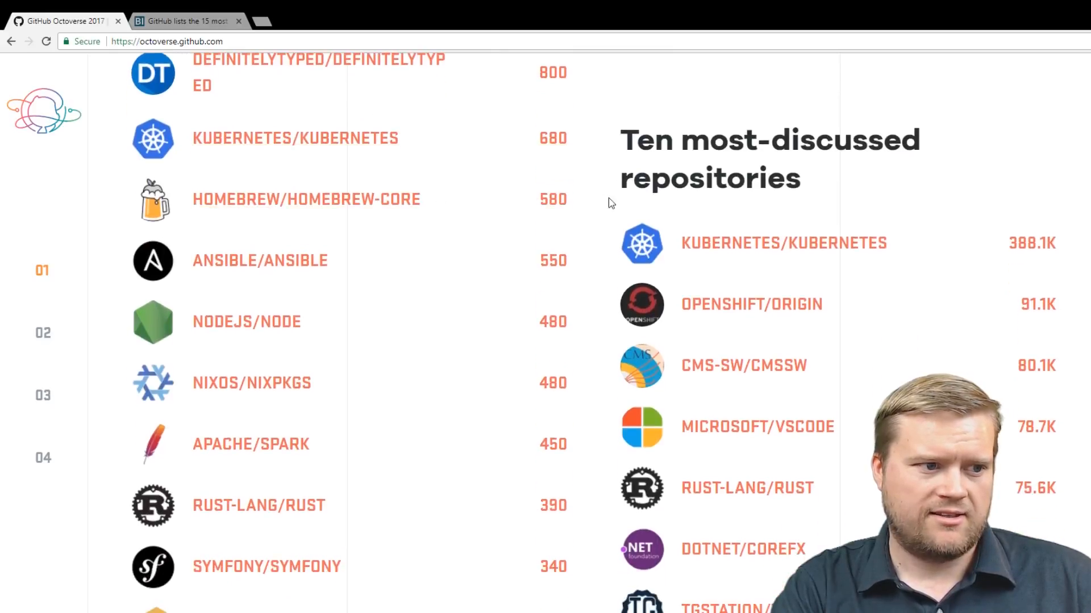
pyautogui.scroll(-3)
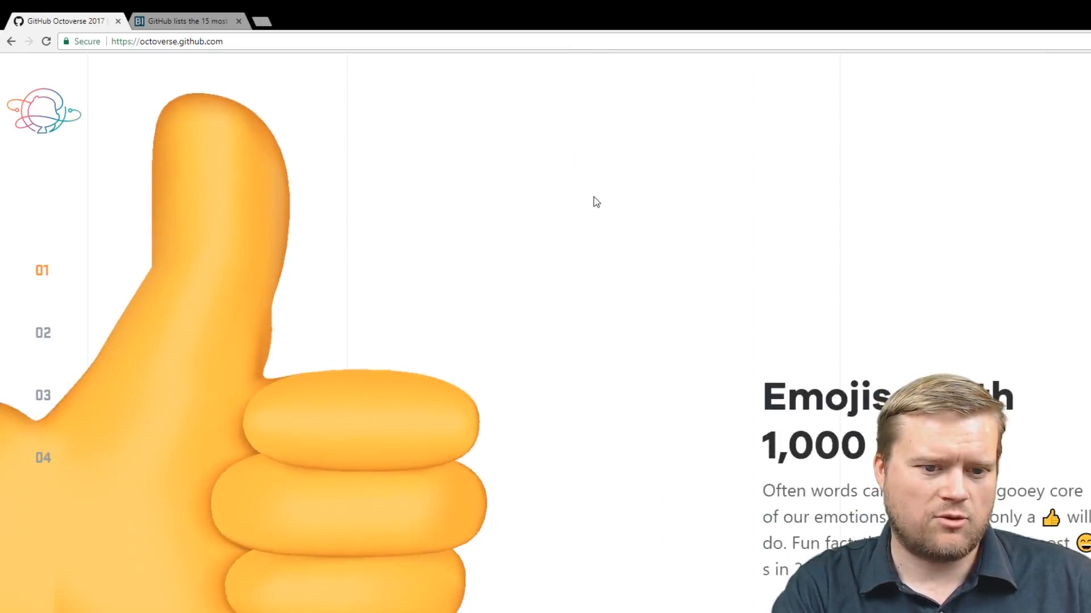
# Scroll past the Emojis worth 1,000 words reaction counts to the 02 Work section.
pyautogui.scroll(-3)
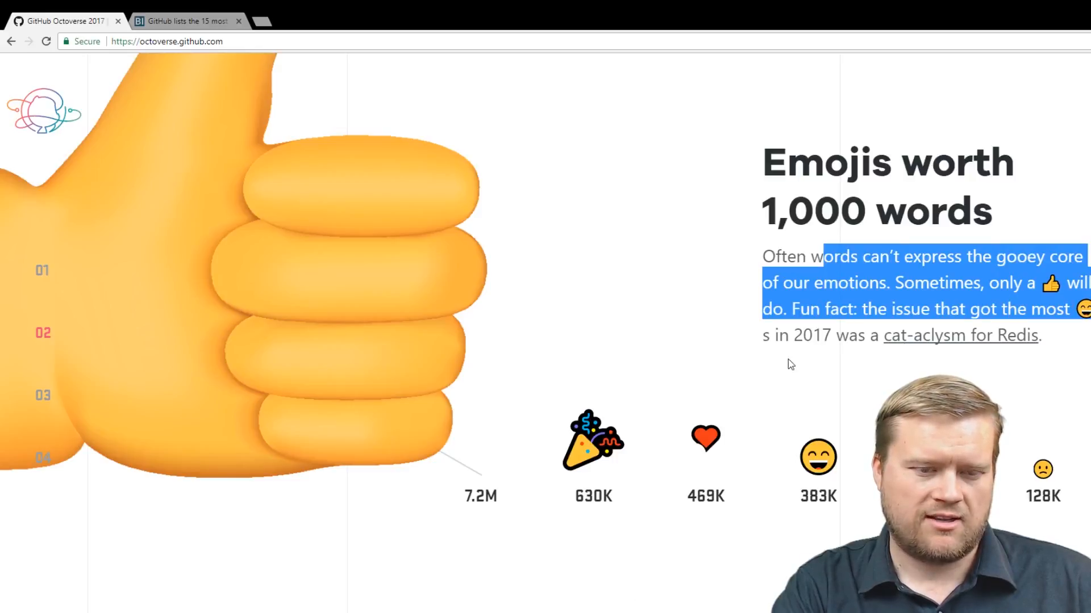
pyautogui.scroll(-3)
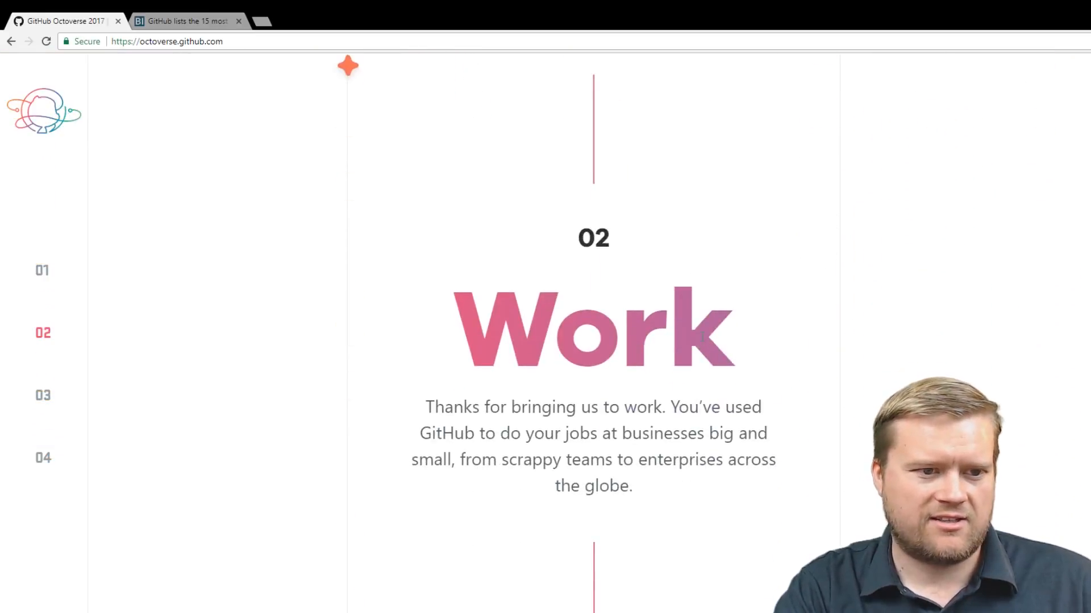
# Scroll past the Fortune stats, Enterprise country map and top ten industries chart to the Developer Program.
pyautogui.scroll(-3)
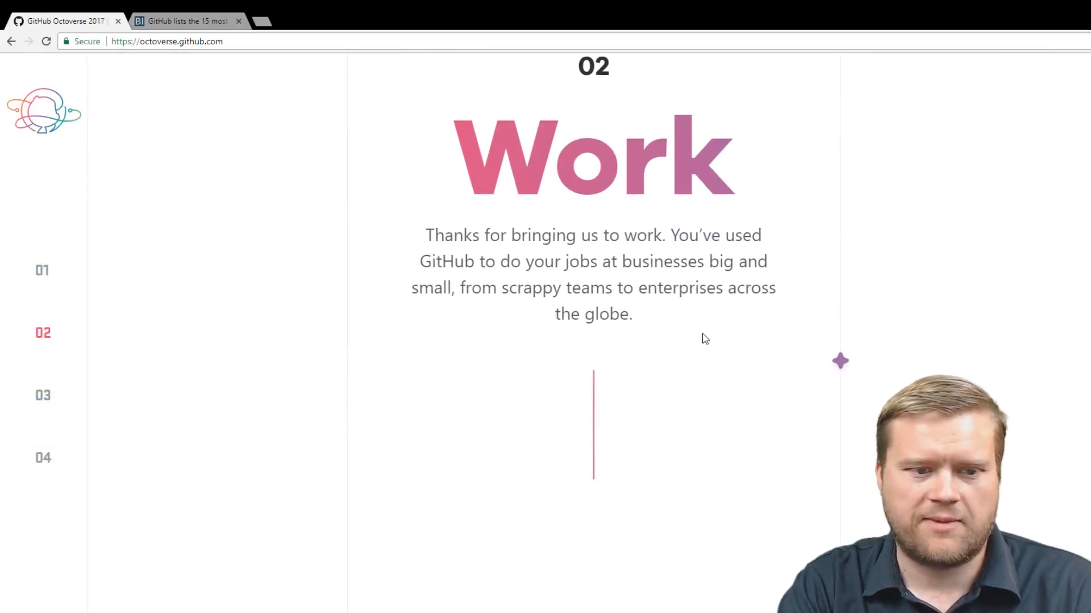
pyautogui.scroll(-3)
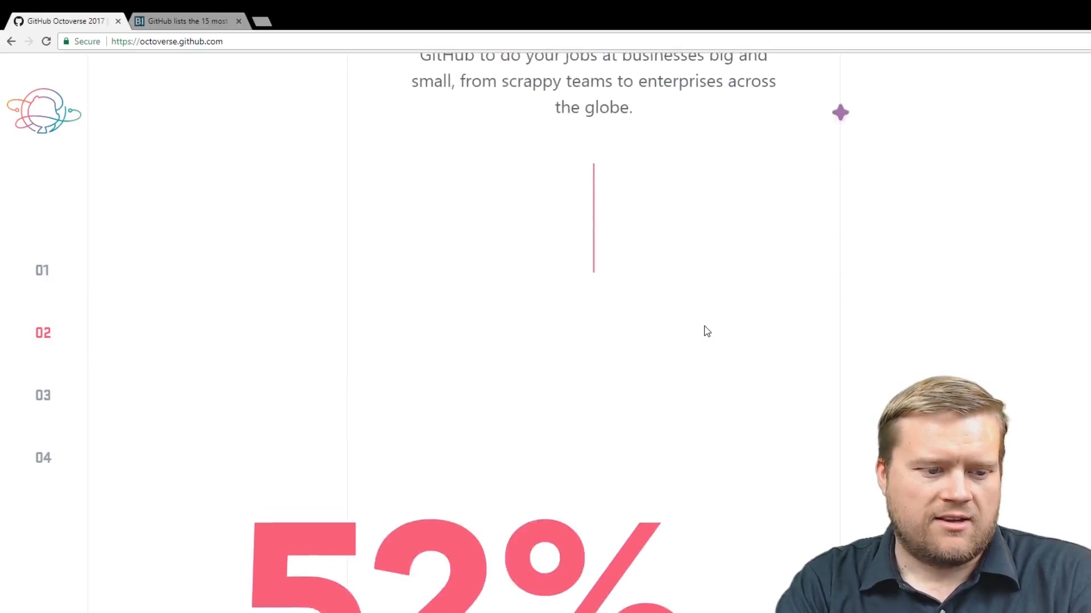
pyautogui.scroll(-3)
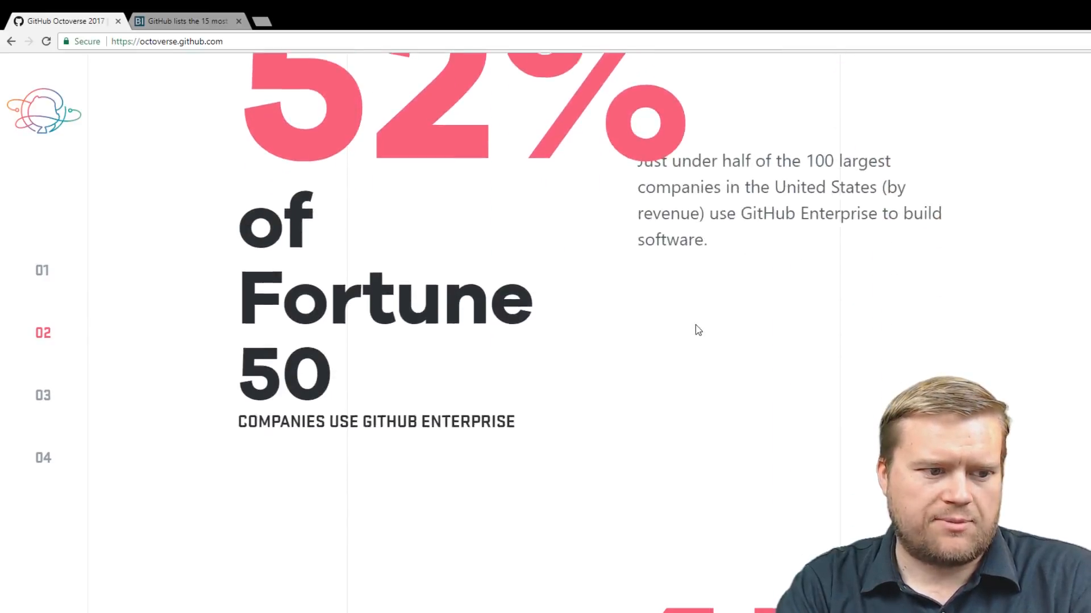
pyautogui.scroll(-3)
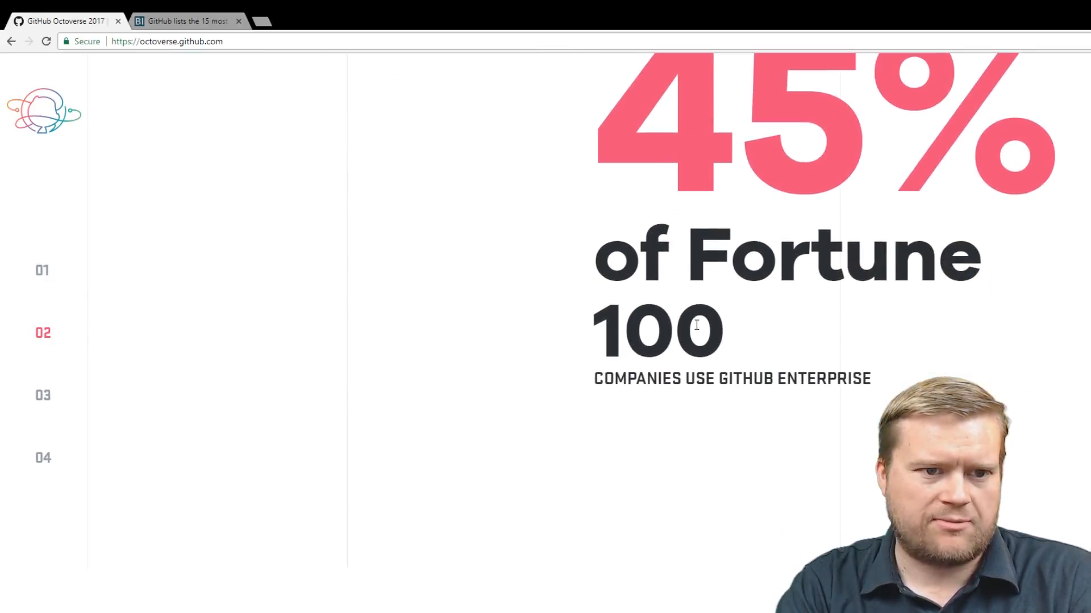
pyautogui.scroll(-3)
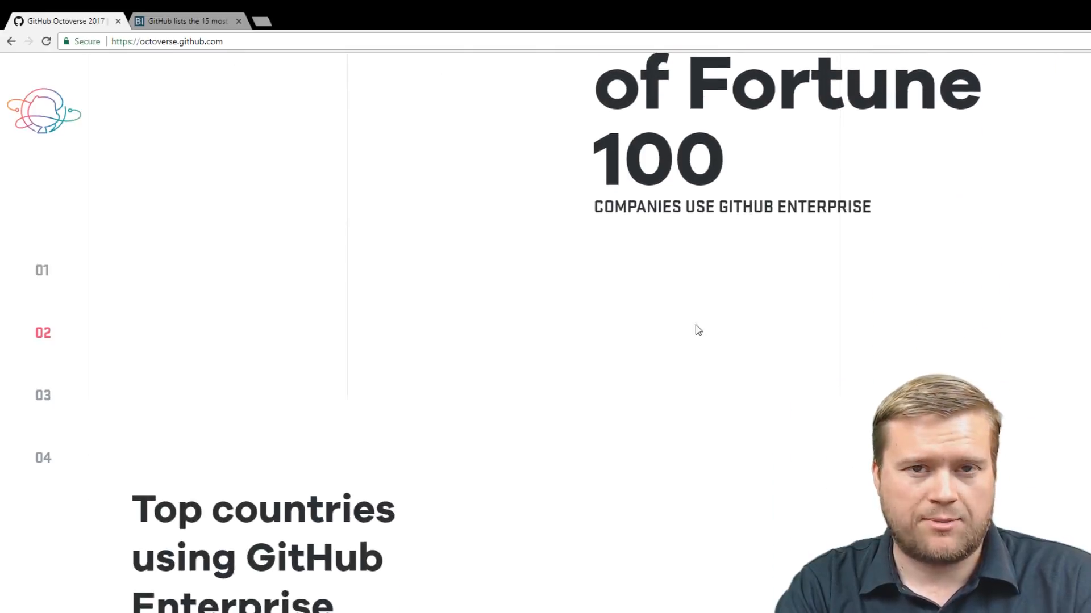
pyautogui.scroll(-3)
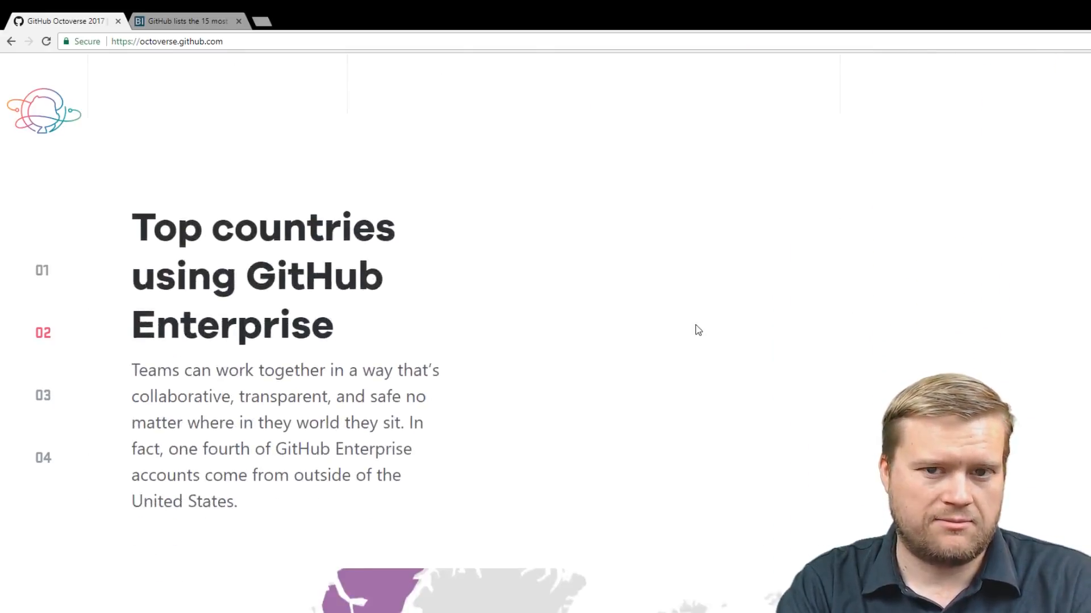
pyautogui.scroll(-3)
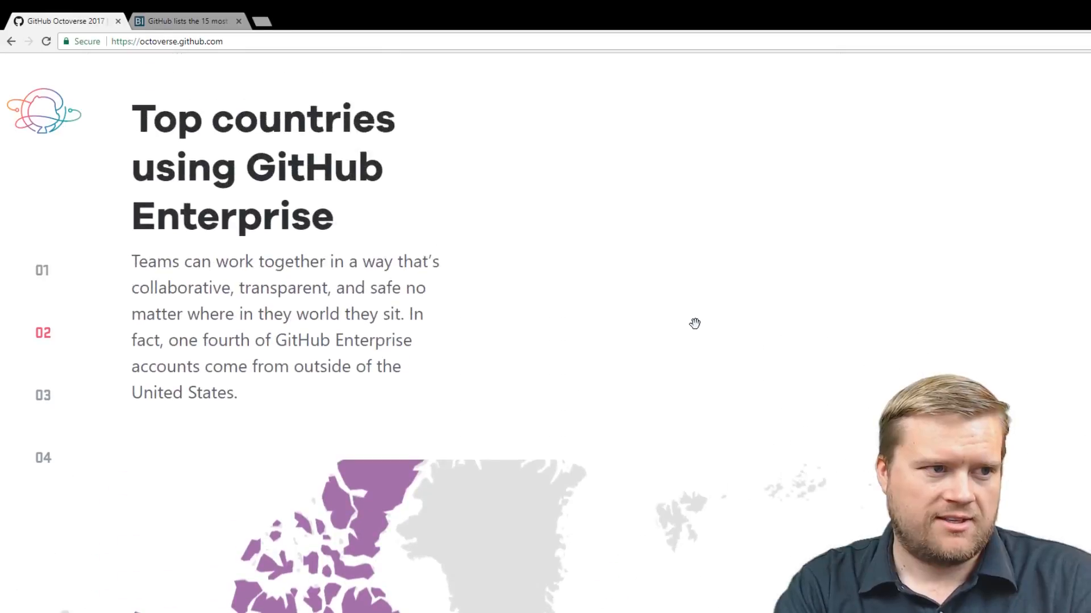
pyautogui.scroll(-3)
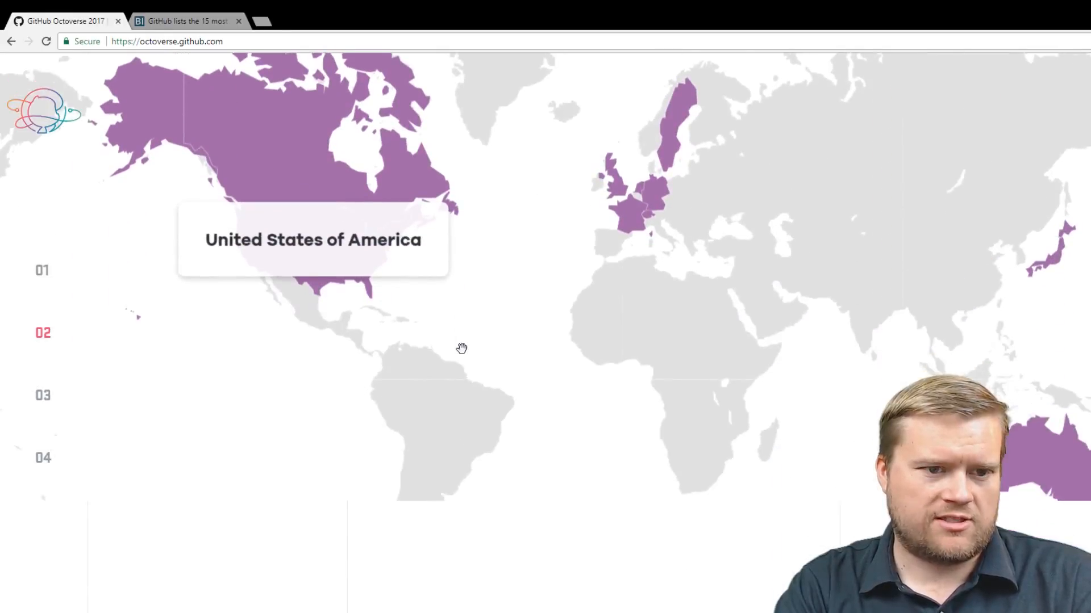
pyautogui.scroll(-3)
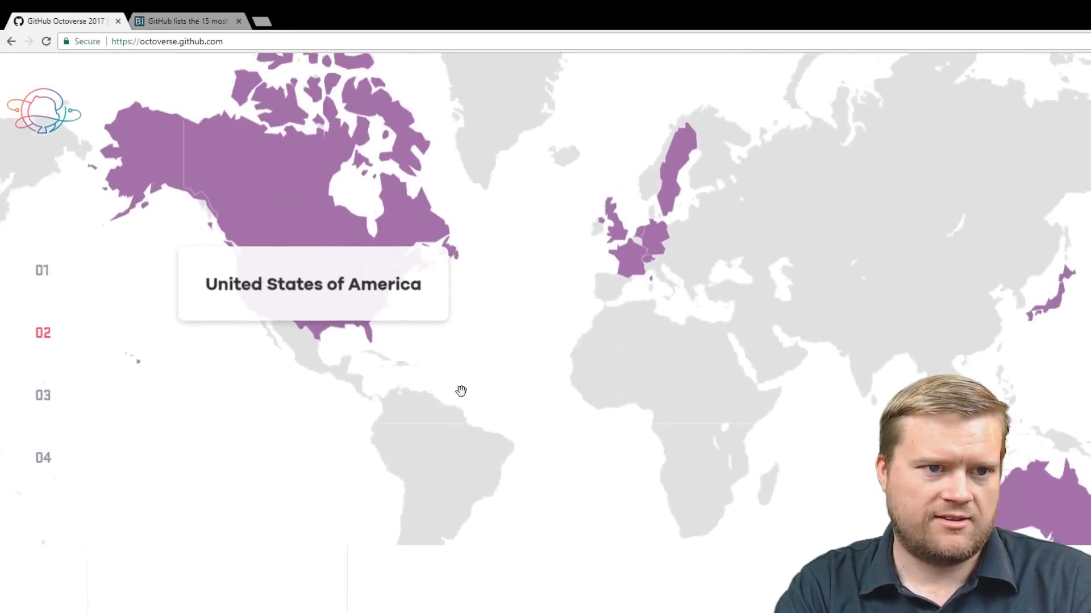
pyautogui.scroll(-3)
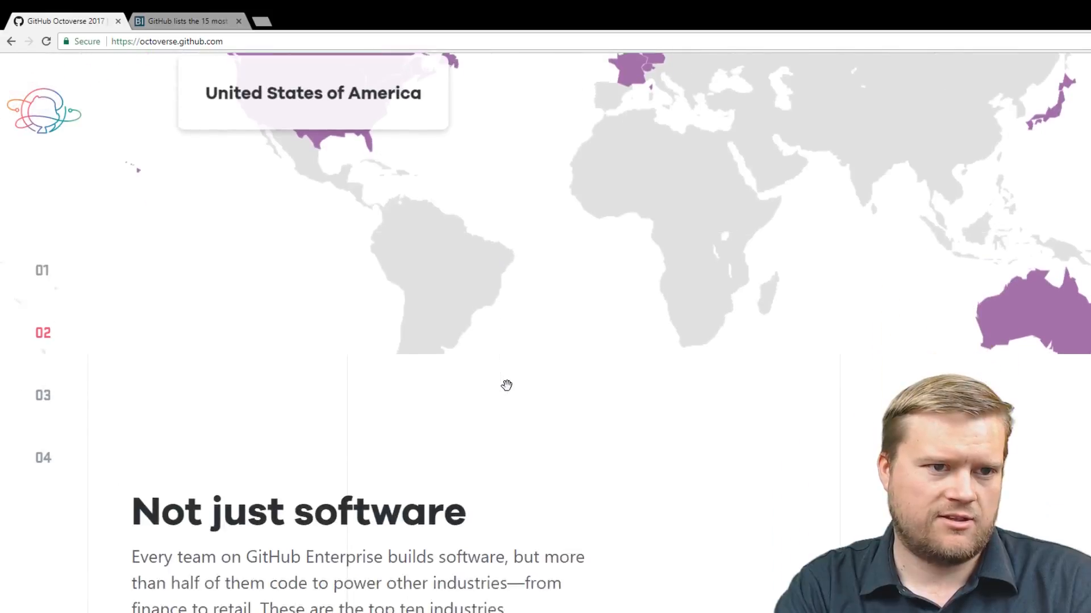
pyautogui.scroll(-3)
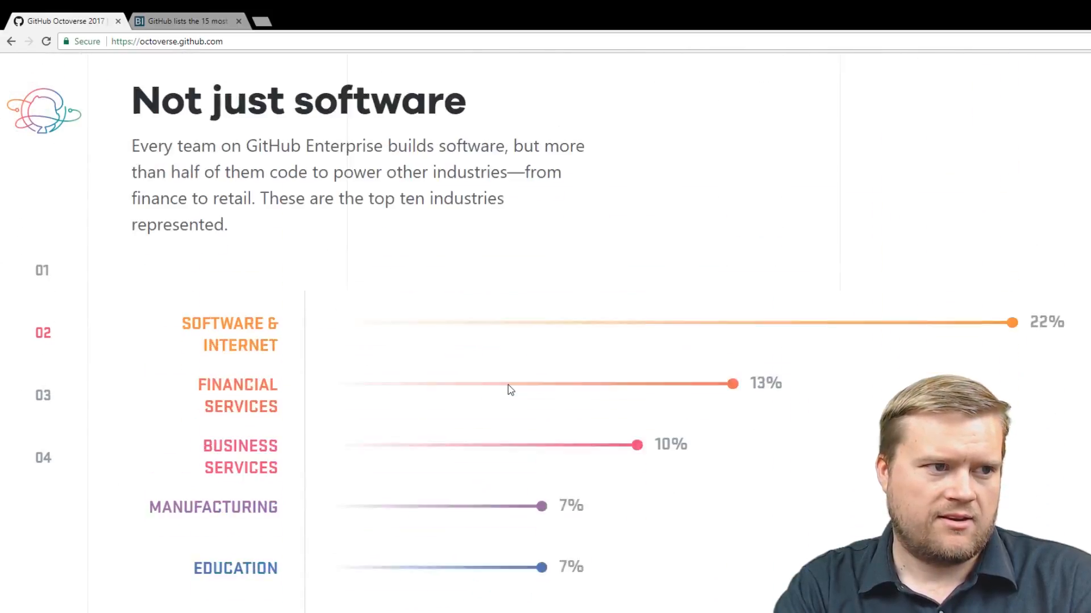
pyautogui.scroll(-3)
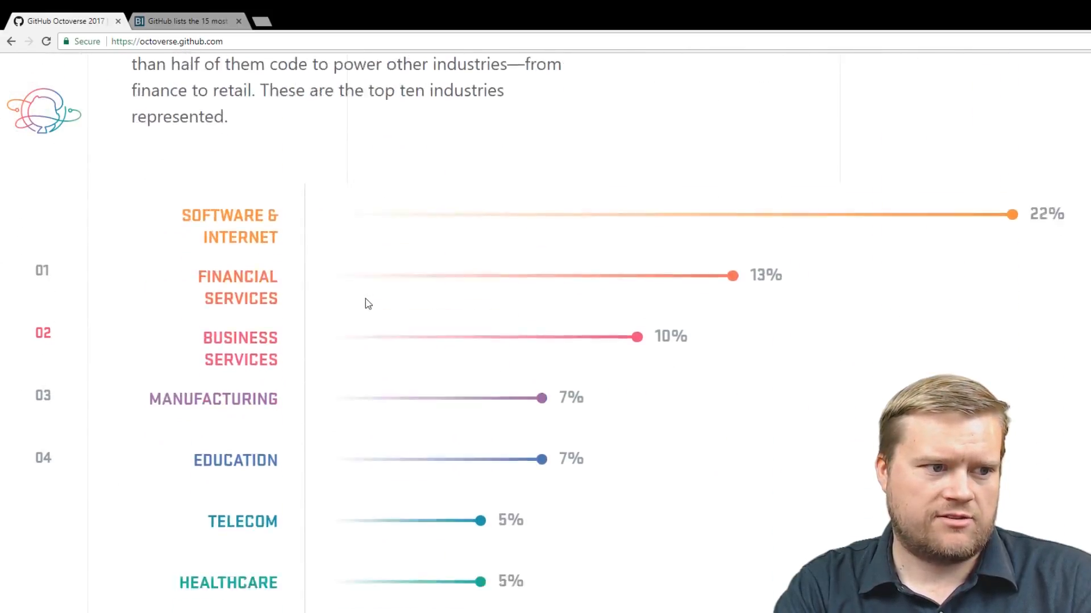
pyautogui.scroll(-3)
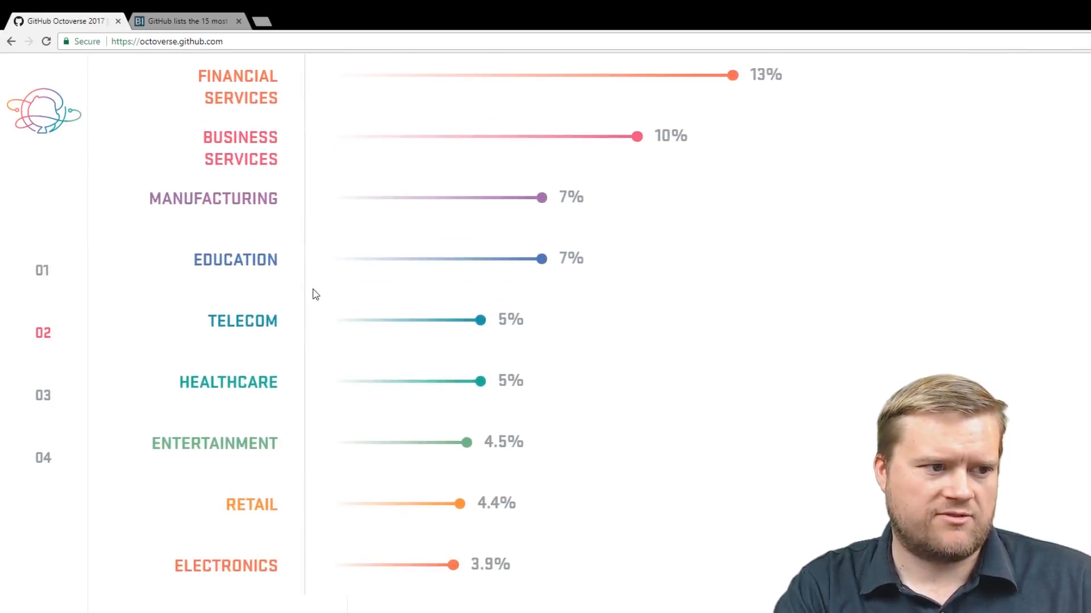
pyautogui.scroll(-3)
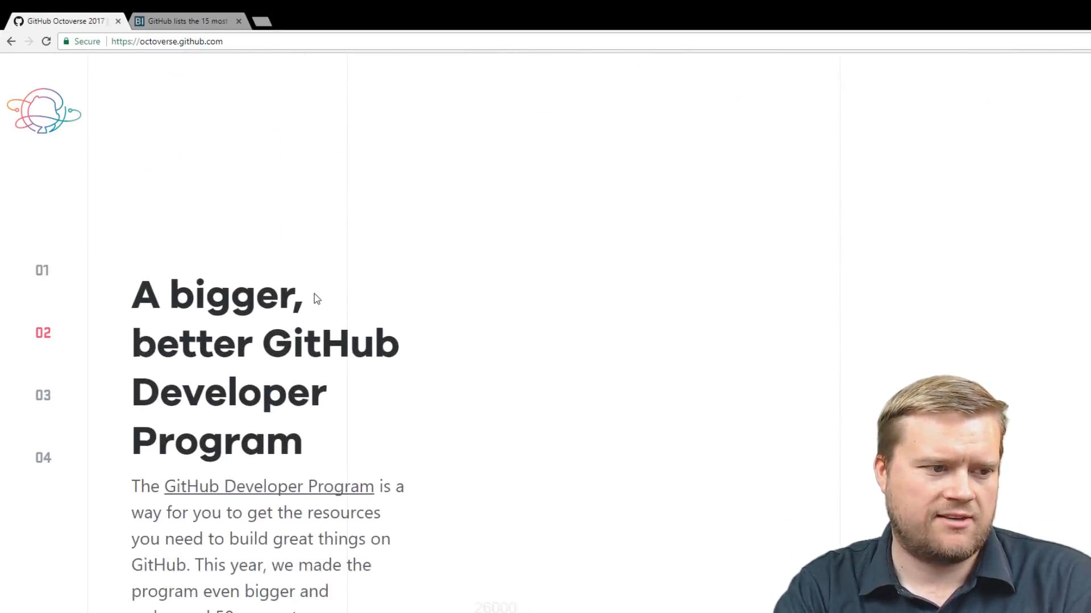
# Scroll past Integrations and OAuth Apps, top organization apps and 26 Marketplace apps to paid apps.
pyautogui.scroll(-3)
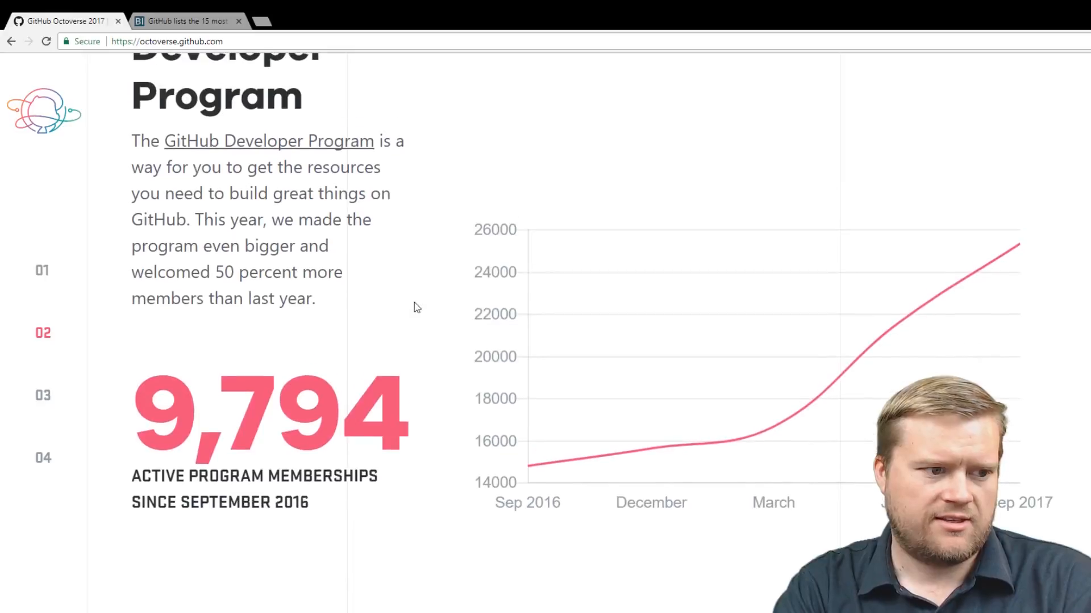
pyautogui.scroll(-3)
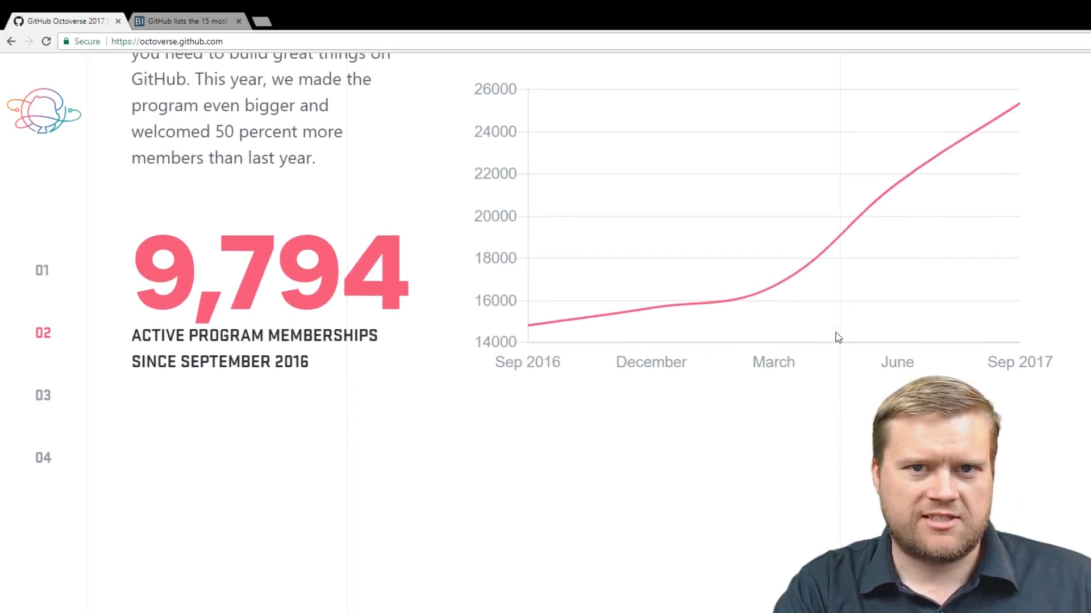
pyautogui.scroll(-3)
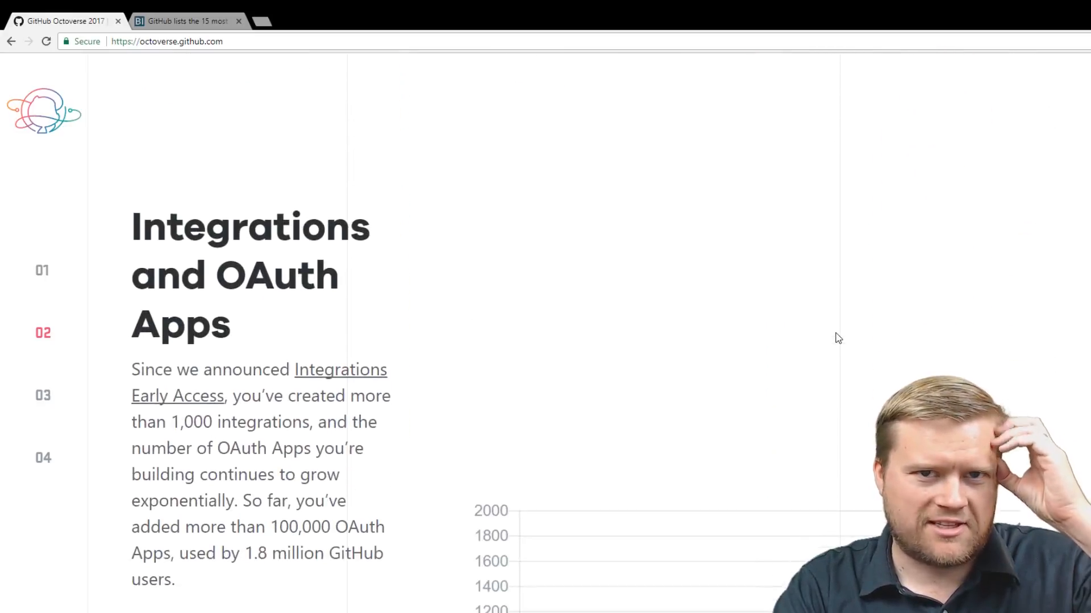
pyautogui.scroll(-3)
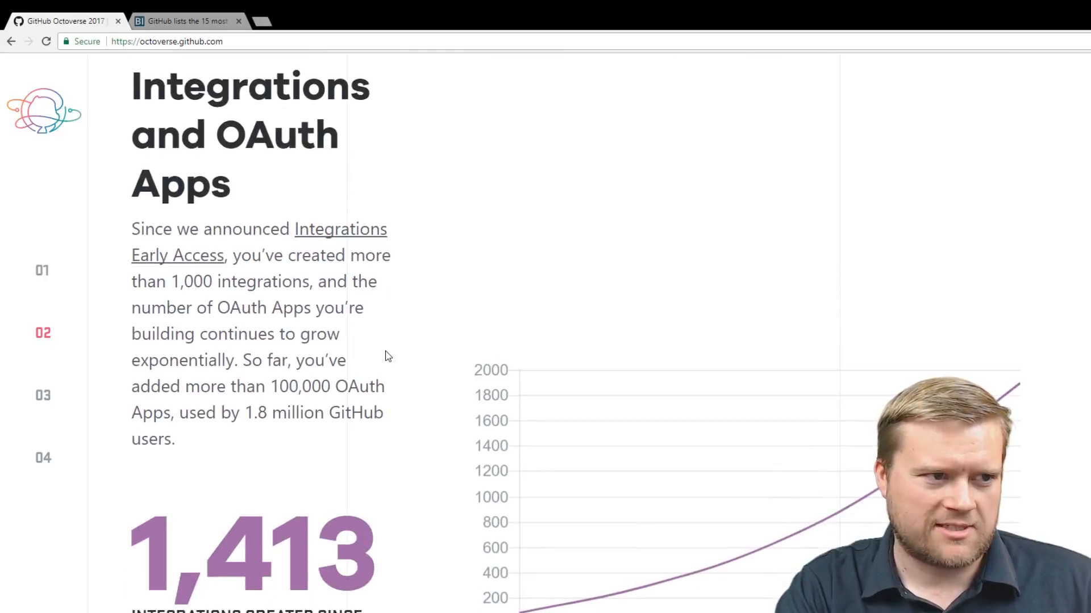
pyautogui.scroll(-3)
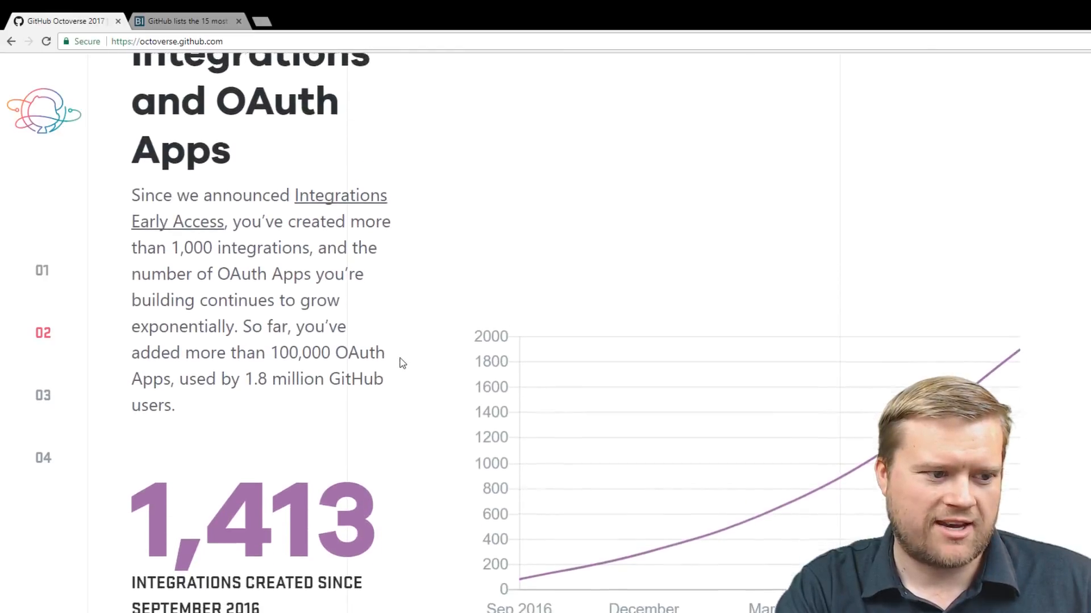
pyautogui.scroll(-3)
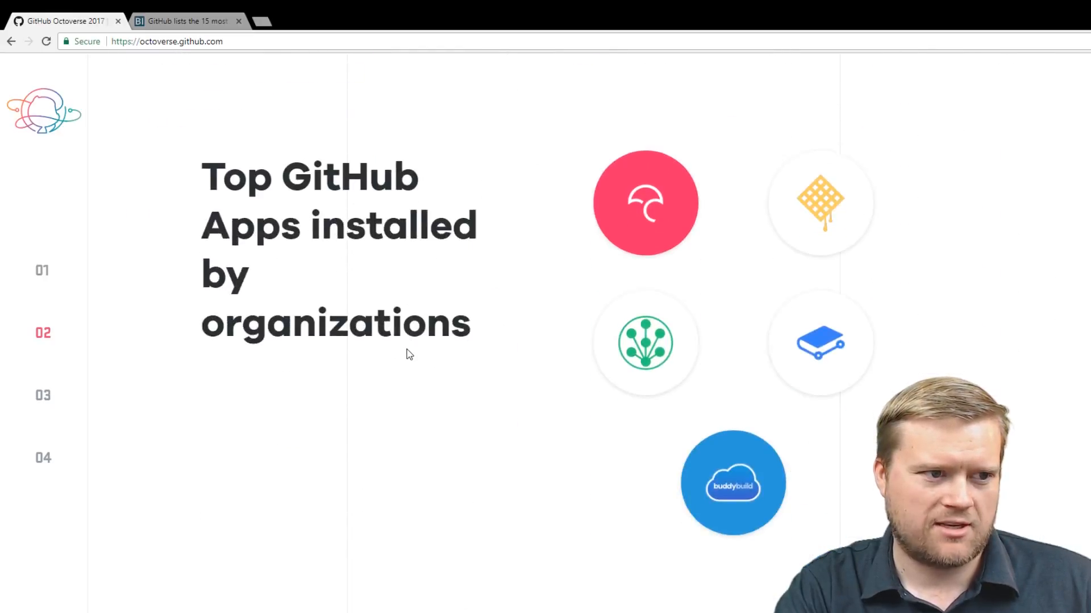
pyautogui.moveTo(820, 202)
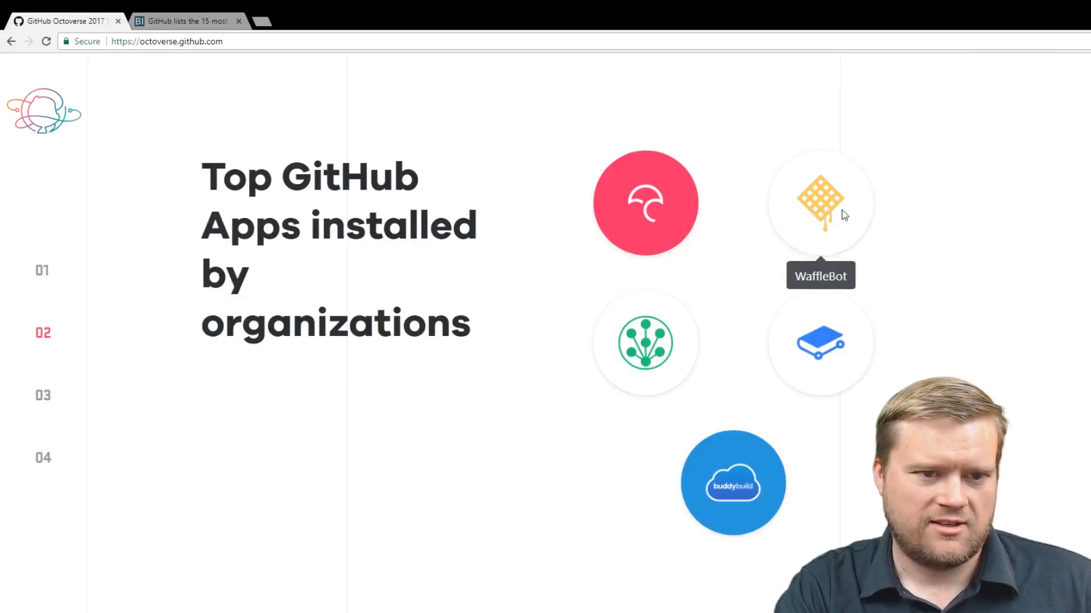
pyautogui.scroll(-3)
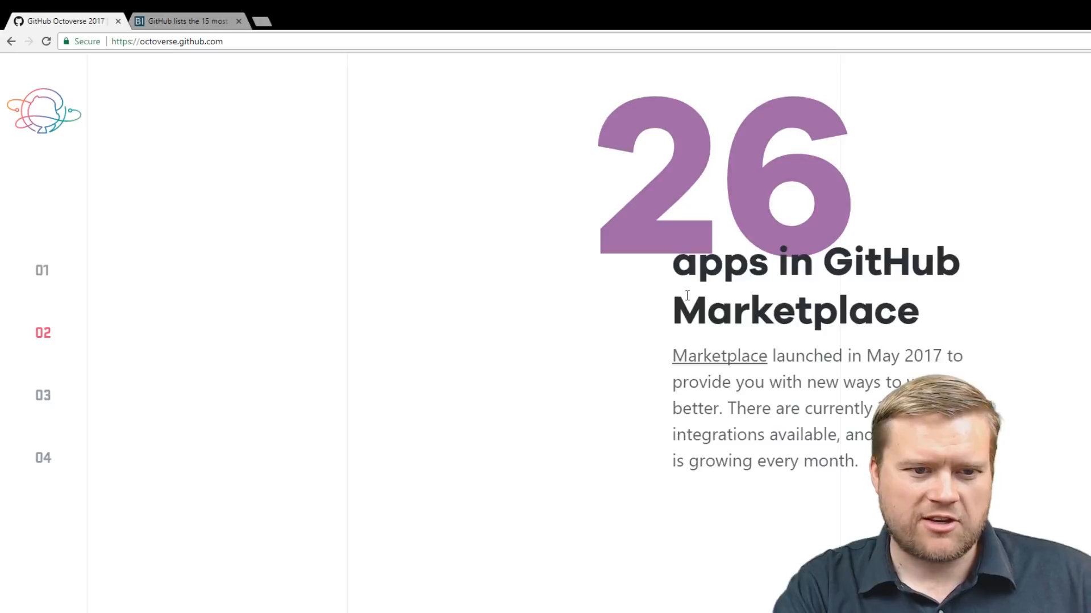
pyautogui.moveTo(730, 362)
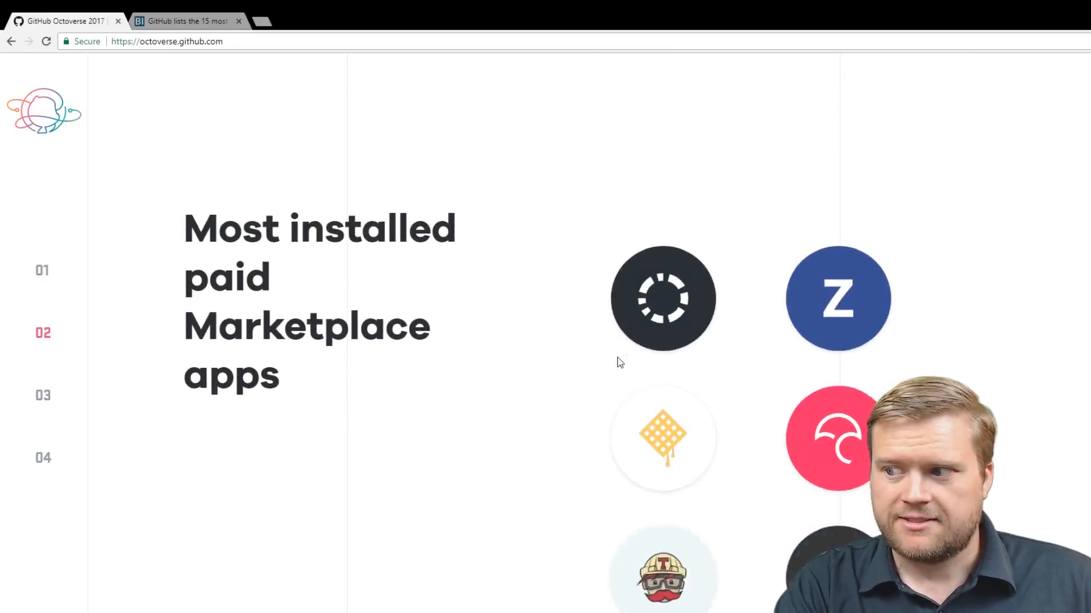
pyautogui.scroll(-3)
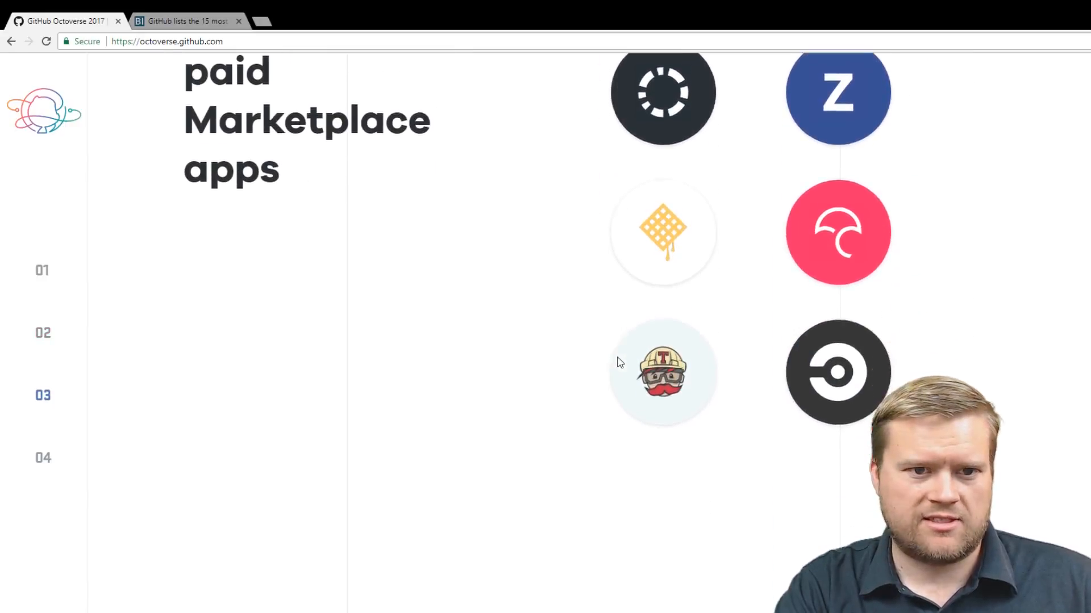
# Scroll into section 03 Learn past 5,300 teachers to 'Teaching and learning better, together'.
pyautogui.scroll(-3)
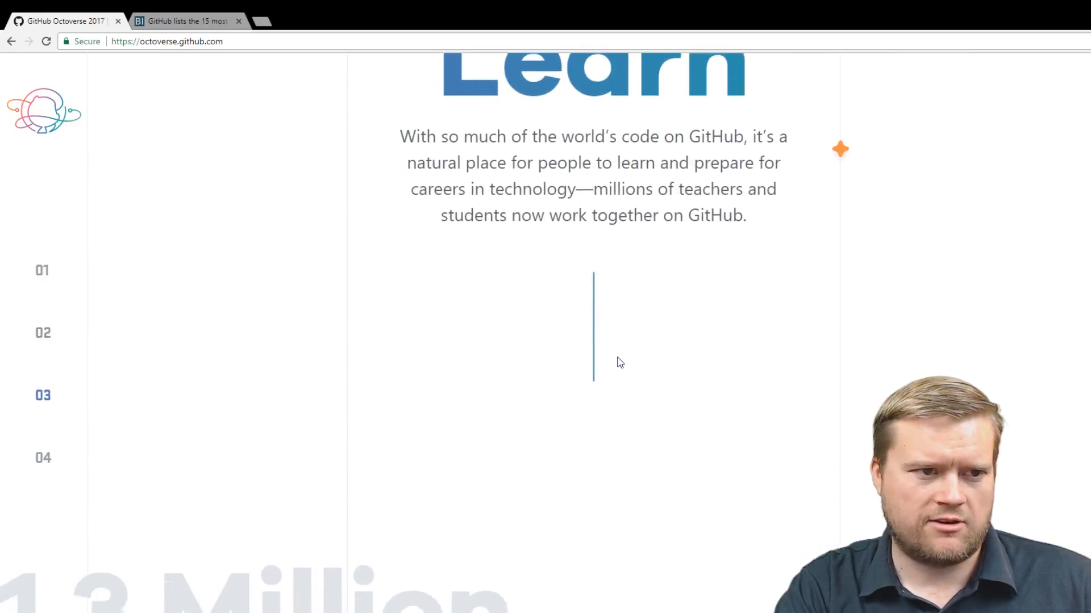
pyautogui.scroll(-3)
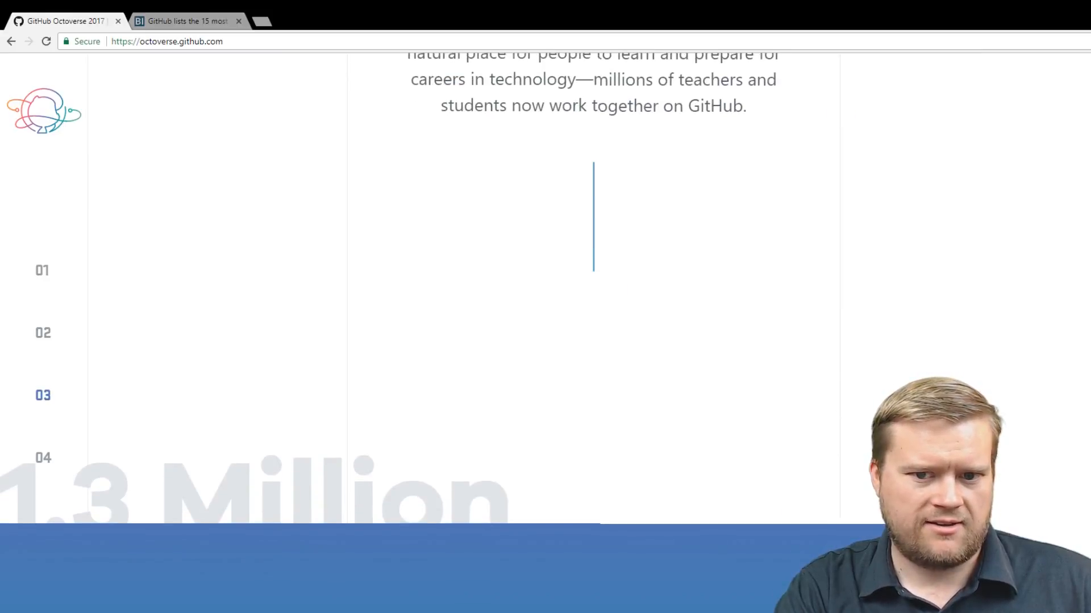
pyautogui.scroll(-3)
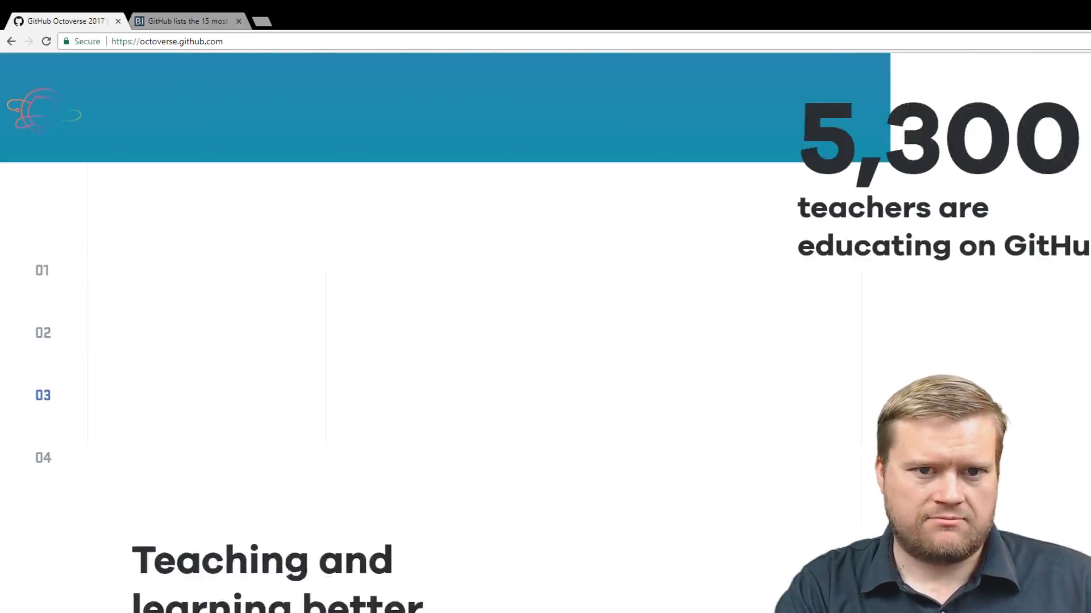
pyautogui.scroll(-3)
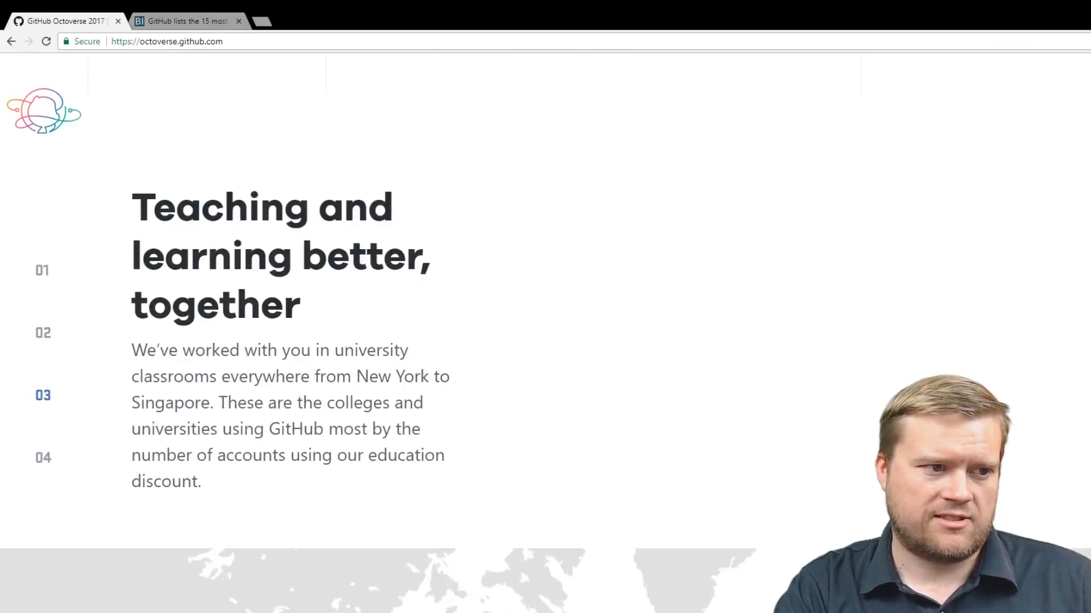
# Scroll past the university map and Classroom chart to 263K students and 50 Campus Experts.
pyautogui.scroll(-3)
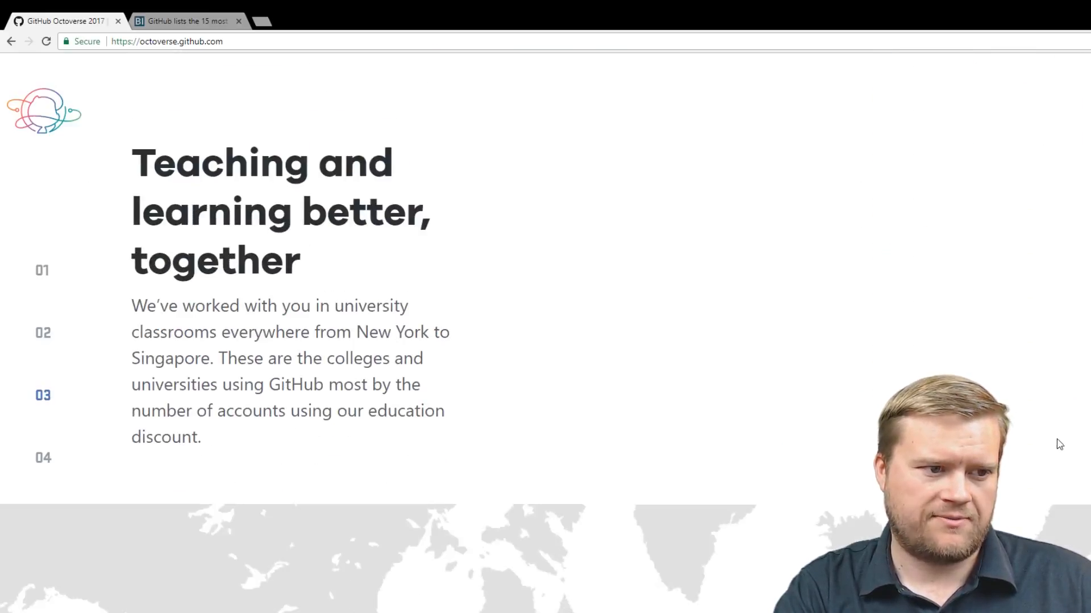
pyautogui.scroll(-3)
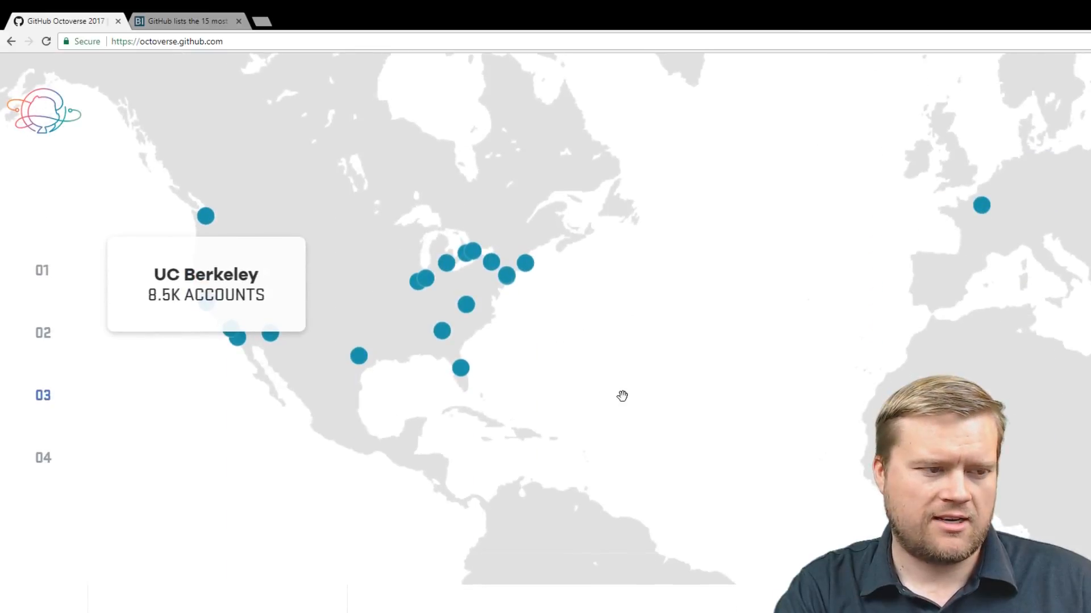
pyautogui.scroll(-3)
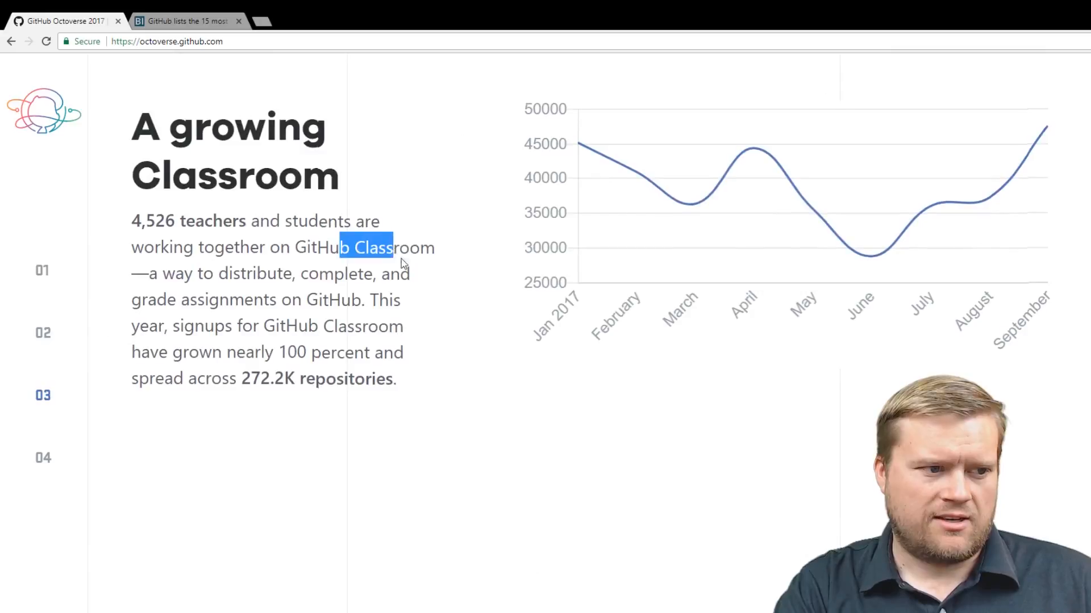
pyautogui.scroll(-3)
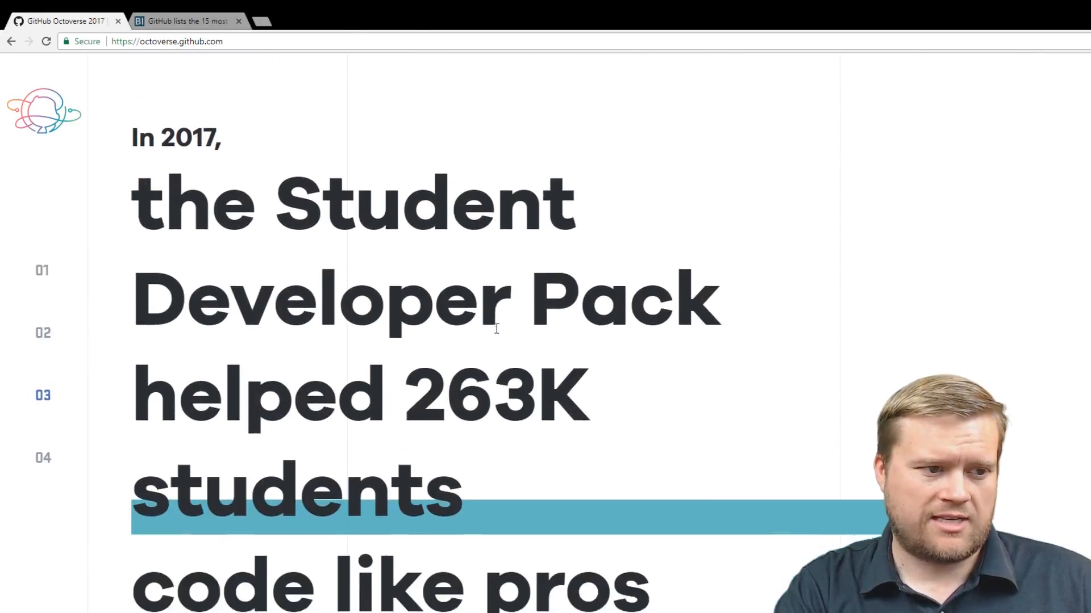
pyautogui.scroll(-3)
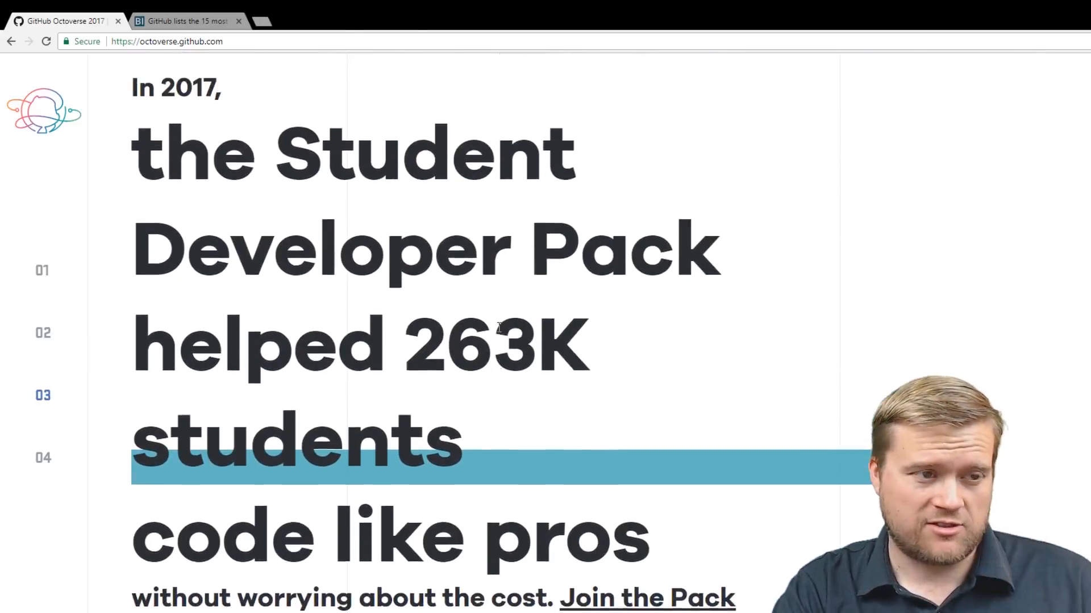
pyautogui.scroll(3)
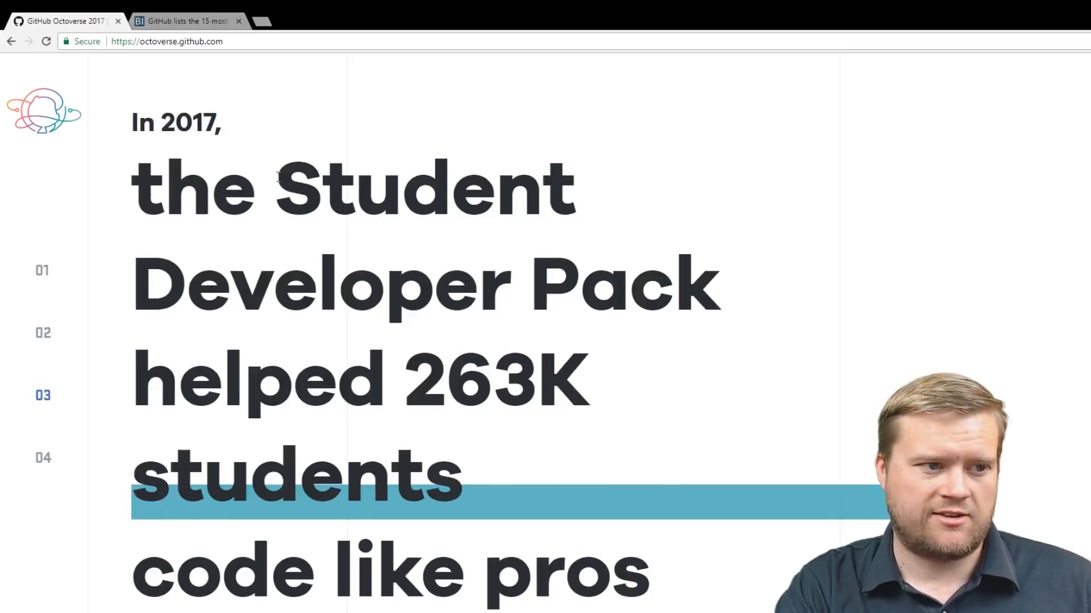
pyautogui.scroll(-3)
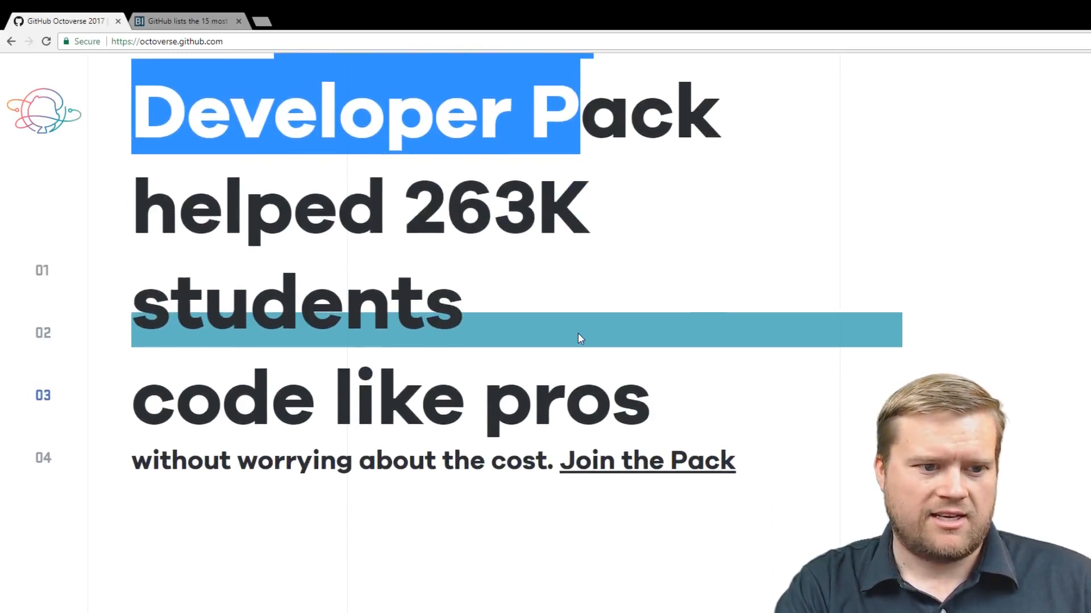
pyautogui.scroll(-3)
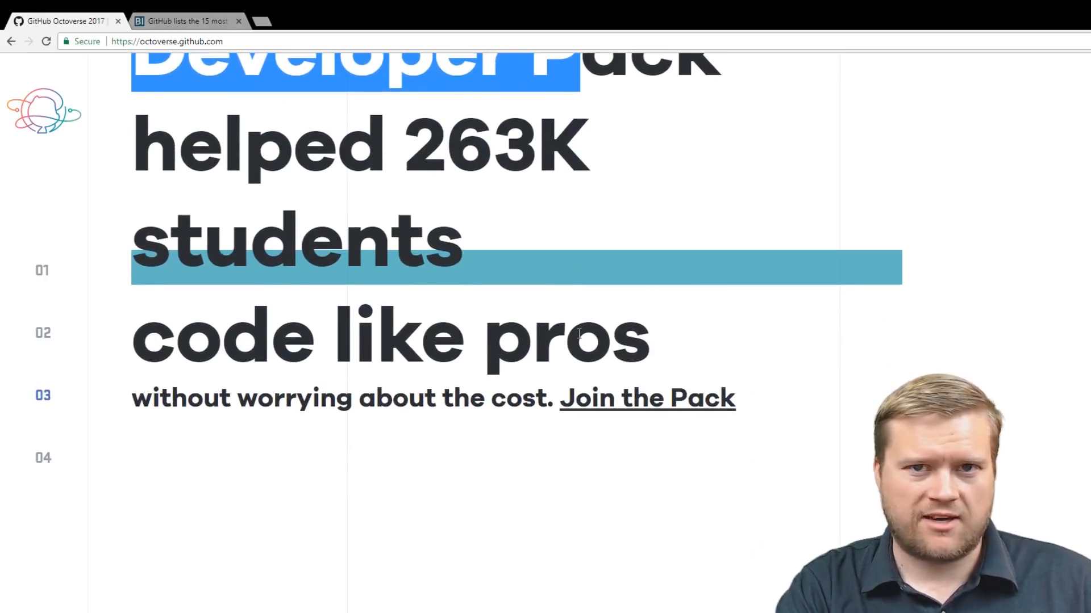
pyautogui.scroll(-3)
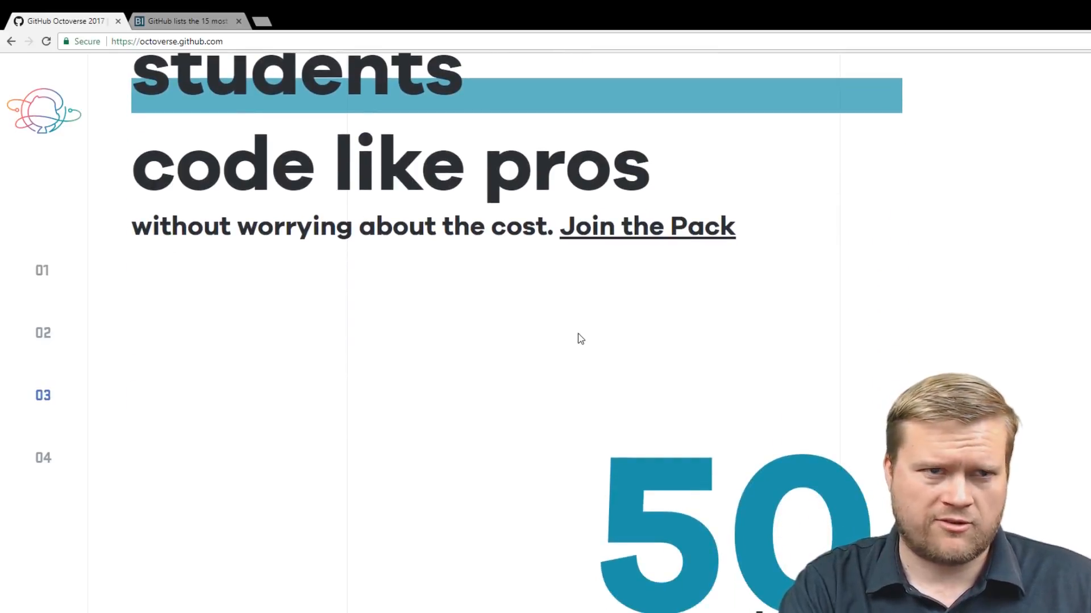
pyautogui.scroll(-3)
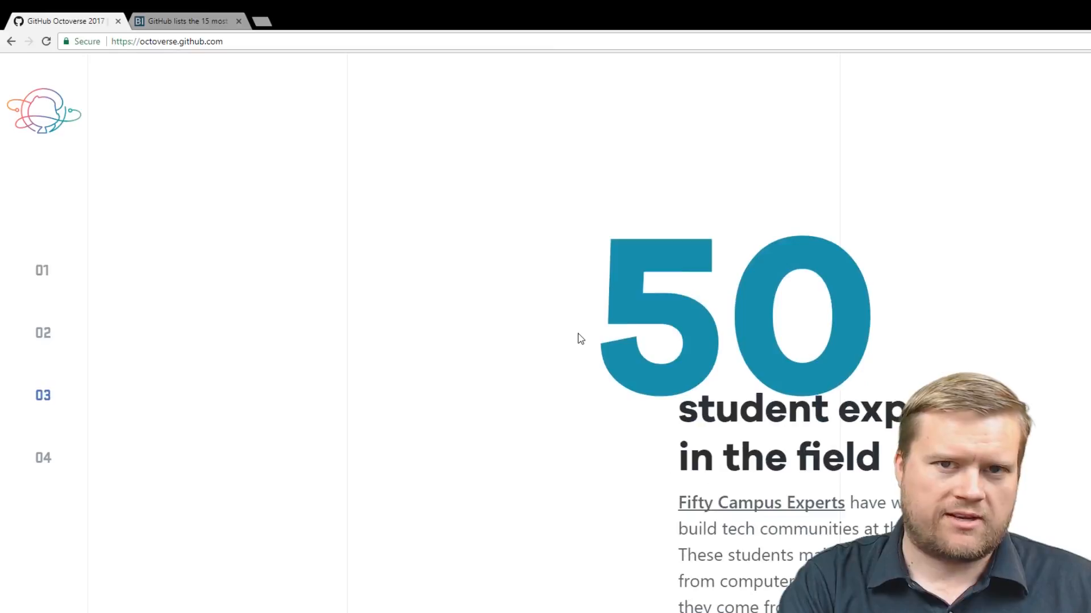
pyautogui.scroll(-3)
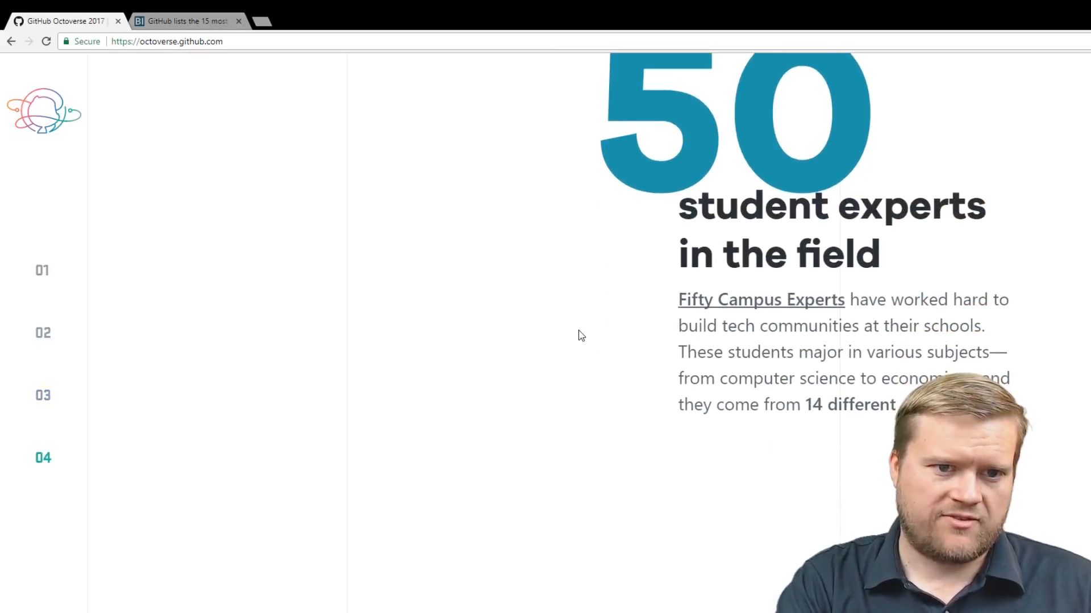
# Scroll past the signups map and 4.1 million first repositories to 1.2 million first pull requests.
pyautogui.scroll(-3)
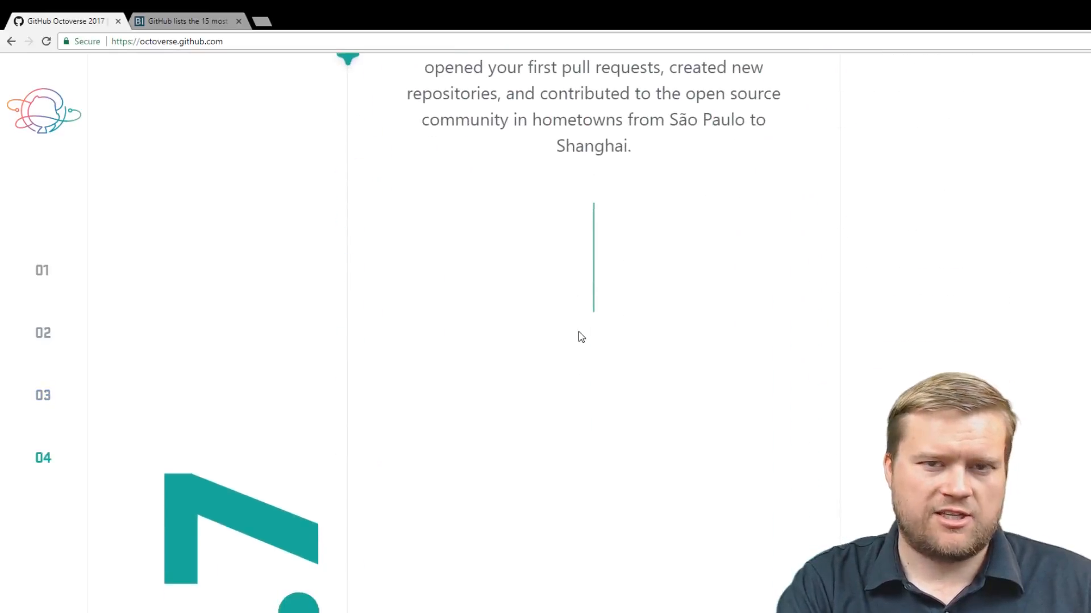
pyautogui.scroll(-3)
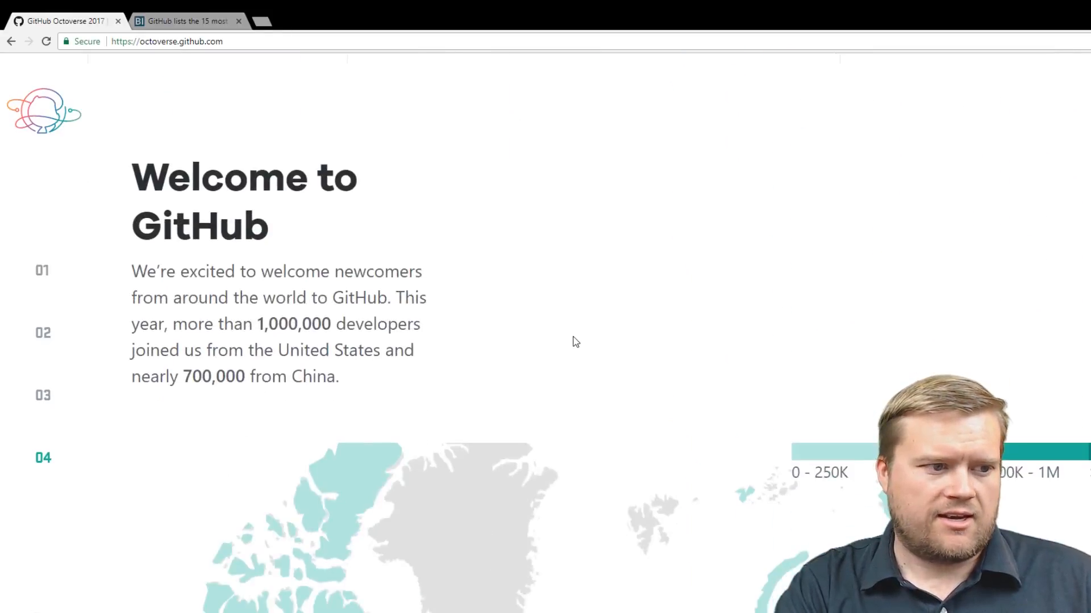
pyautogui.scroll(-3)
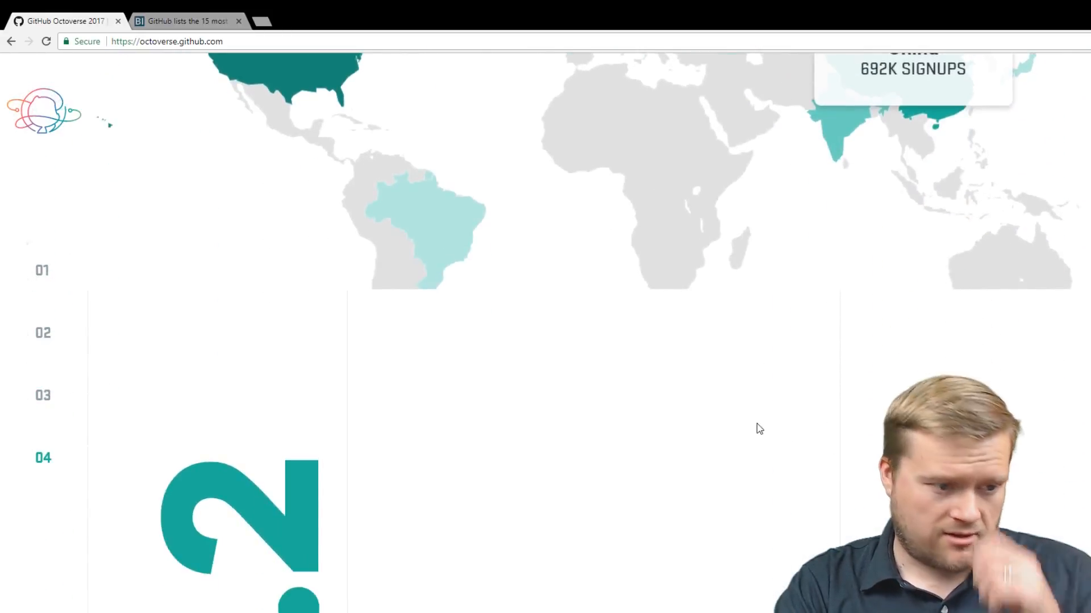
pyautogui.scroll(-3)
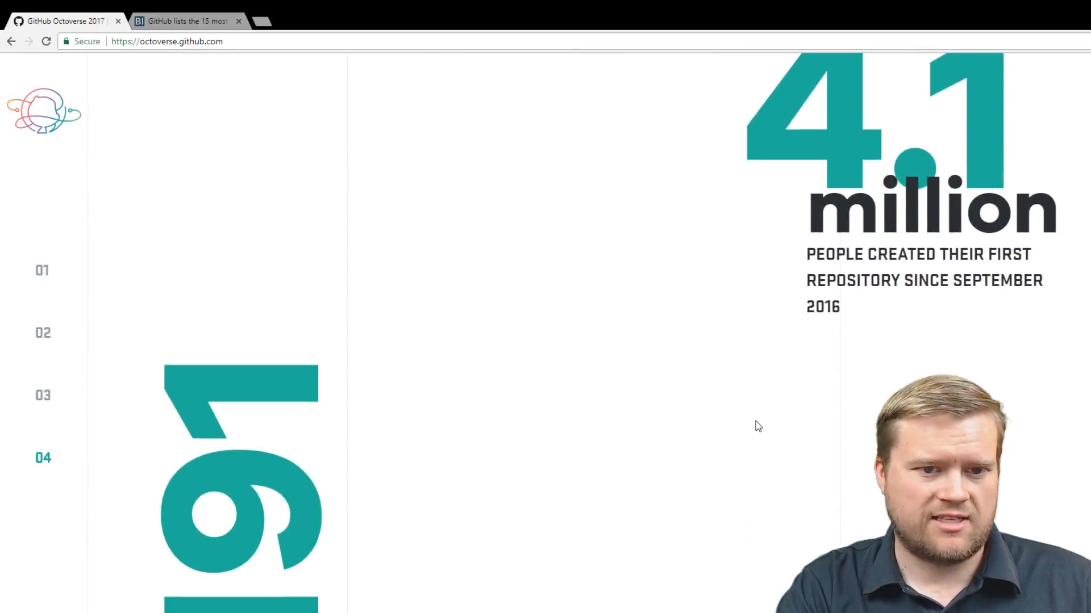
pyautogui.scroll(-3)
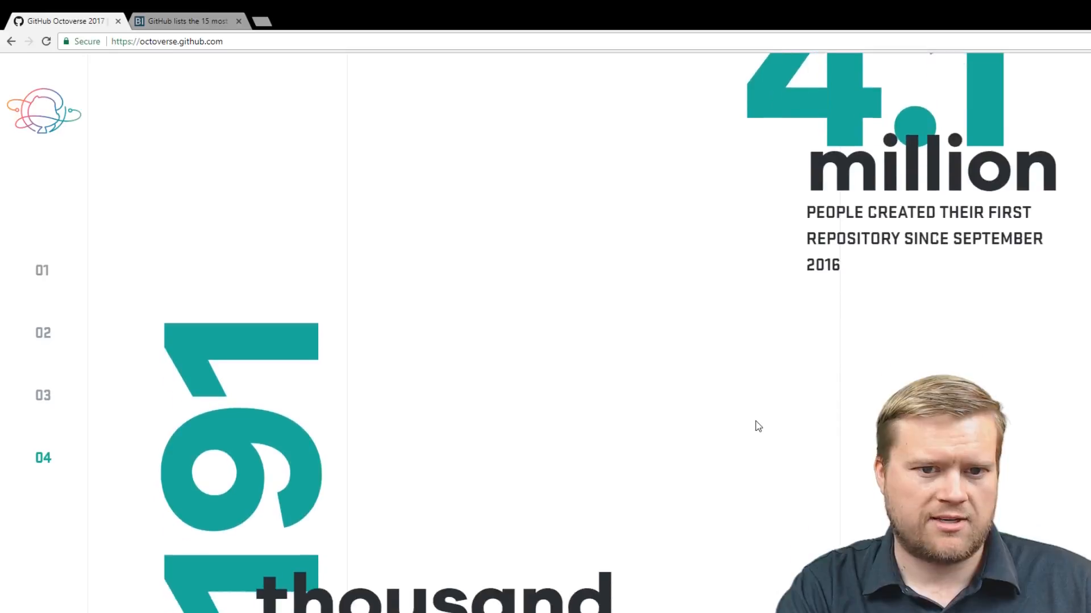
pyautogui.scroll(-3)
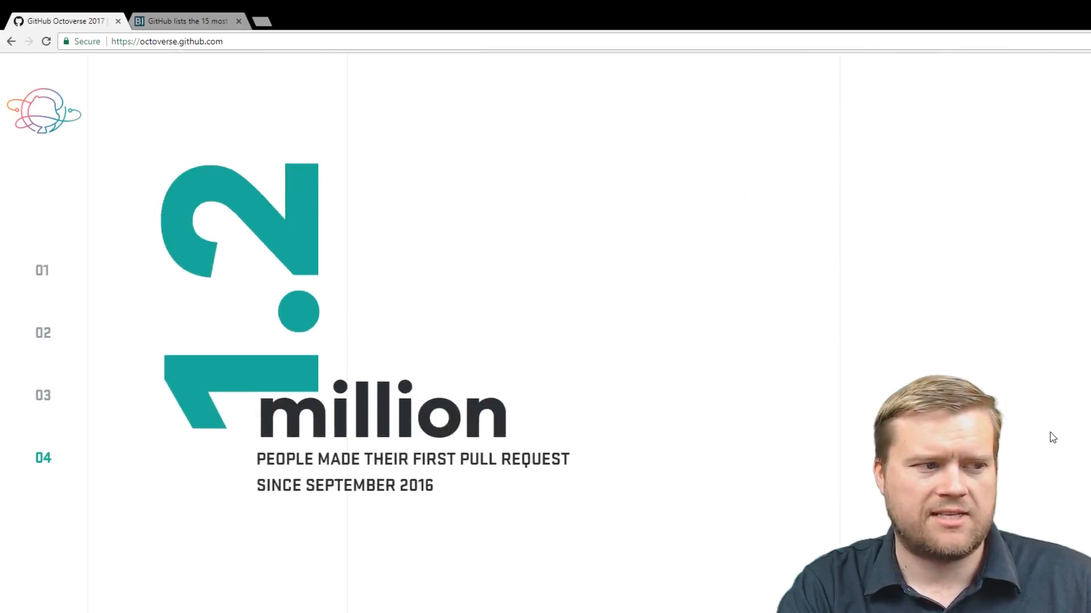